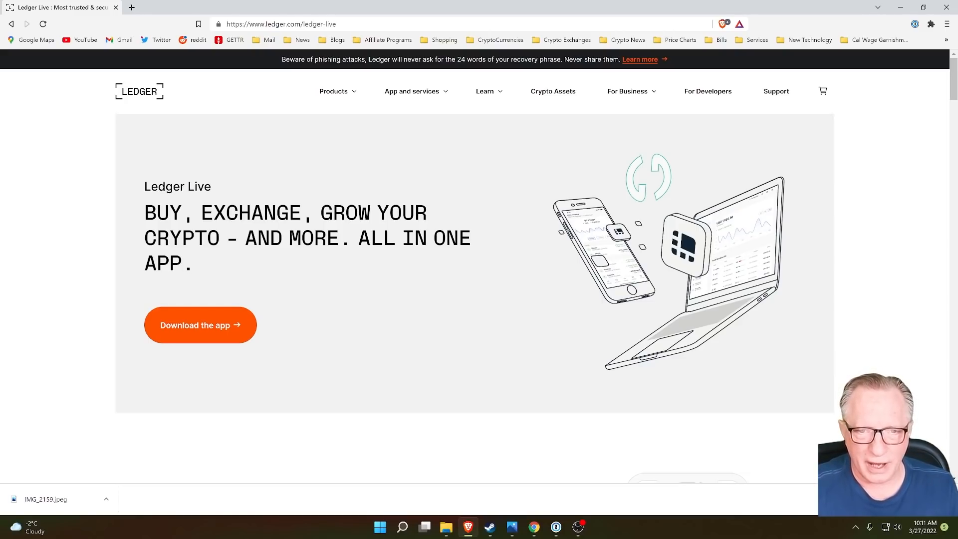
Step: Launch Ledger Live from the taskbar and unlock it to reach the portfolio dashboard
left_click(587, 527)
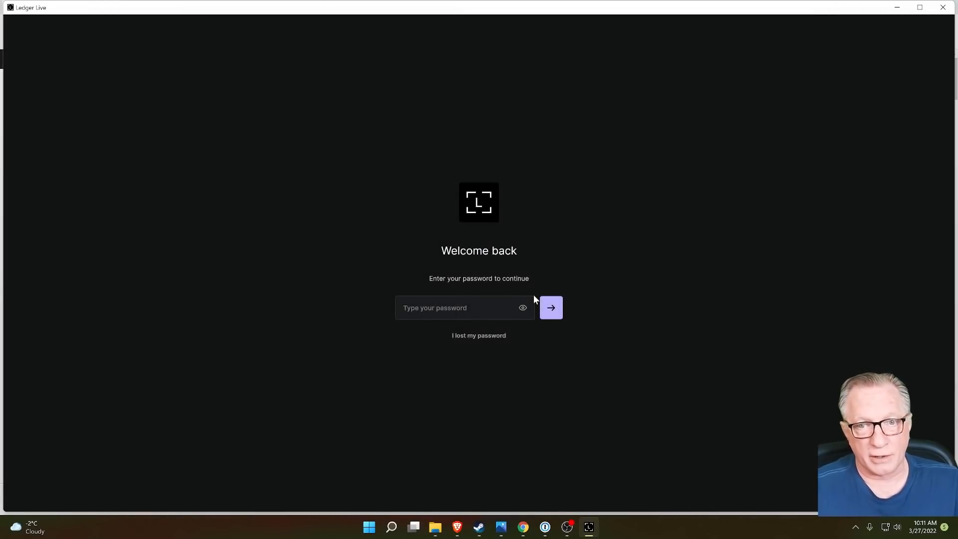
left_click(549, 307)
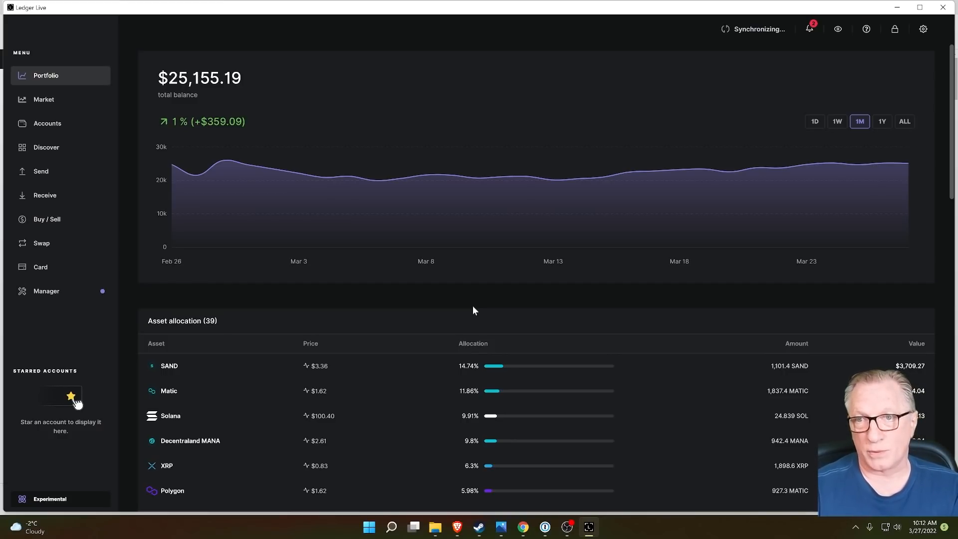
mouse_move(923, 29)
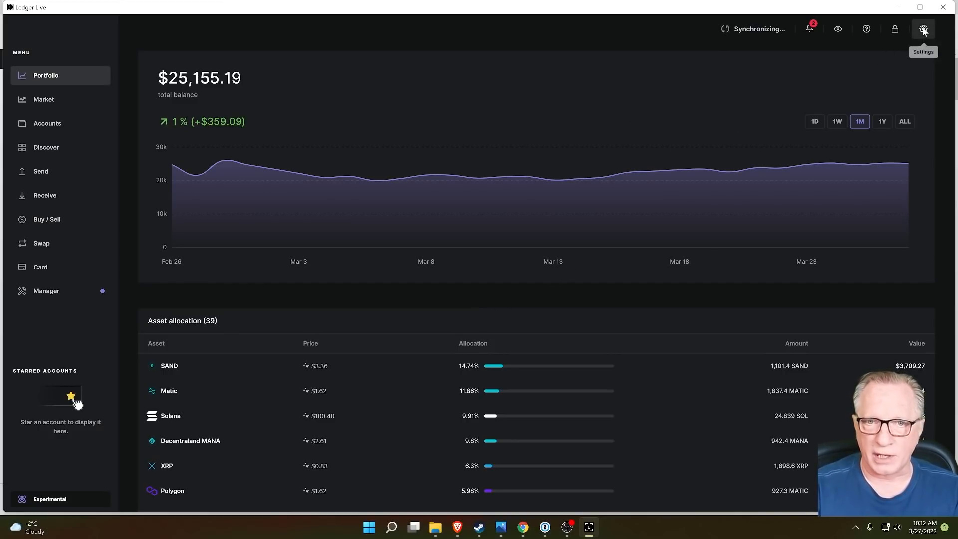
Step: In general settings, switch Password lock off and then back on
left_click(922, 29)
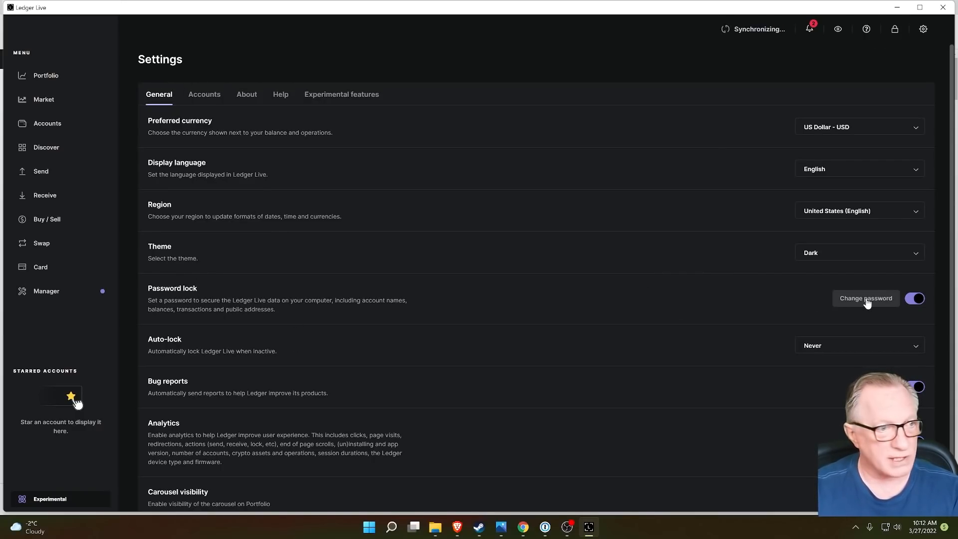
left_click(914, 298)
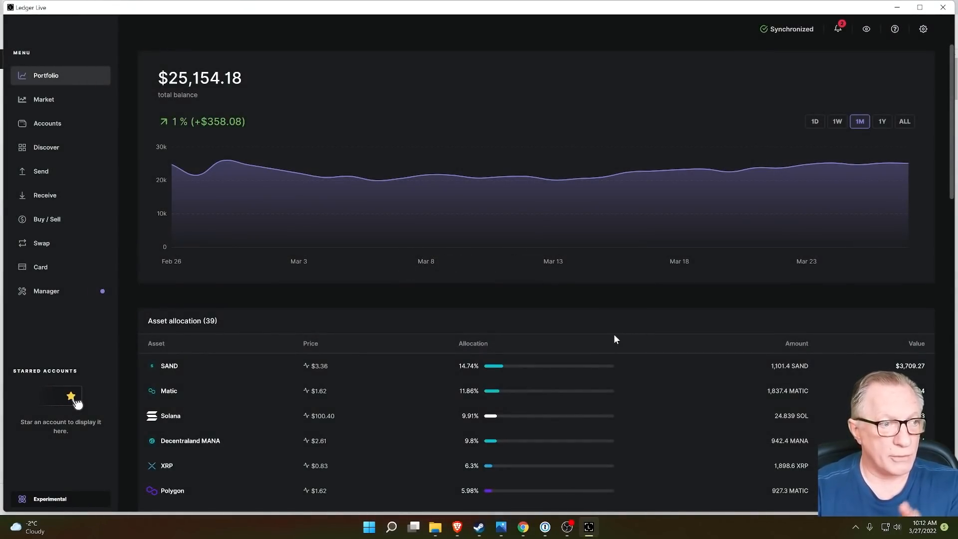
mouse_move(924, 29)
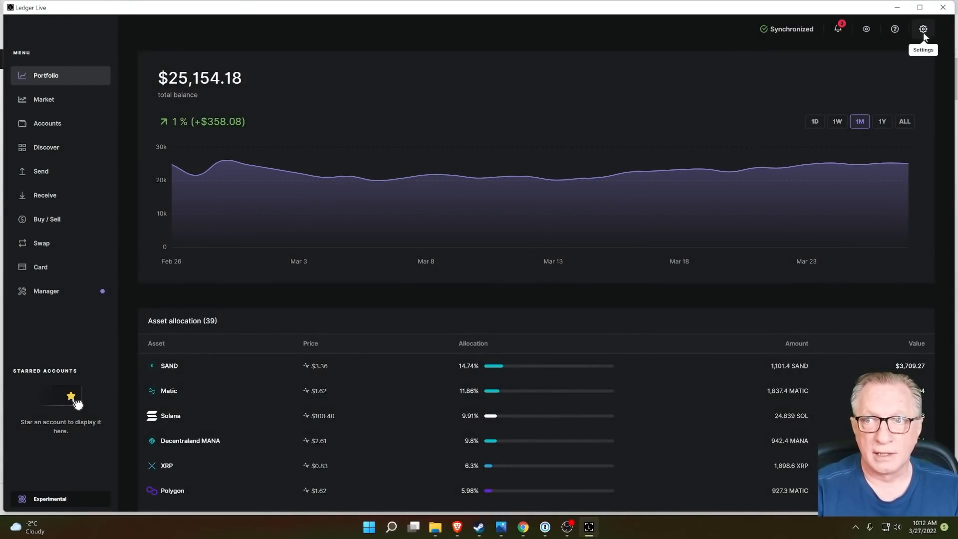
left_click(923, 29)
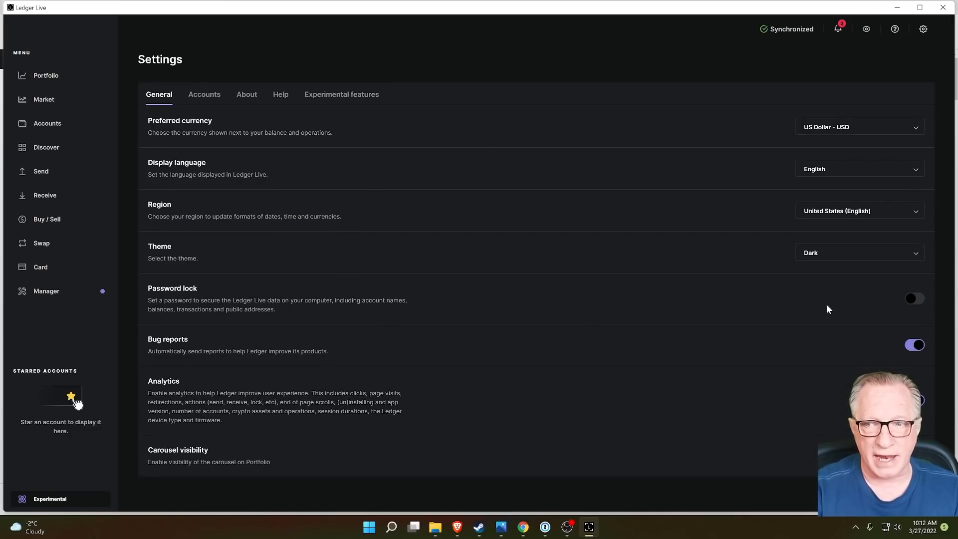
left_click(914, 299)
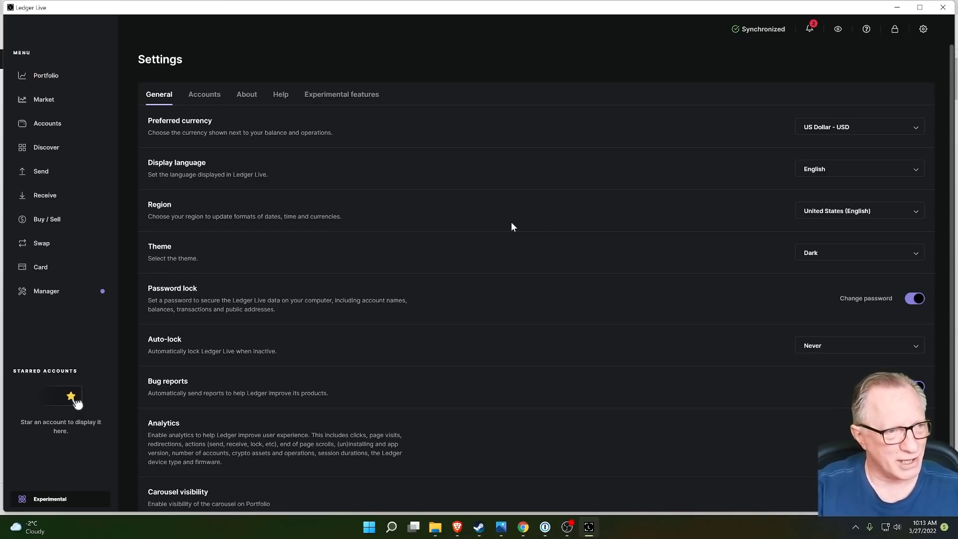
Step: Return to Portfolio and scroll through Asset allocation and Latest operations, then back to the top
left_click(45, 75)
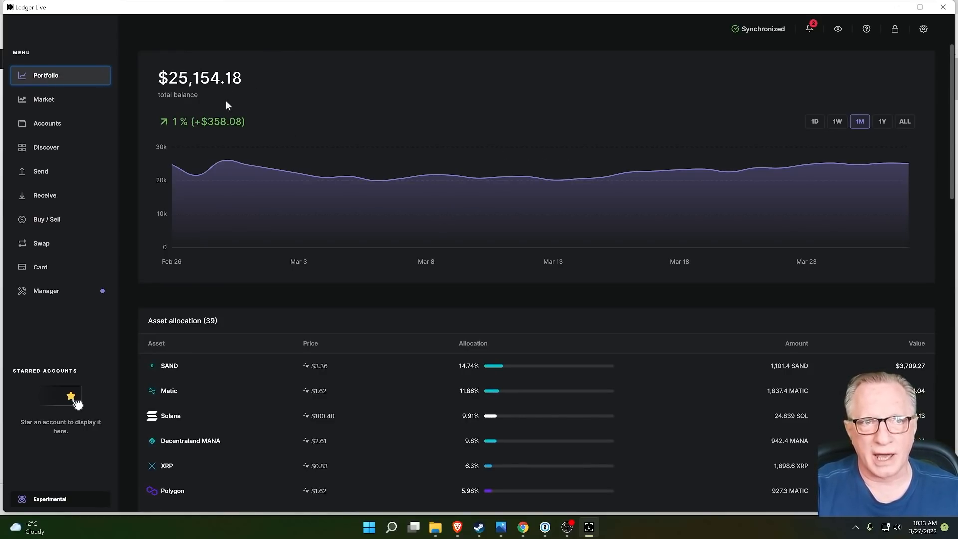
mouse_move(461, 365)
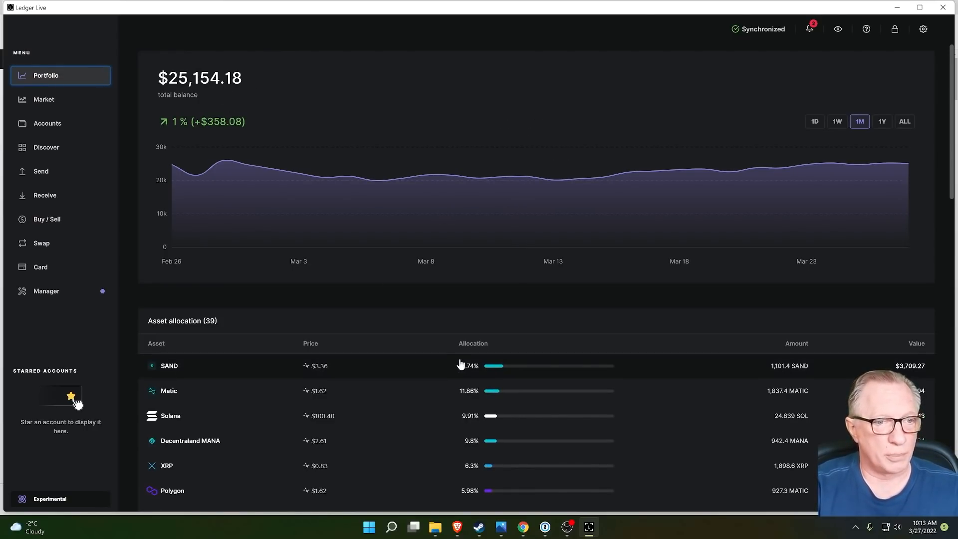
scroll("down", 3)
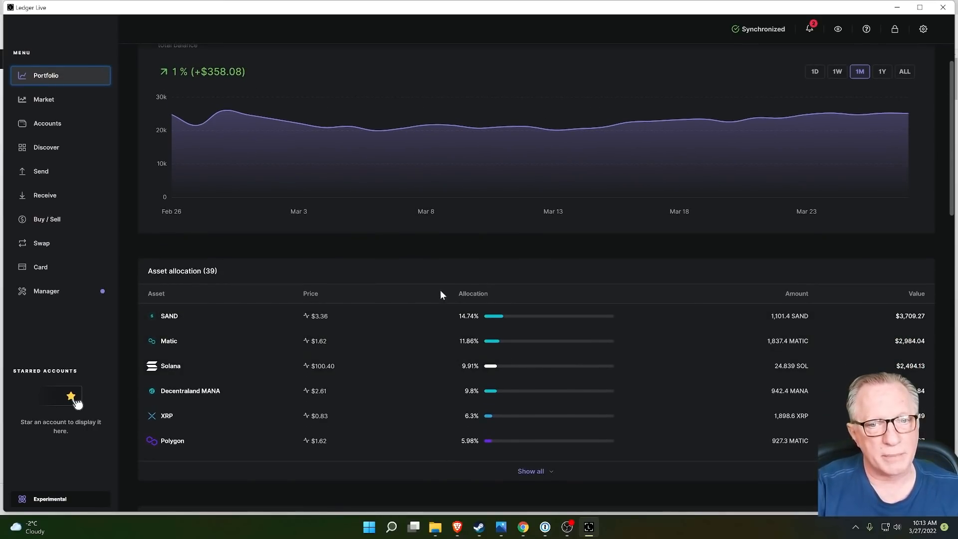
mouse_move(343, 265)
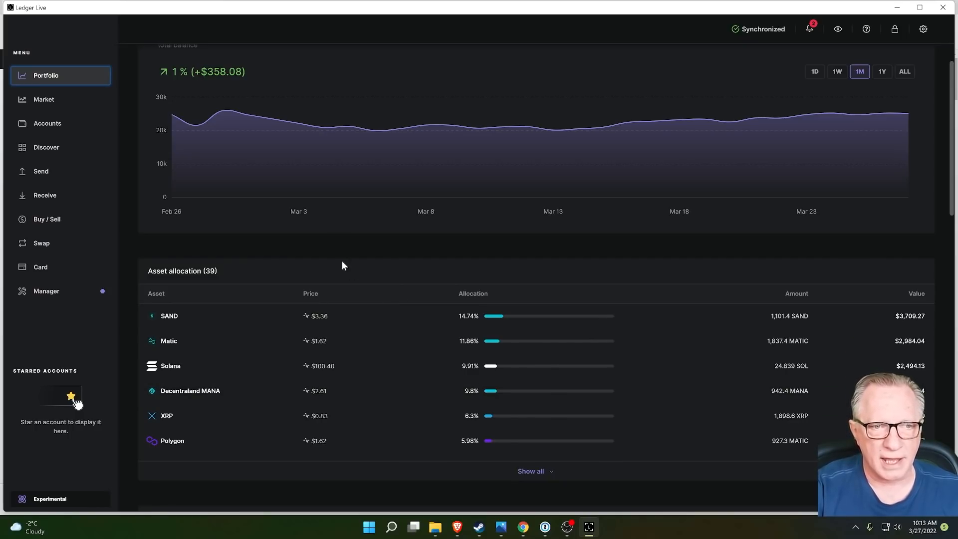
scroll("down", 3)
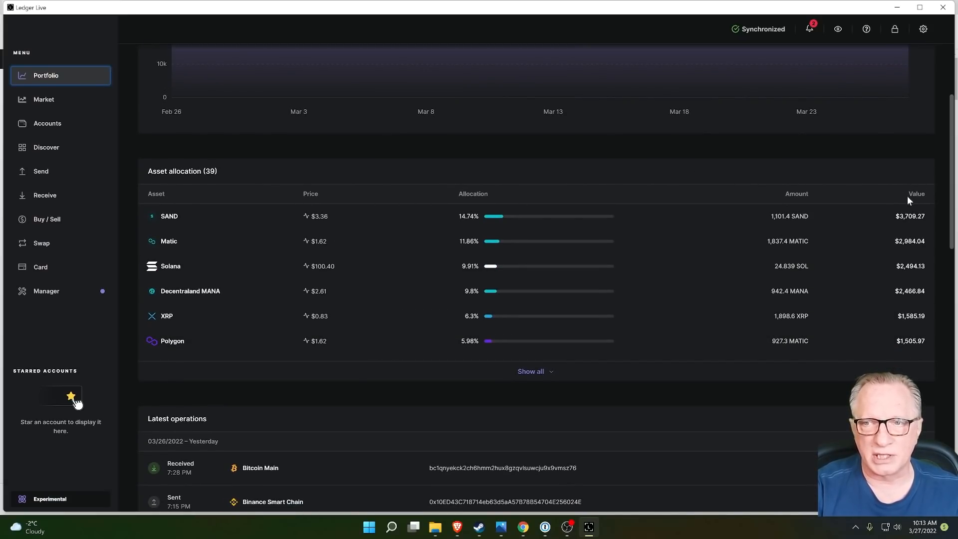
scroll("down", 3)
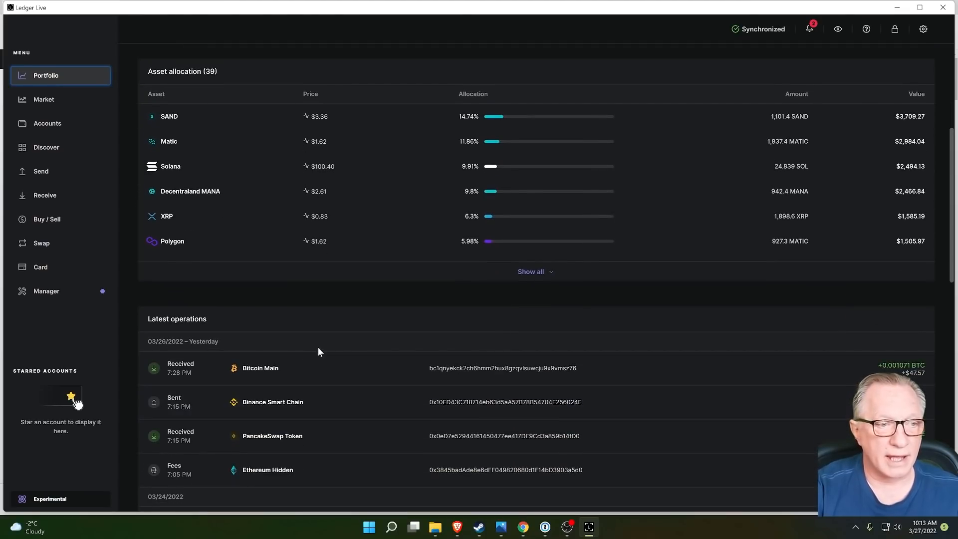
scroll("down", 3)
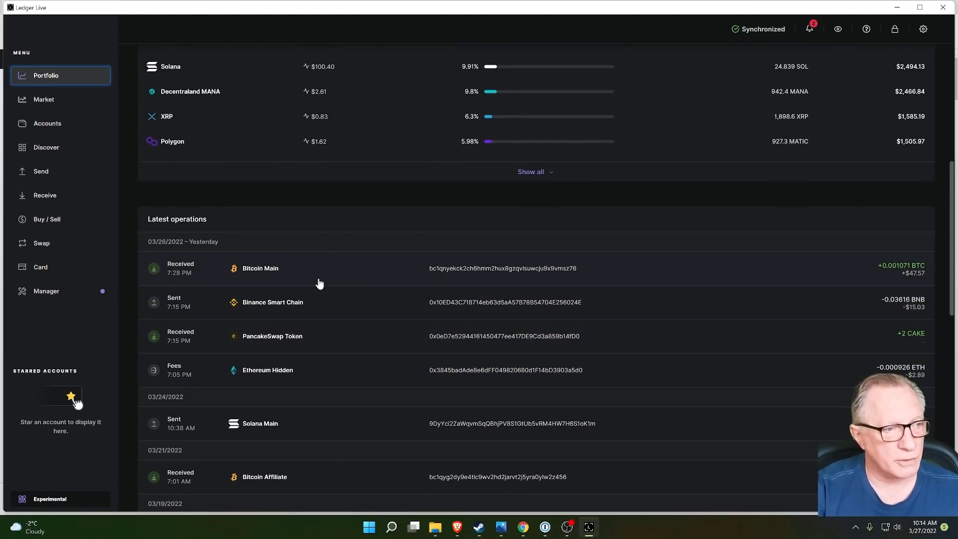
scroll("up", 3)
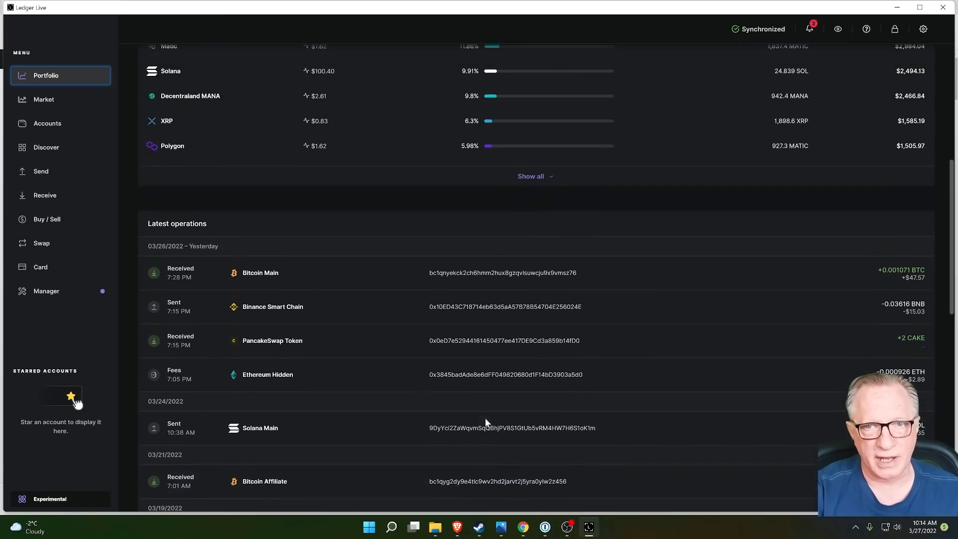
scroll("up", 3)
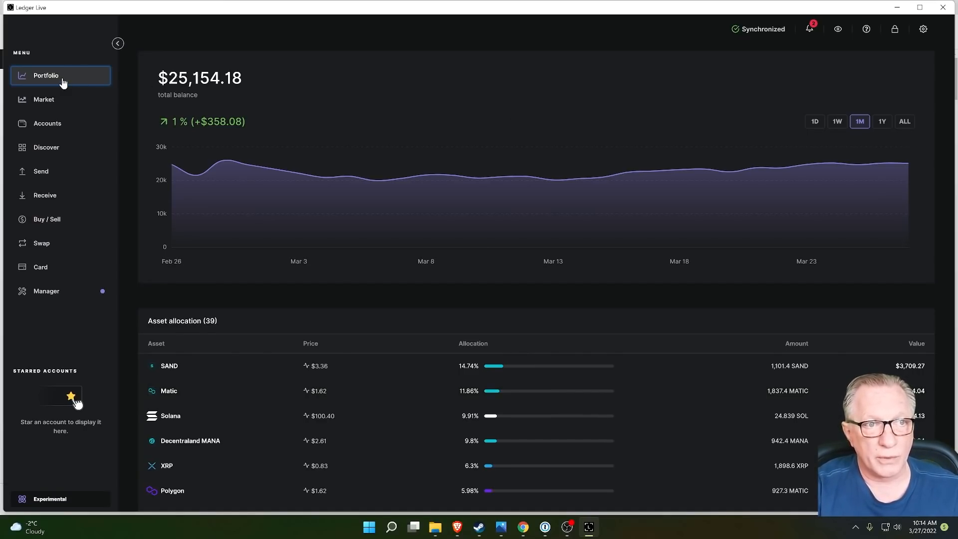
mouse_move(796, 56)
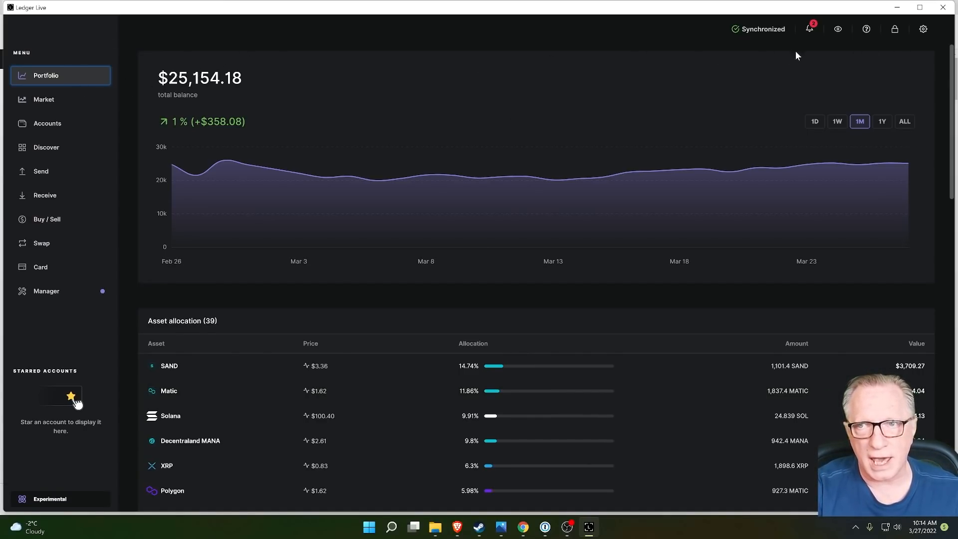
mouse_move(916, 64)
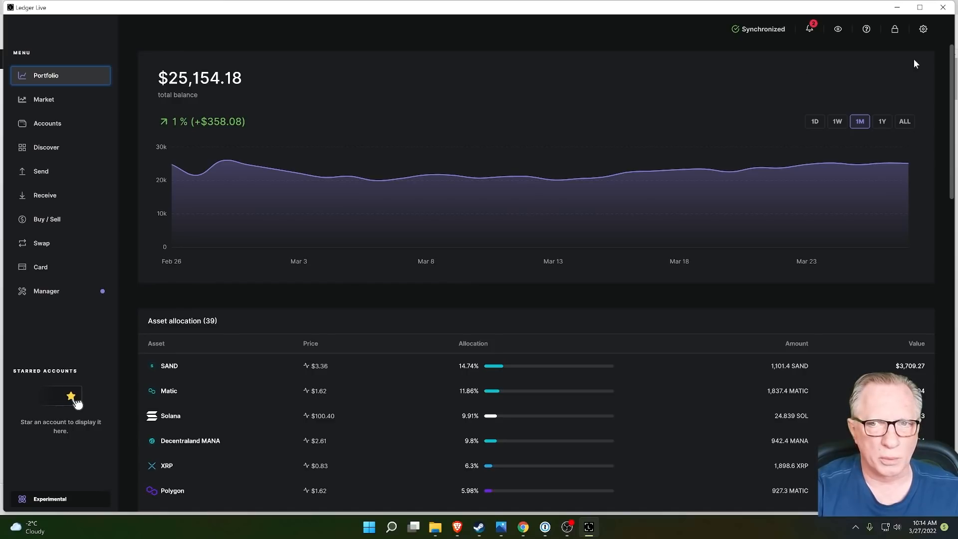
mouse_move(202, 66)
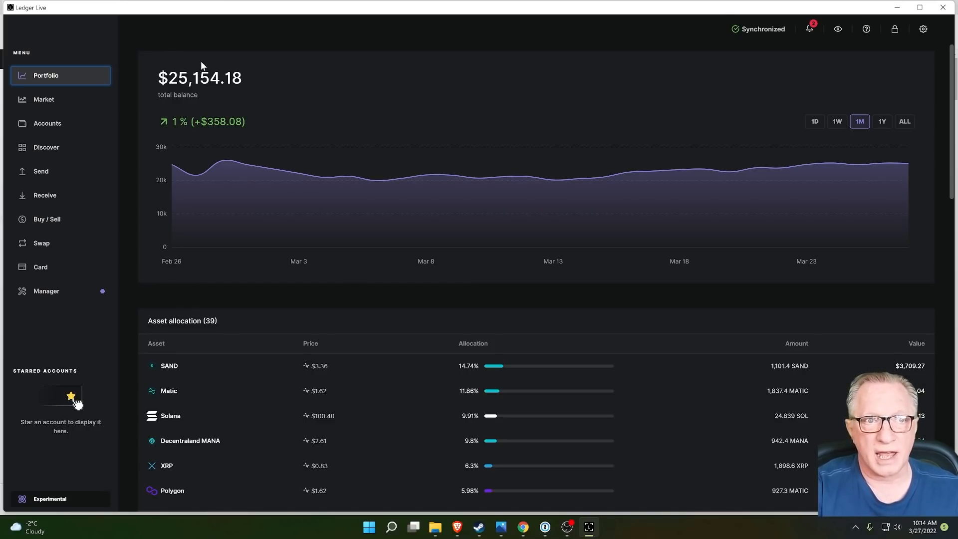
mouse_move(886, 61)
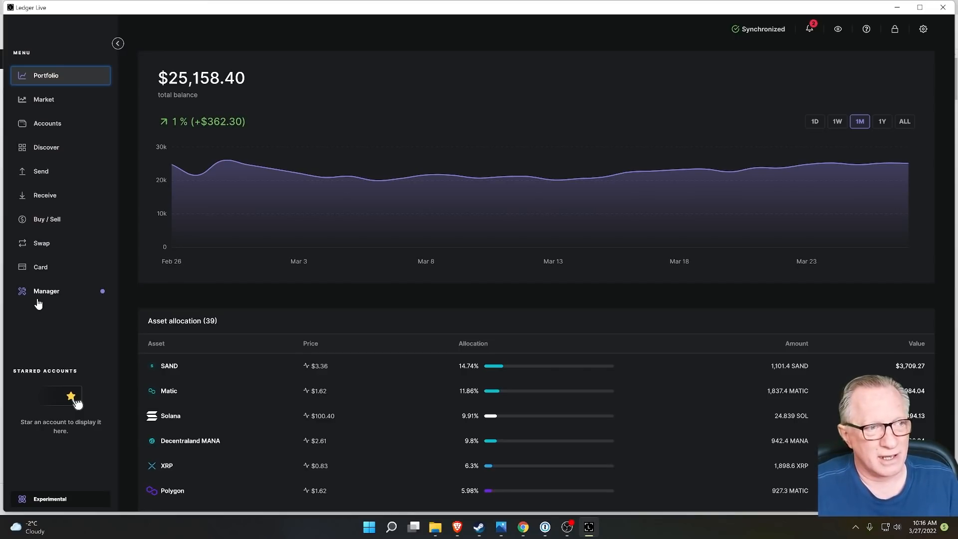
mouse_move(135, 253)
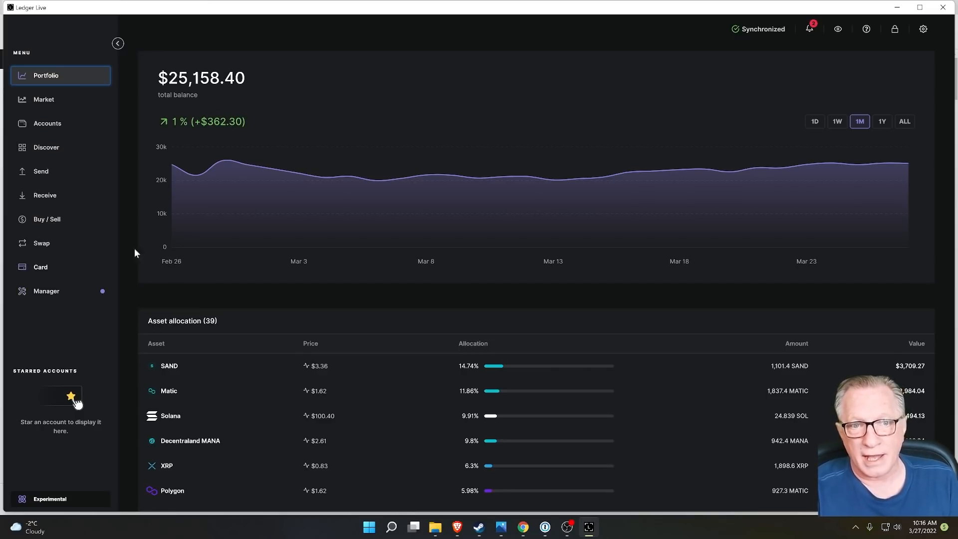
mouse_move(63, 128)
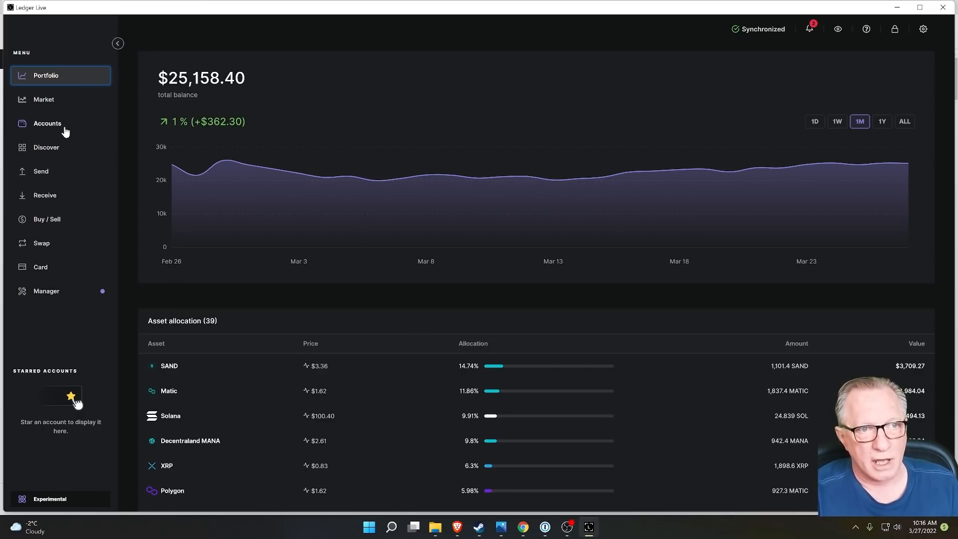
left_click(47, 123)
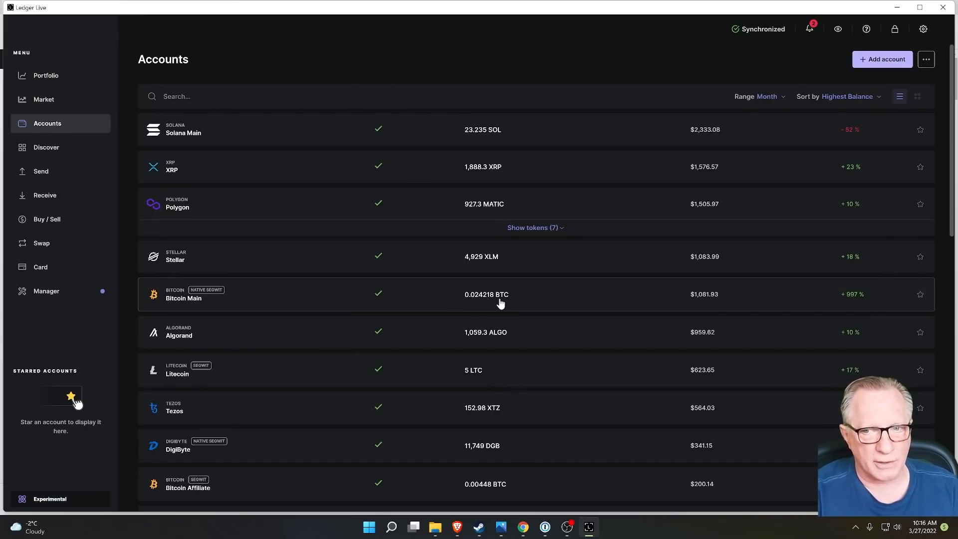
left_click(184, 299)
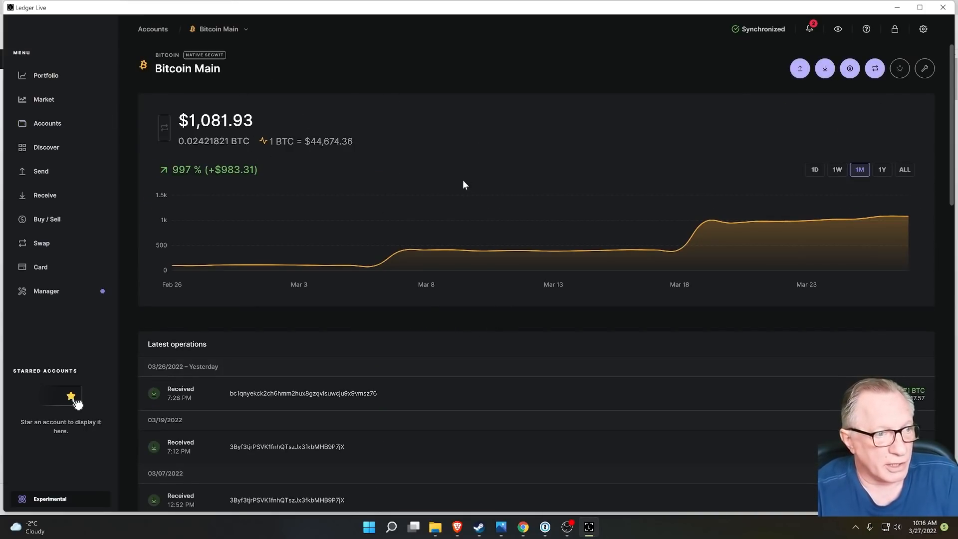
scroll("down", 3)
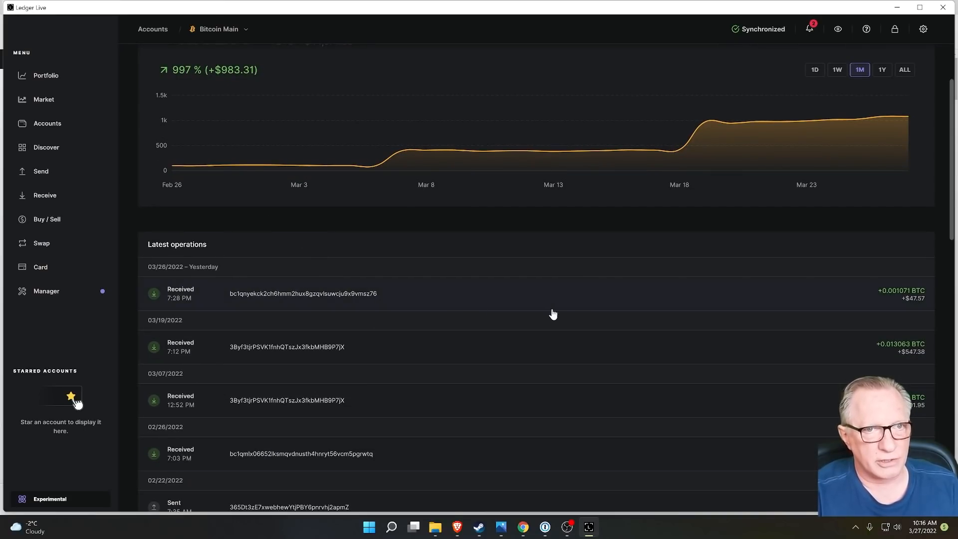
scroll("up", 3)
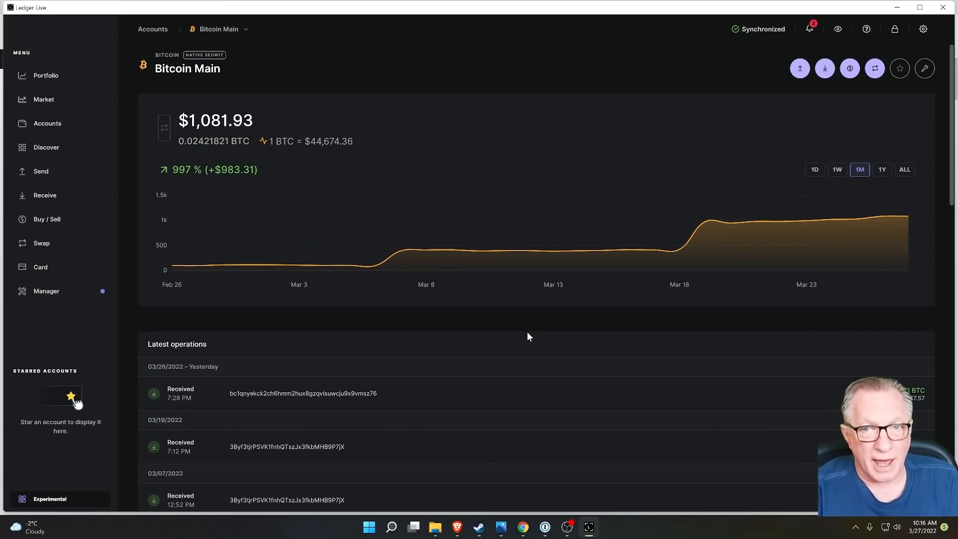
mouse_move(691, 150)
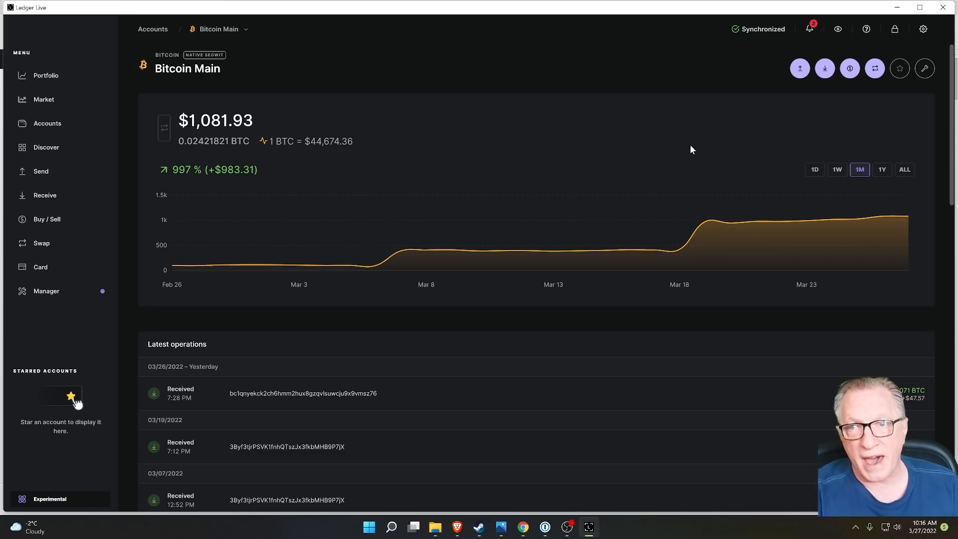
mouse_move(824, 68)
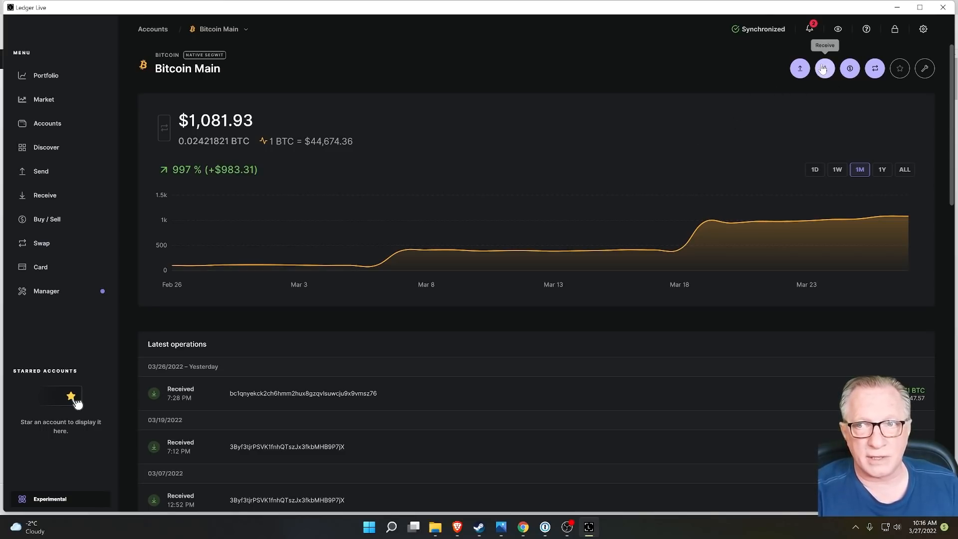
mouse_move(824, 68)
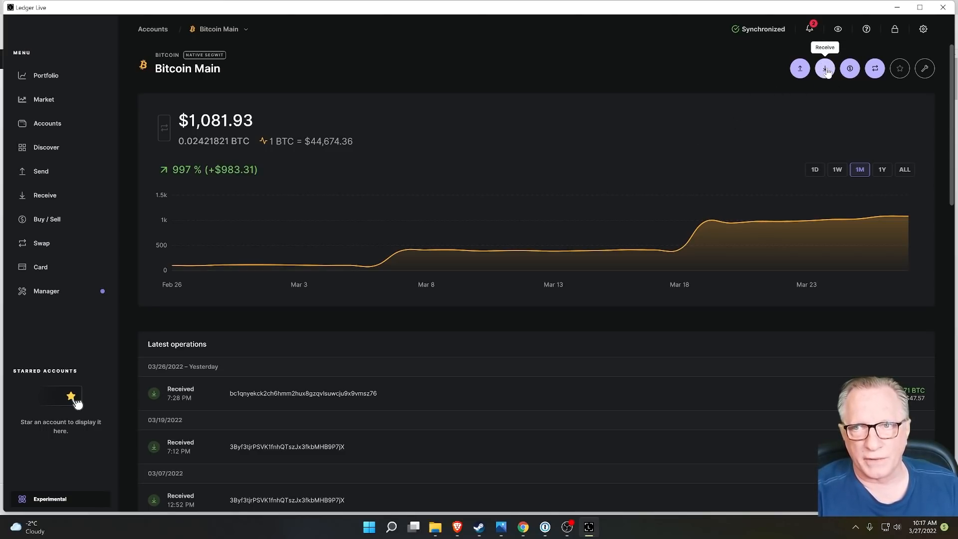
Step: Start the Receive flow for Bitcoin Main to show its address awaiting device verification
left_click(825, 68)
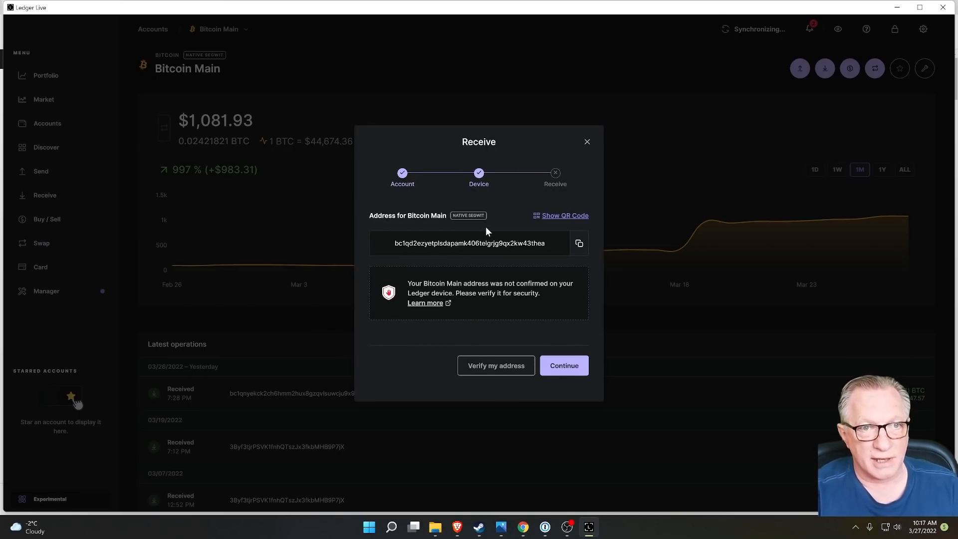
mouse_move(477, 237)
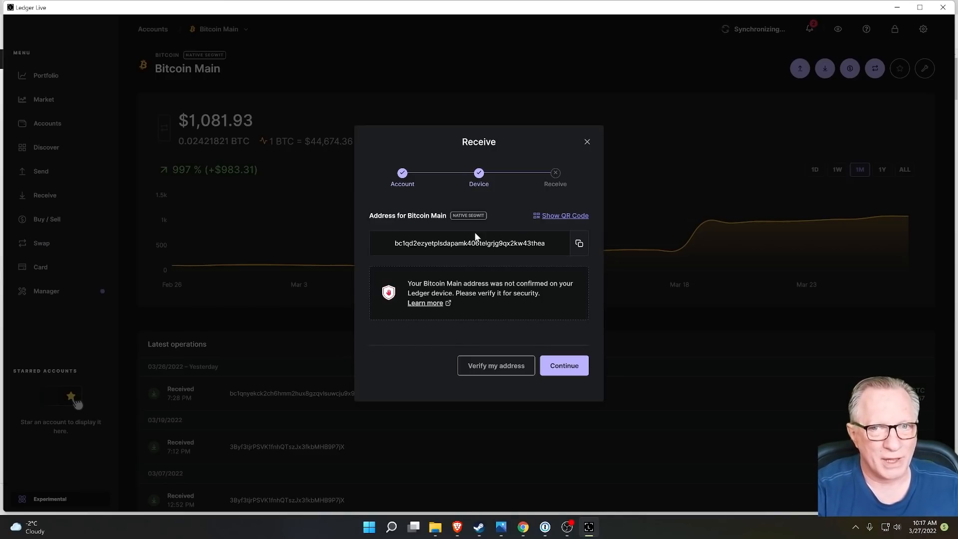
mouse_move(445, 216)
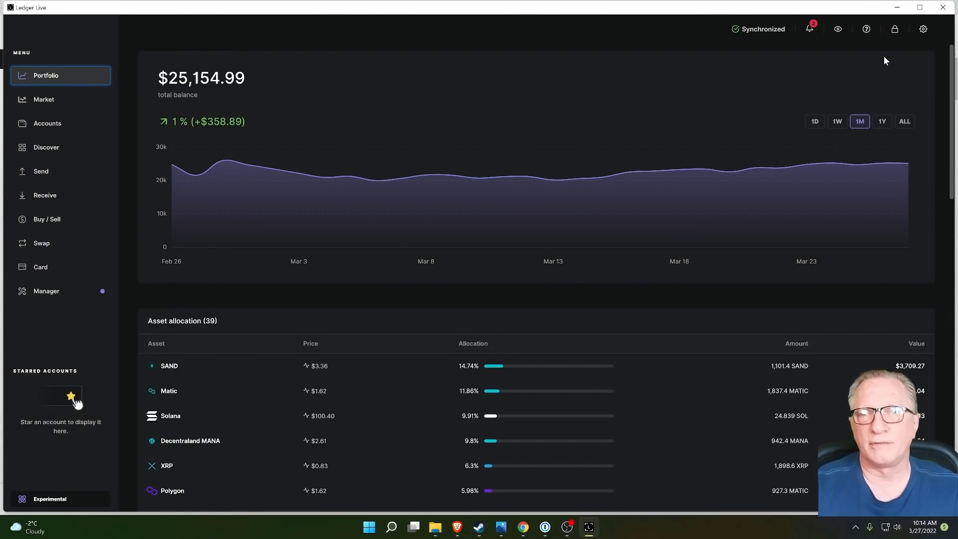
mouse_move(601, 147)
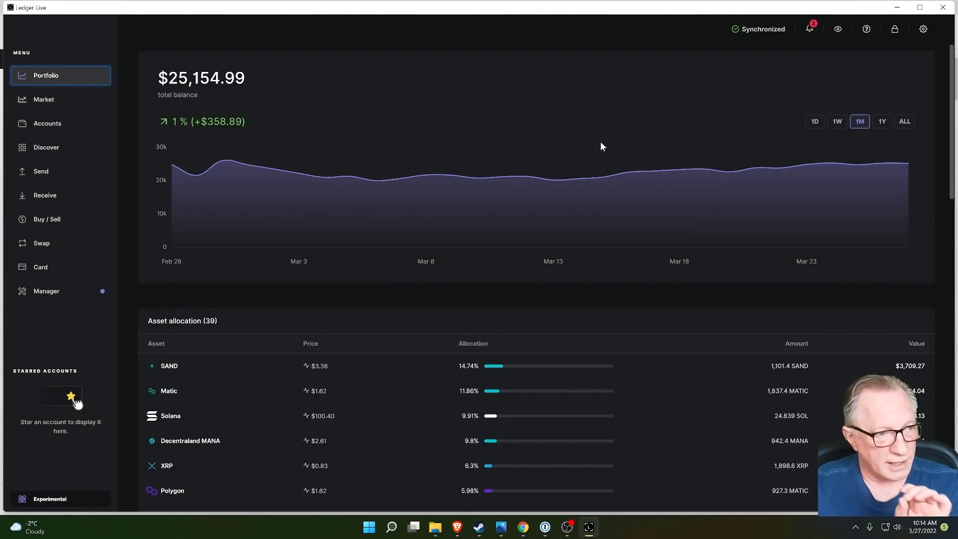
mouse_move(584, 90)
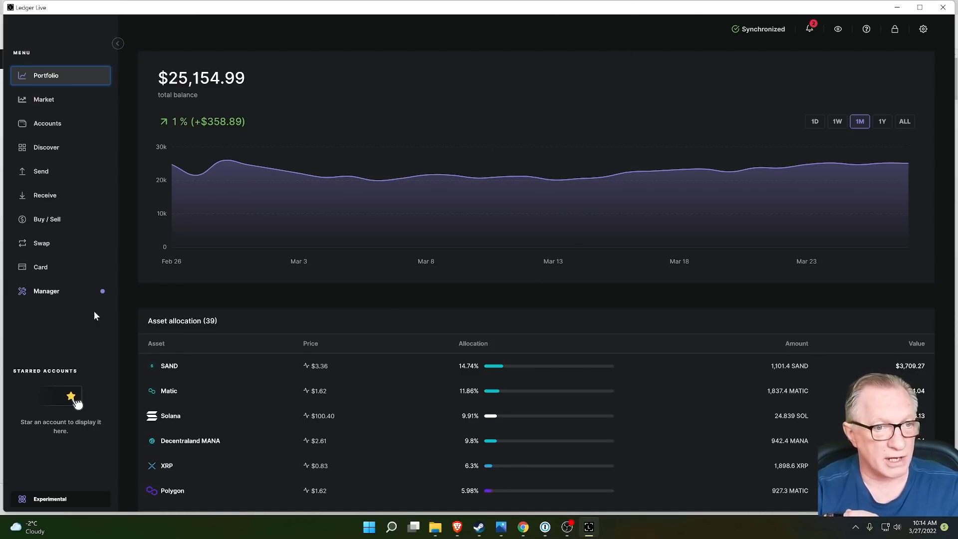
mouse_move(73, 299)
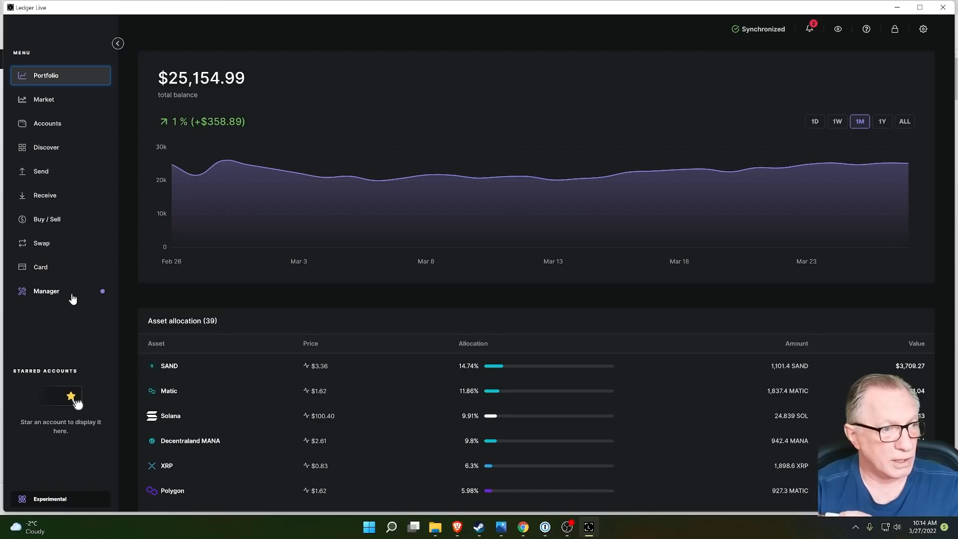
mouse_move(78, 294)
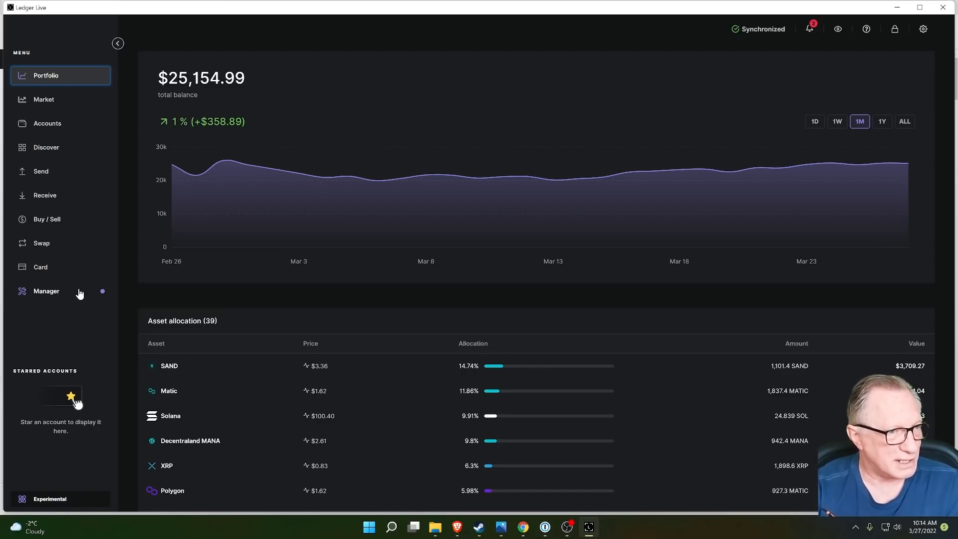
mouse_move(93, 300)
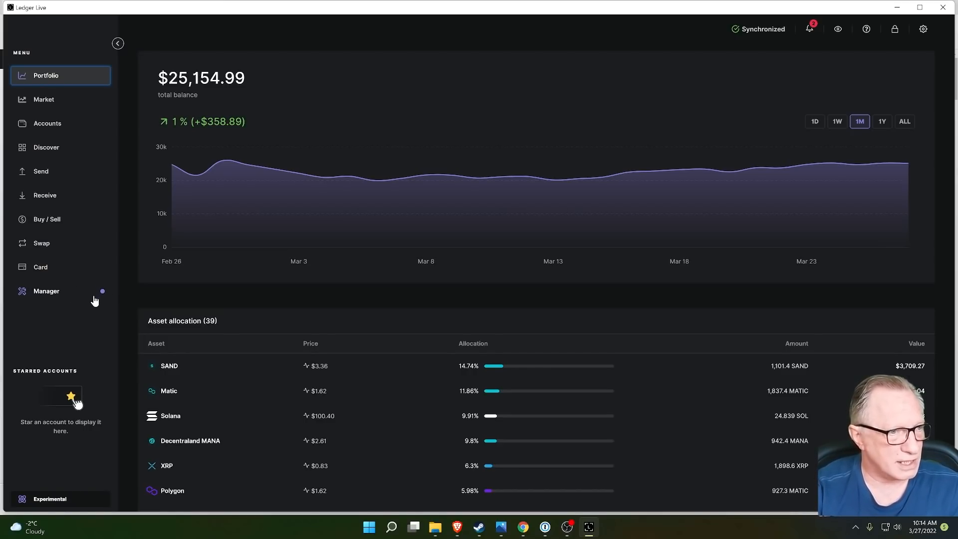
mouse_move(61, 313)
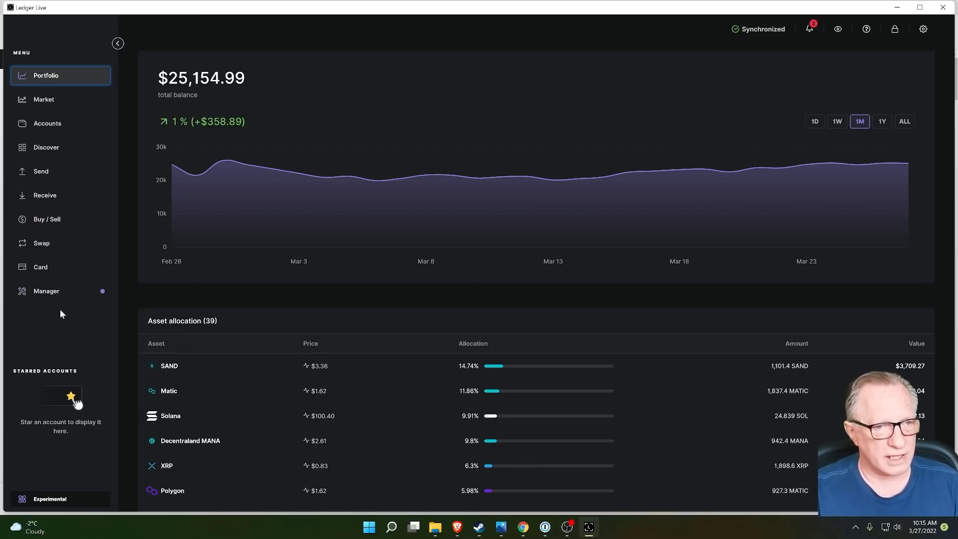
mouse_move(63, 299)
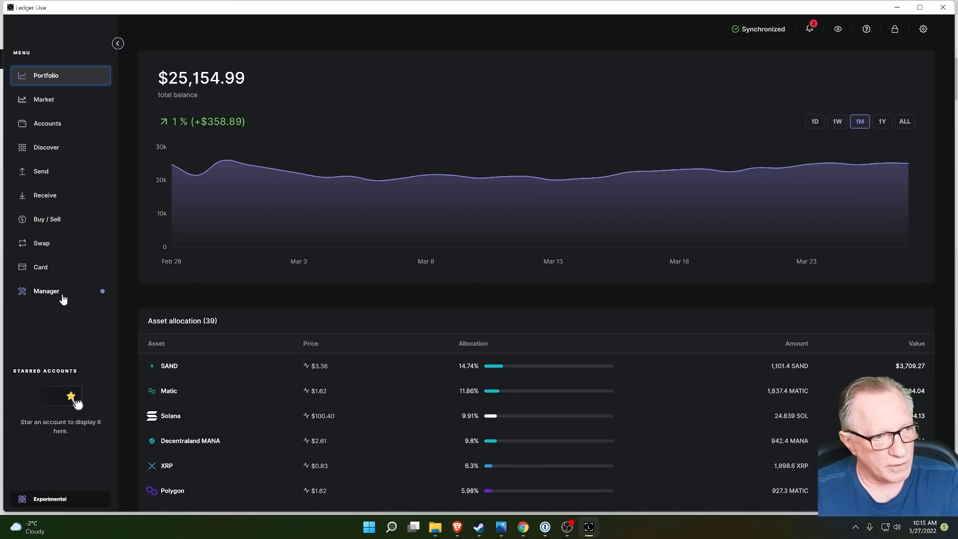
mouse_move(38, 304)
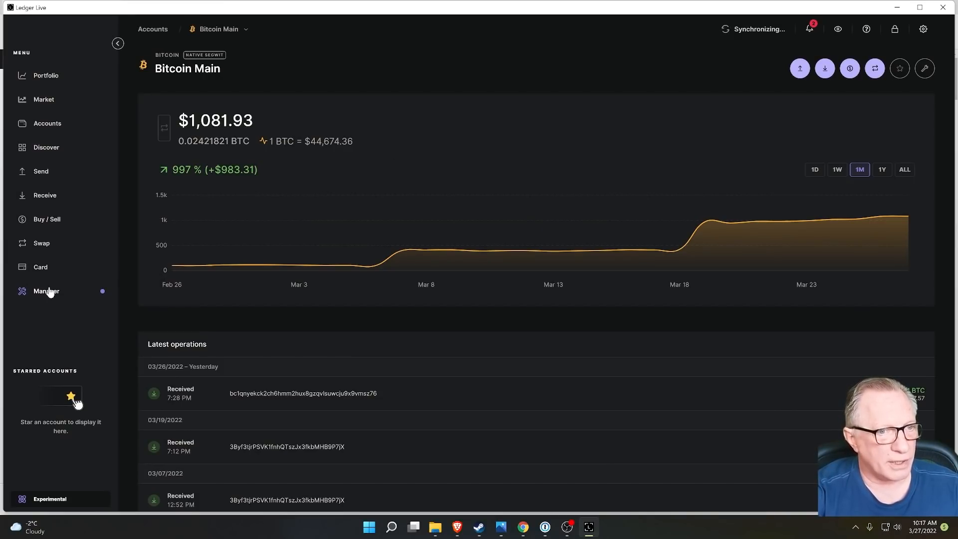
mouse_move(42, 298)
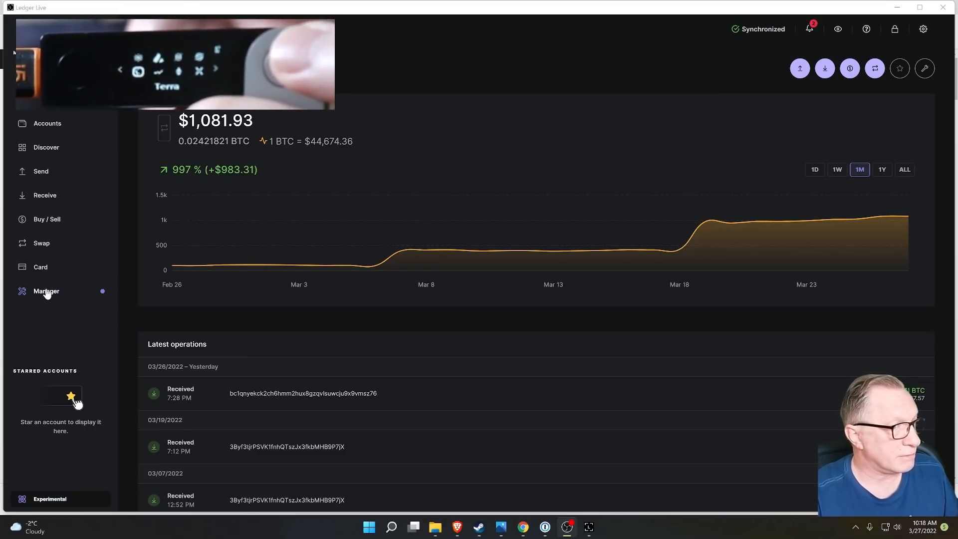
Step: Show the Manager view with Nano X firmware, storage usage and app catalog
left_click(46, 291)
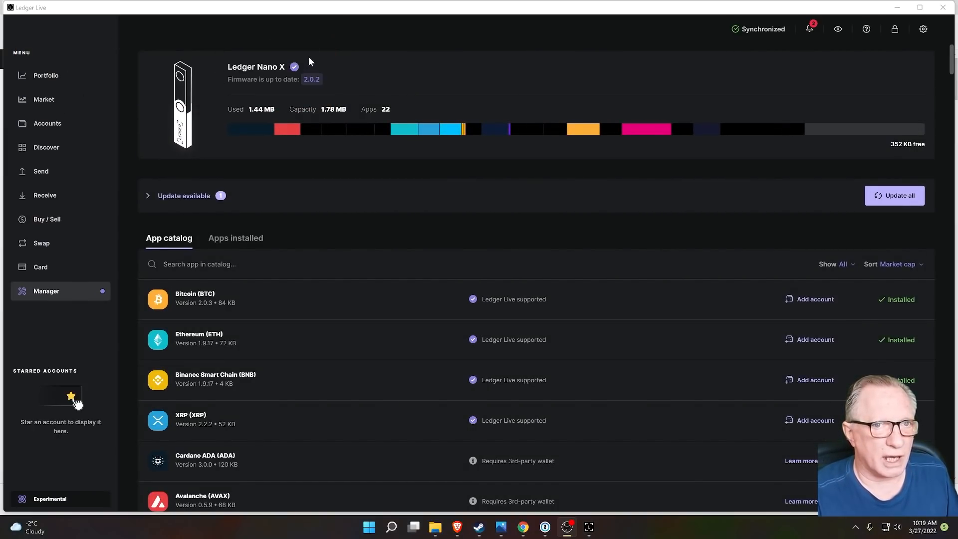
mouse_move(299, 74)
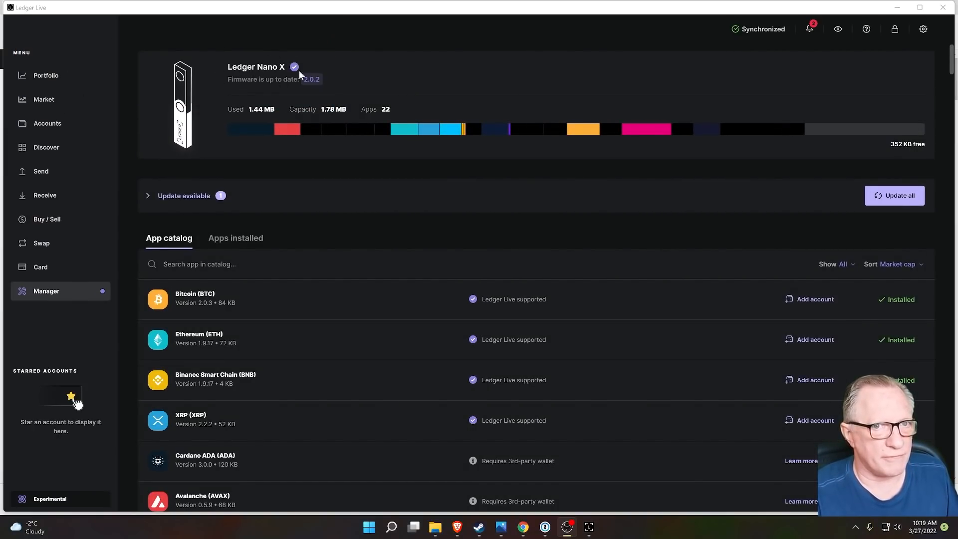
mouse_move(373, 73)
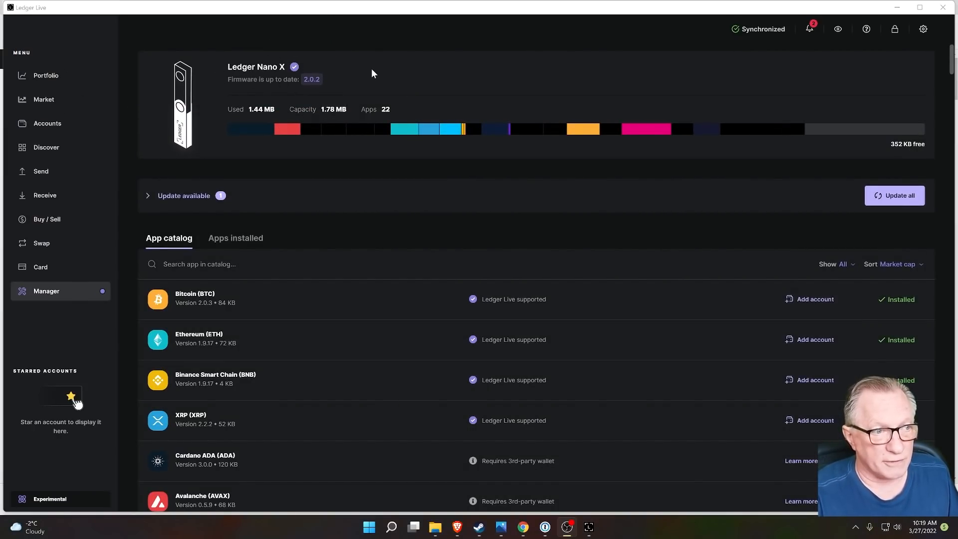
mouse_move(359, 80)
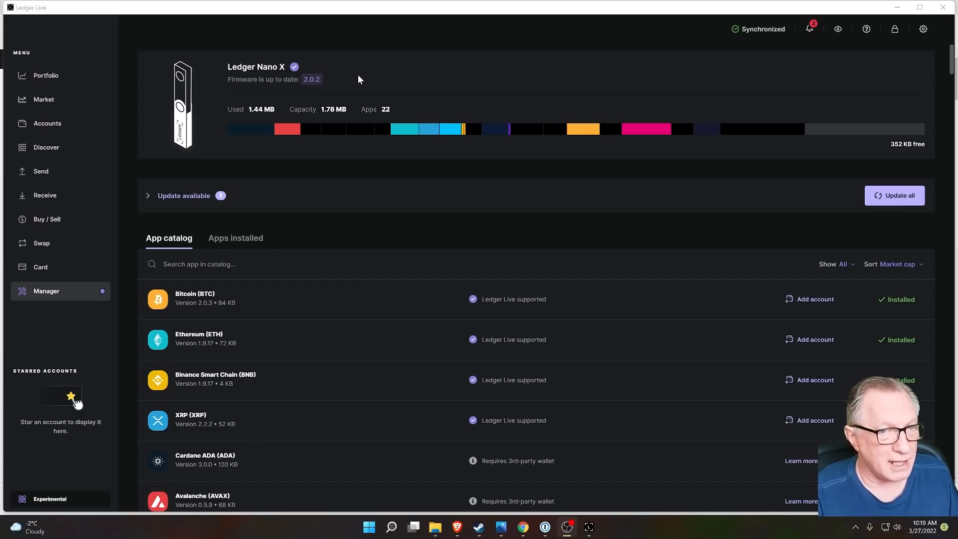
mouse_move(346, 88)
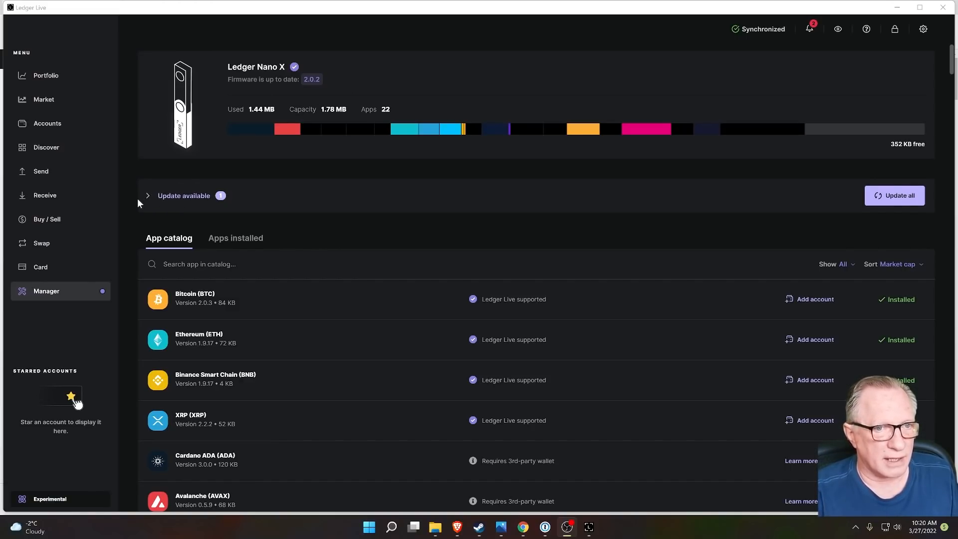
Step: Expand the Update available list to reveal the pending Stellar (XLM) app update
left_click(148, 195)
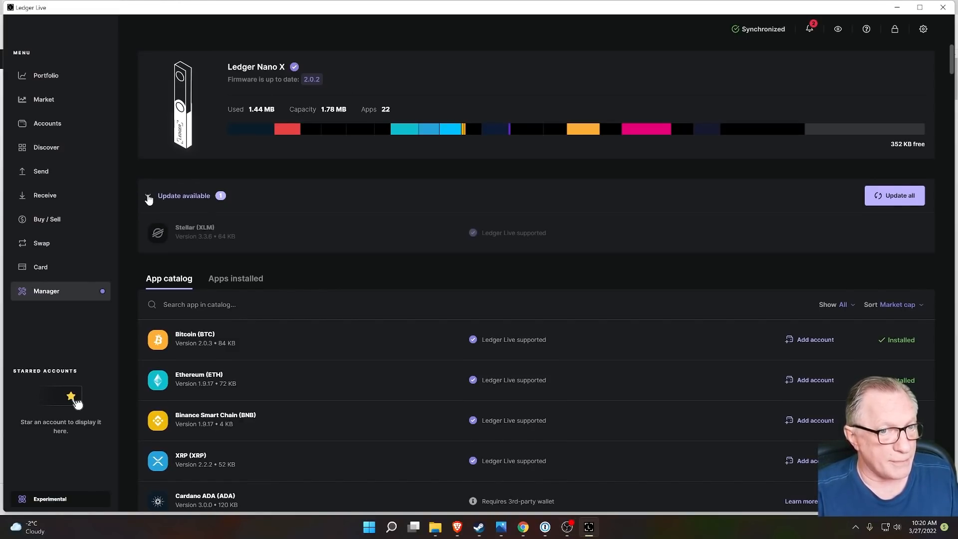
left_click(147, 196)
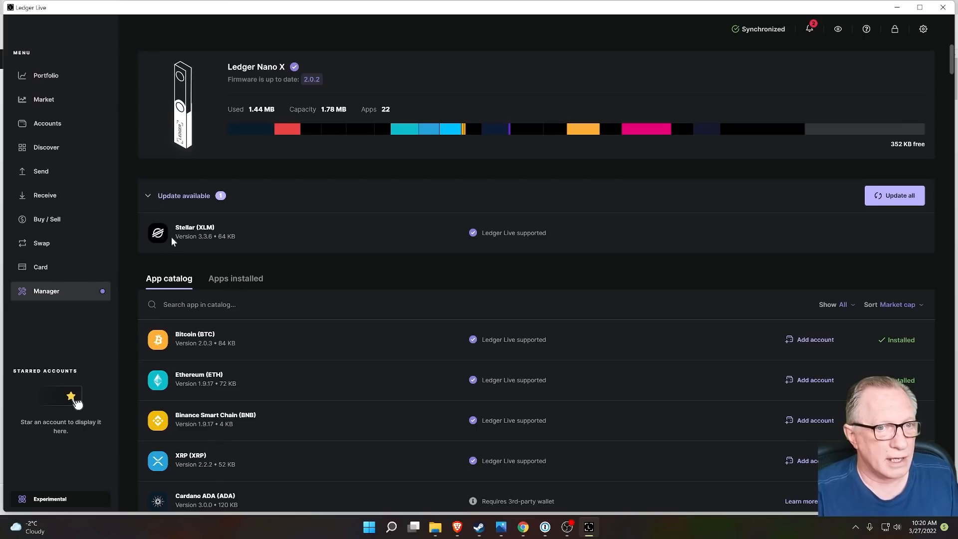
mouse_move(224, 231)
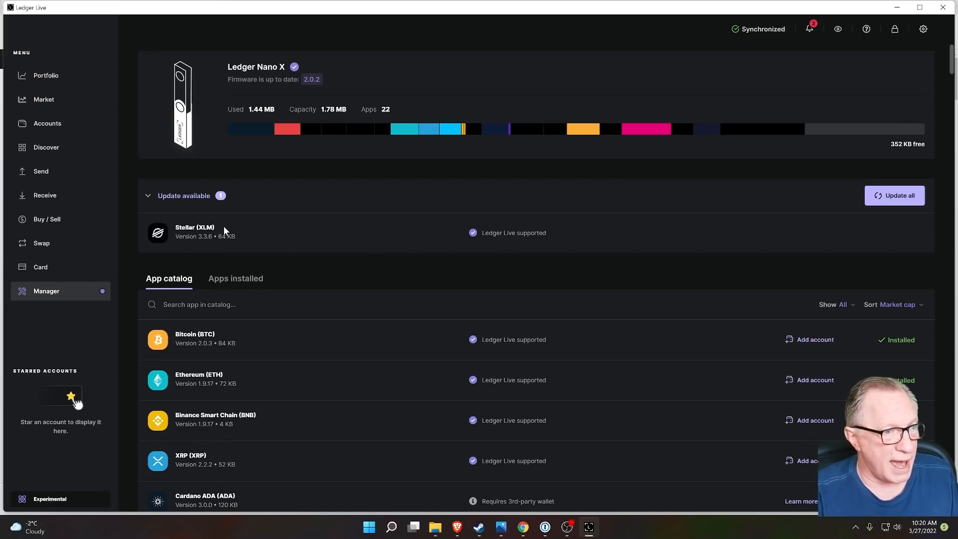
mouse_move(466, 243)
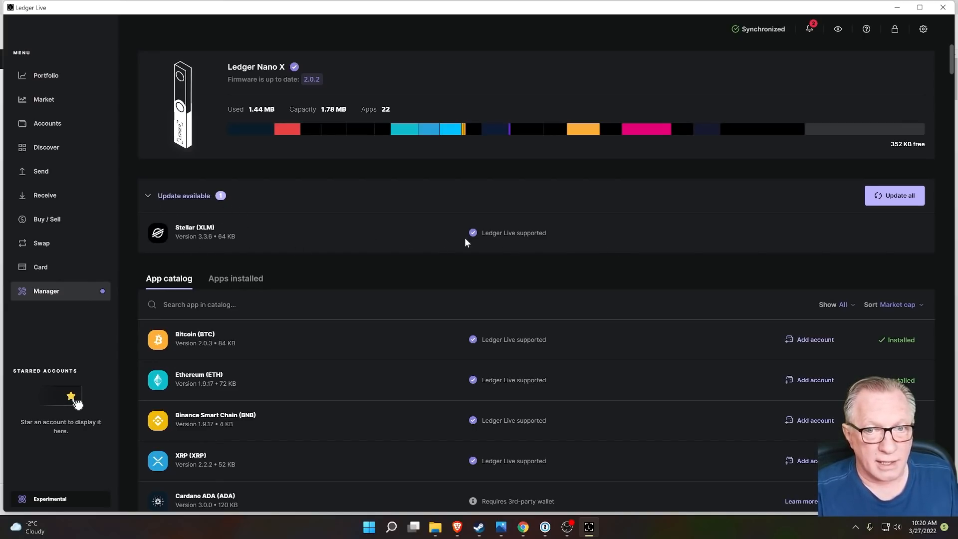
mouse_move(213, 242)
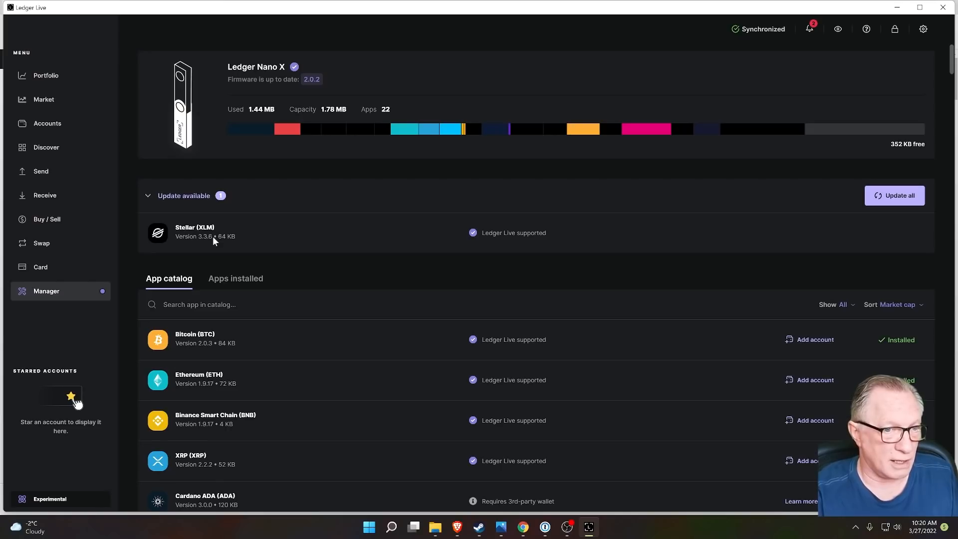
mouse_move(895, 196)
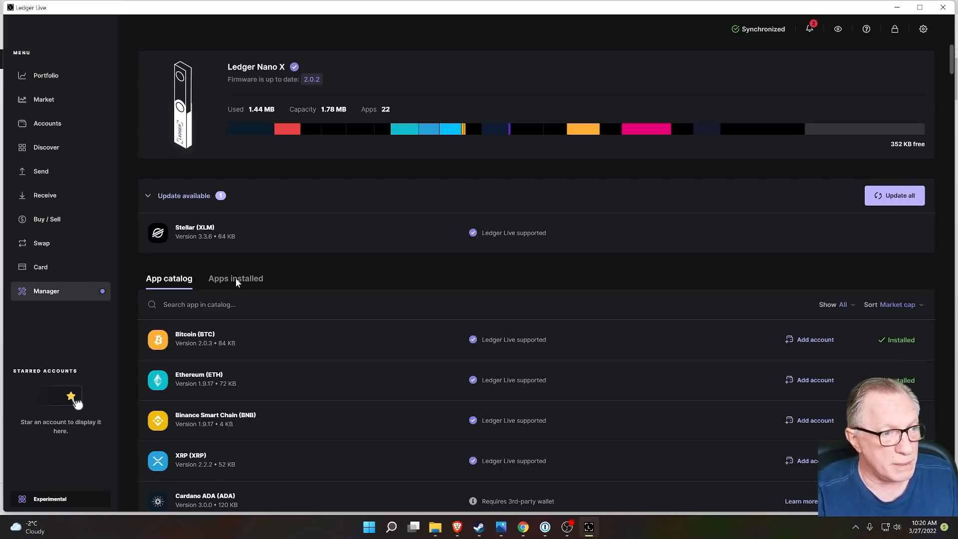
mouse_move(244, 256)
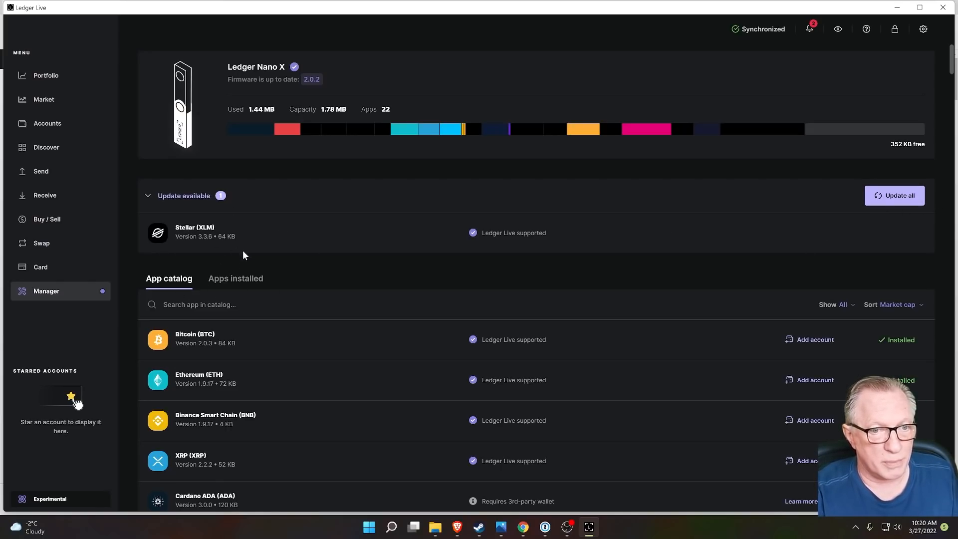
mouse_move(238, 234)
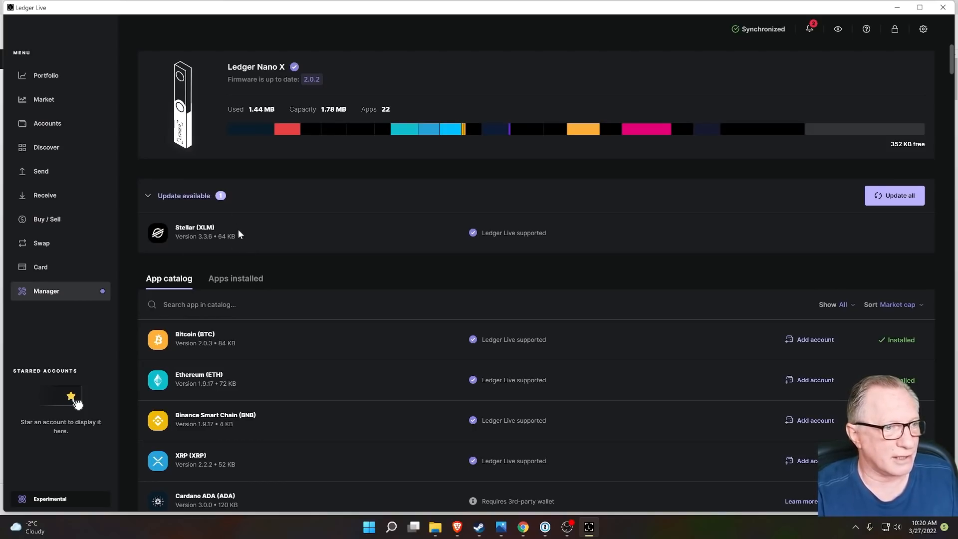
mouse_move(251, 227)
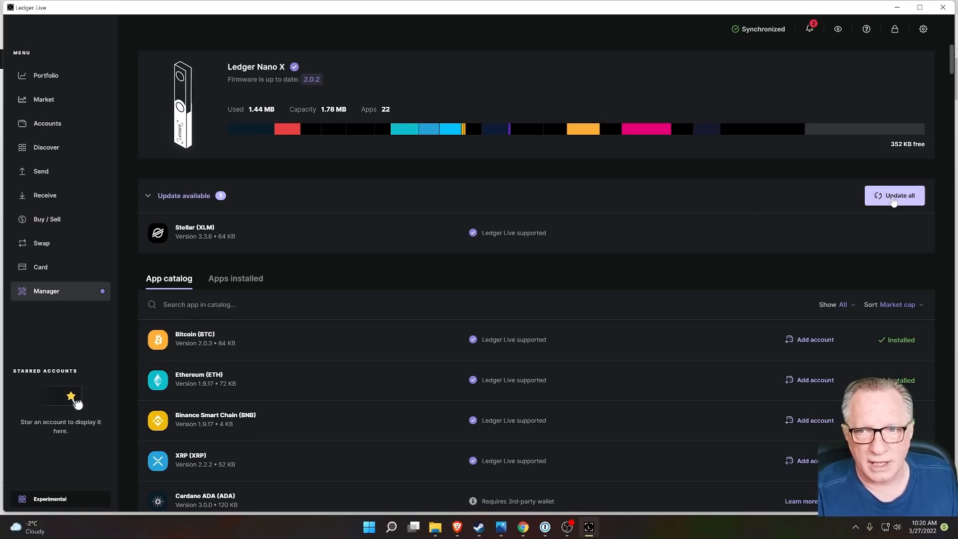
Step: Install all pending app updates so the Stellar update section disappears
left_click(895, 194)
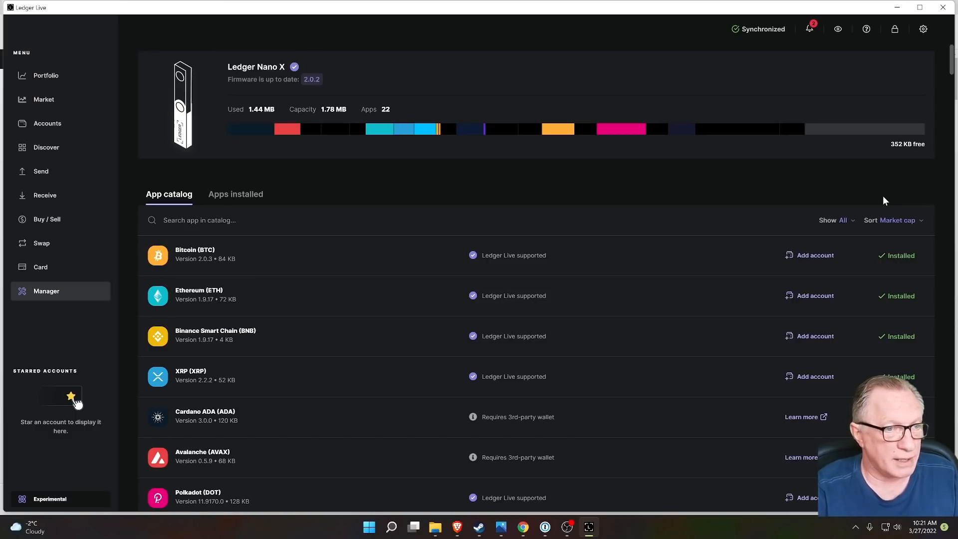
mouse_move(911, 191)
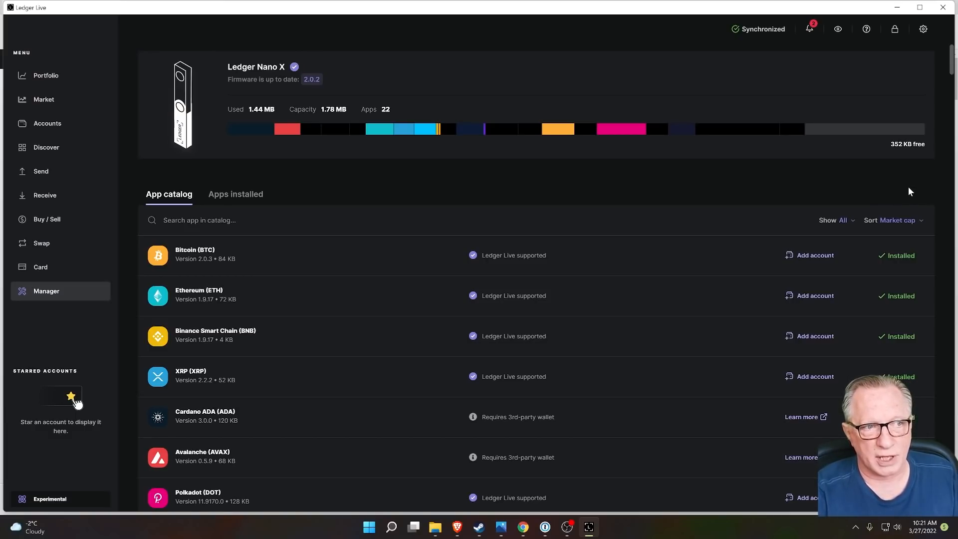
mouse_move(42, 88)
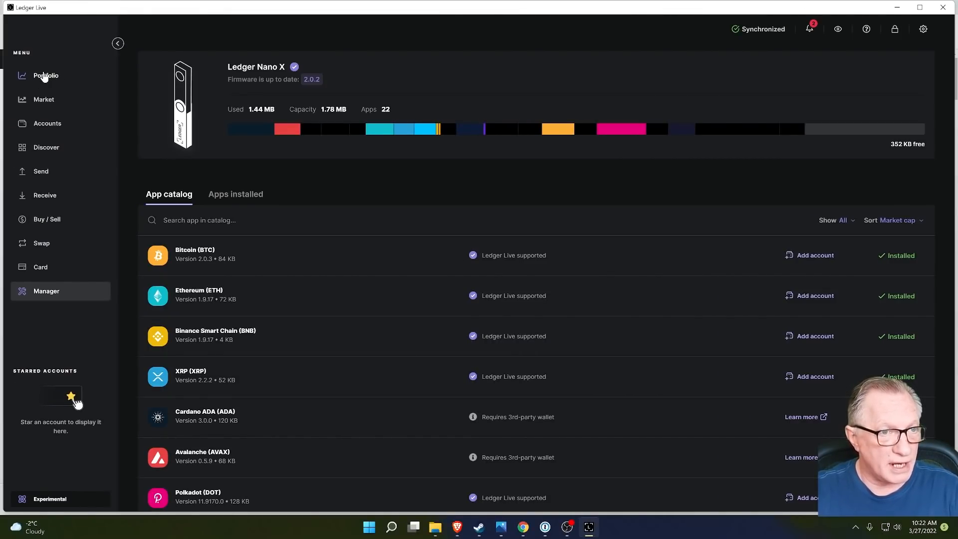
Step: Return to Portfolio and scroll down to Asset allocation and Latest operations
left_click(45, 75)
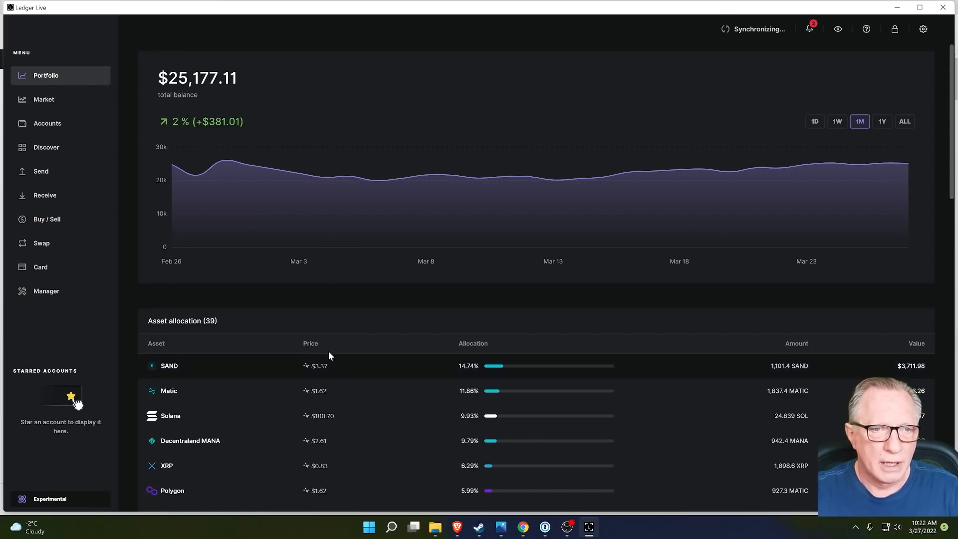
mouse_move(451, 176)
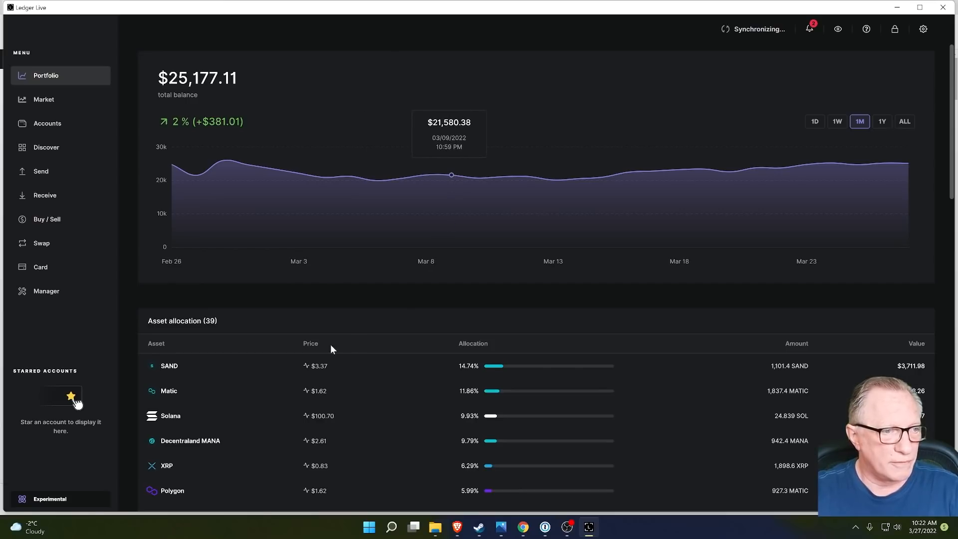
mouse_move(453, 305)
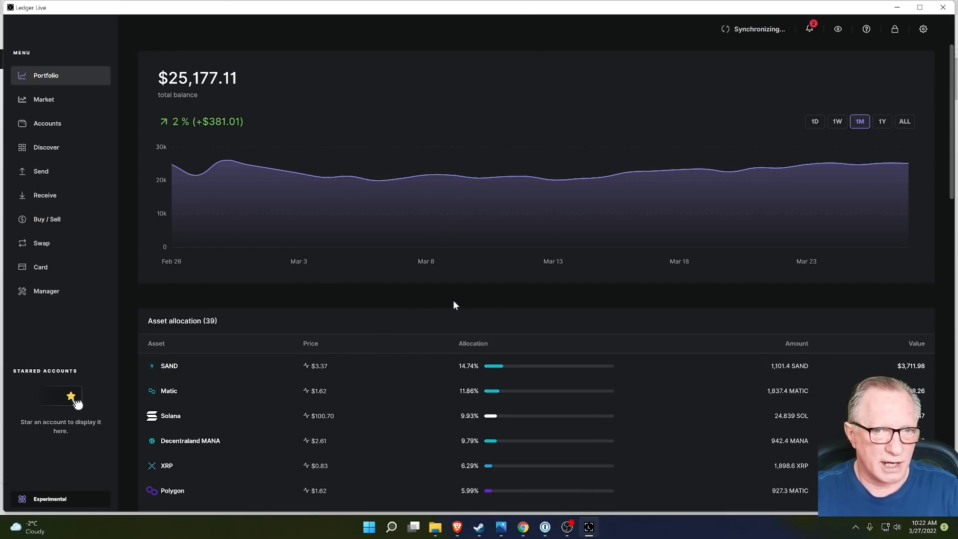
mouse_move(391, 358)
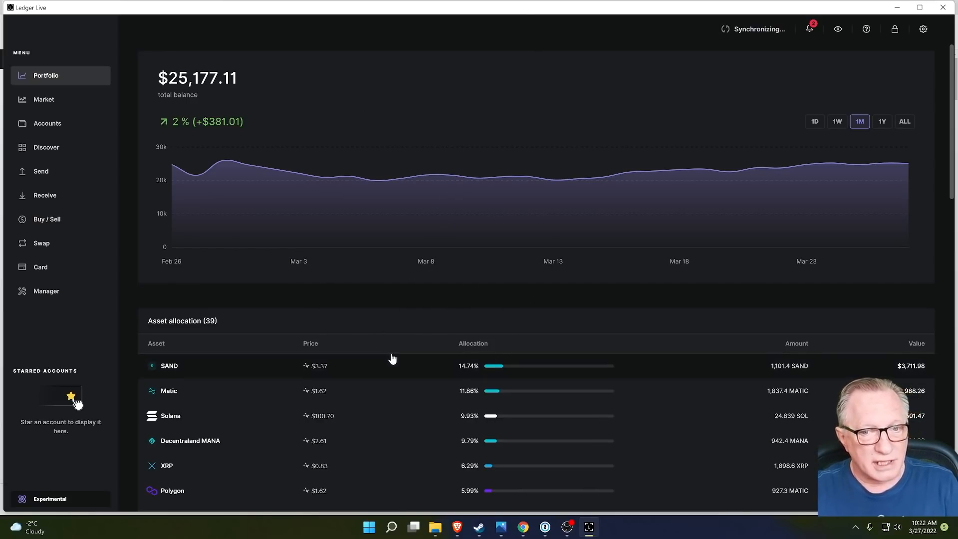
scroll("down", 3)
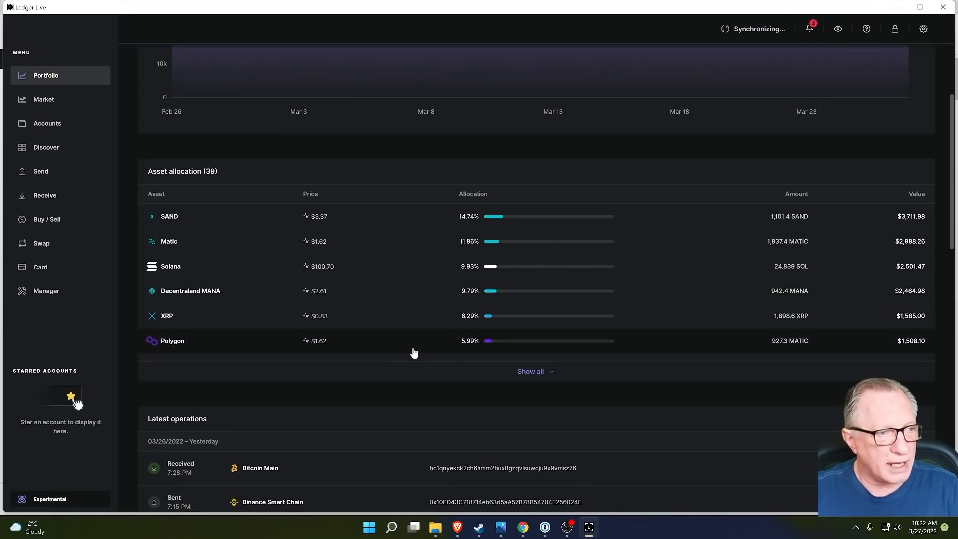
mouse_move(416, 328)
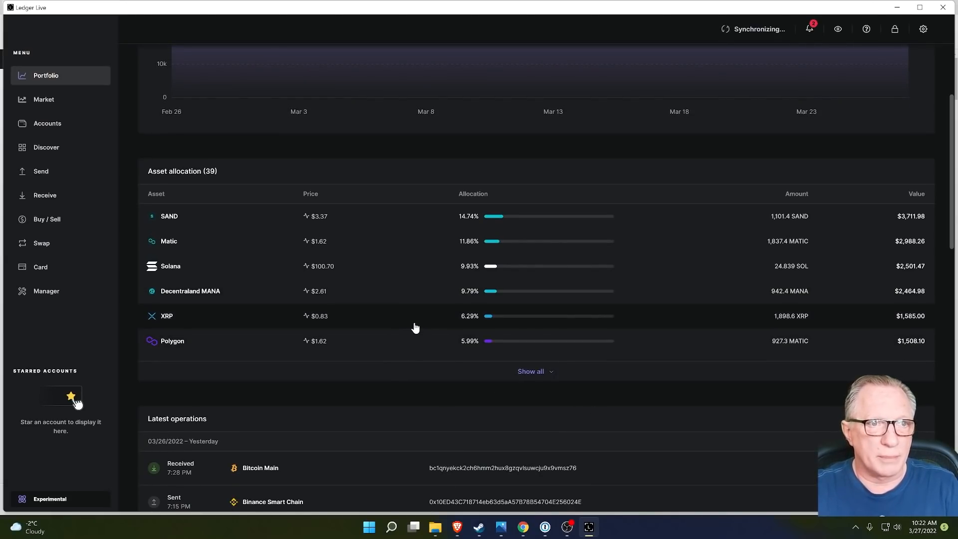
mouse_move(47, 123)
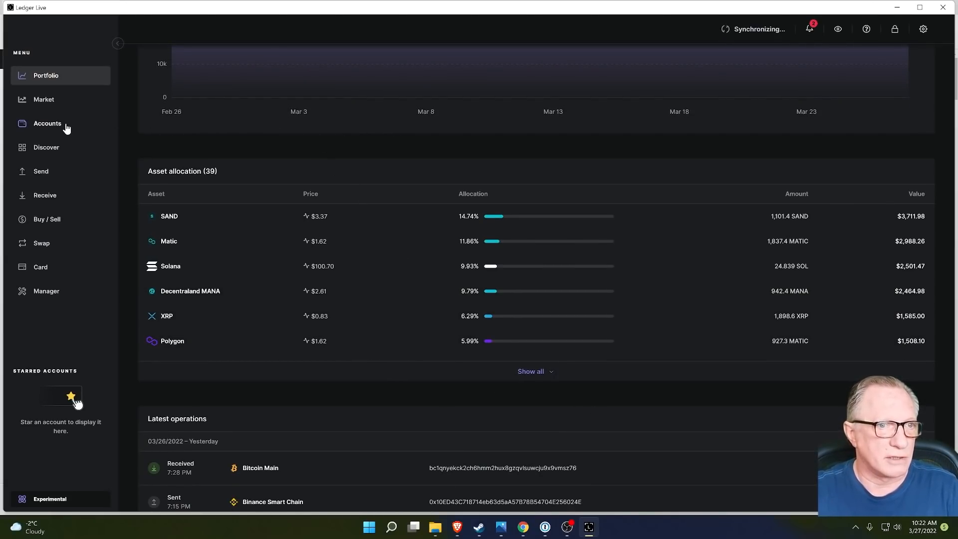
left_click(47, 123)
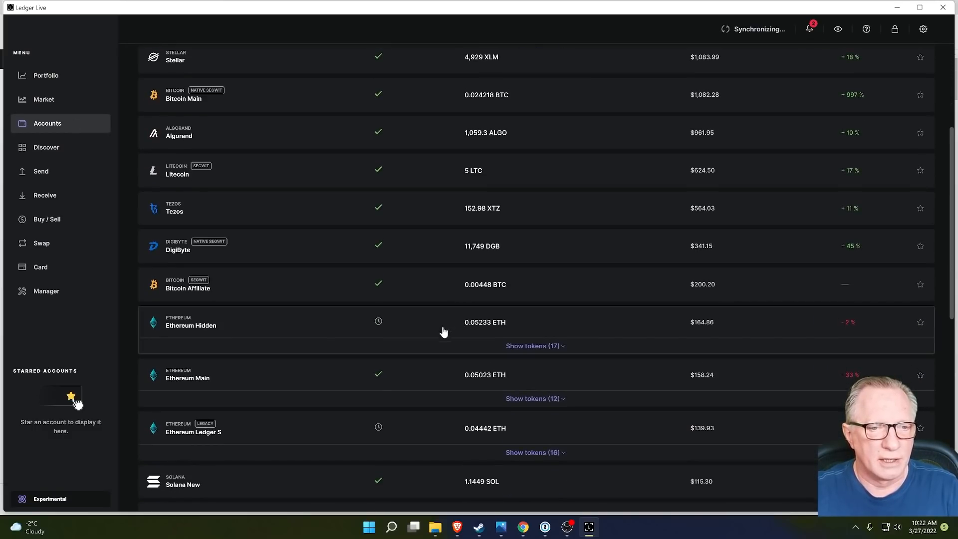
left_click(535, 347)
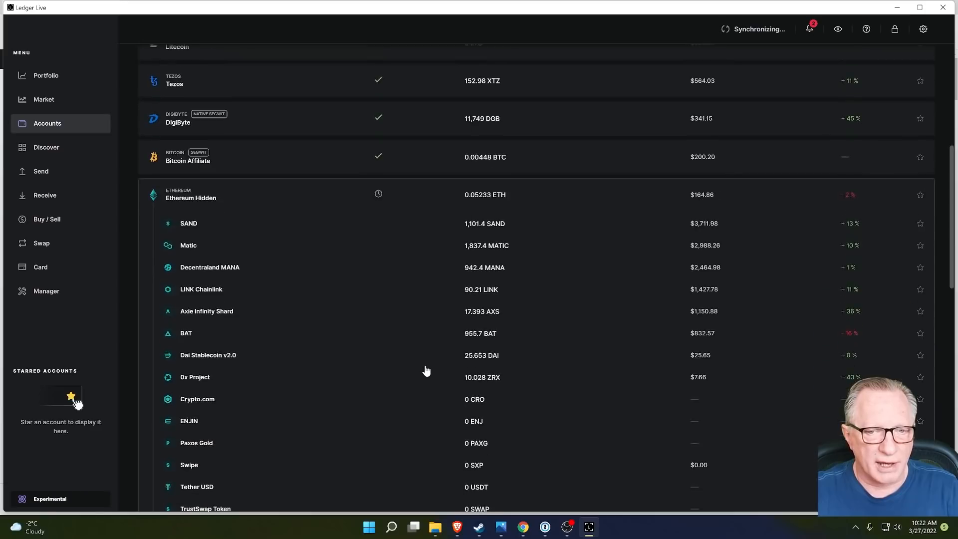
scroll("down", 3)
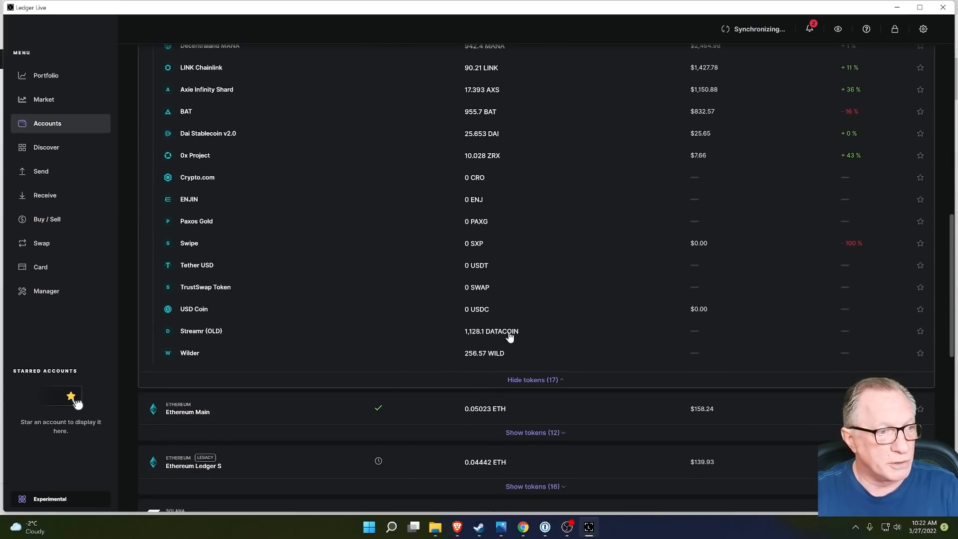
mouse_move(473, 332)
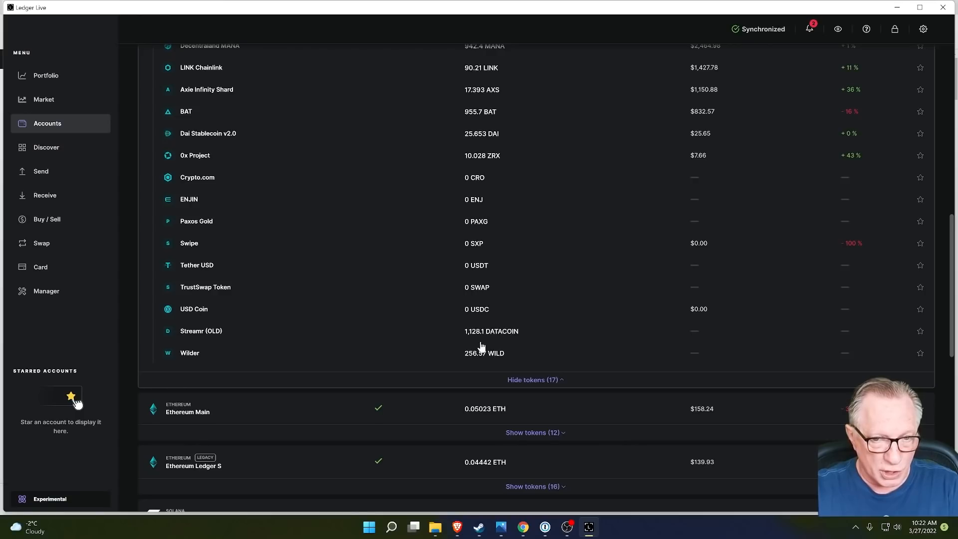
mouse_move(476, 341)
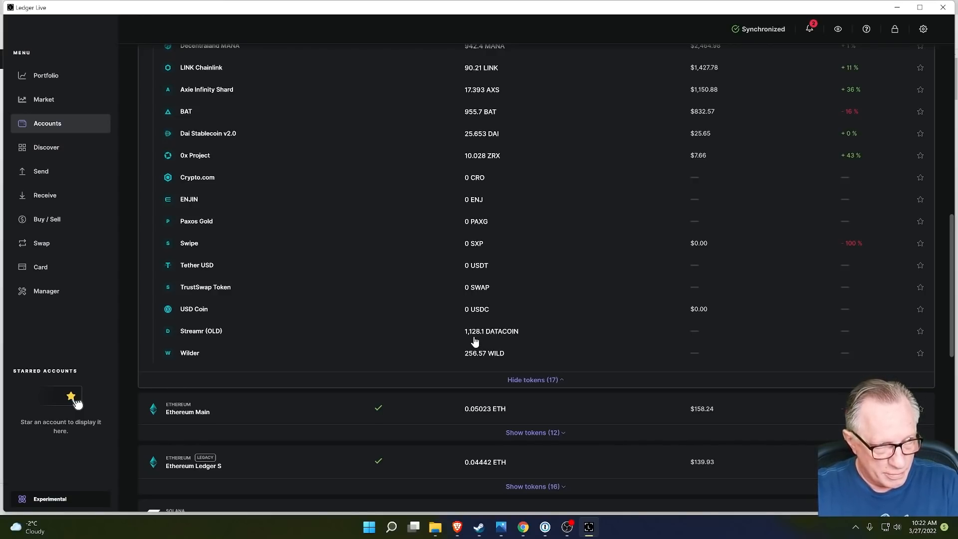
mouse_move(494, 335)
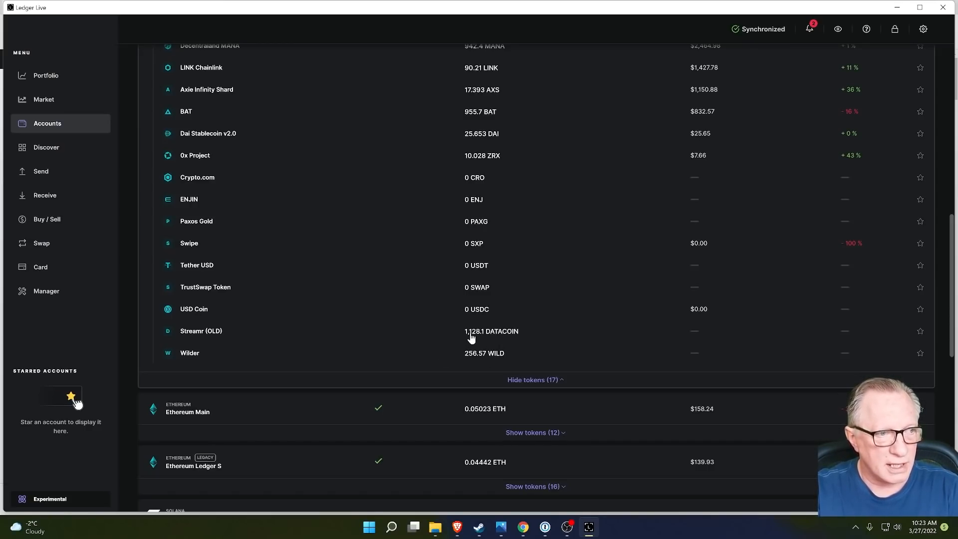
mouse_move(495, 336)
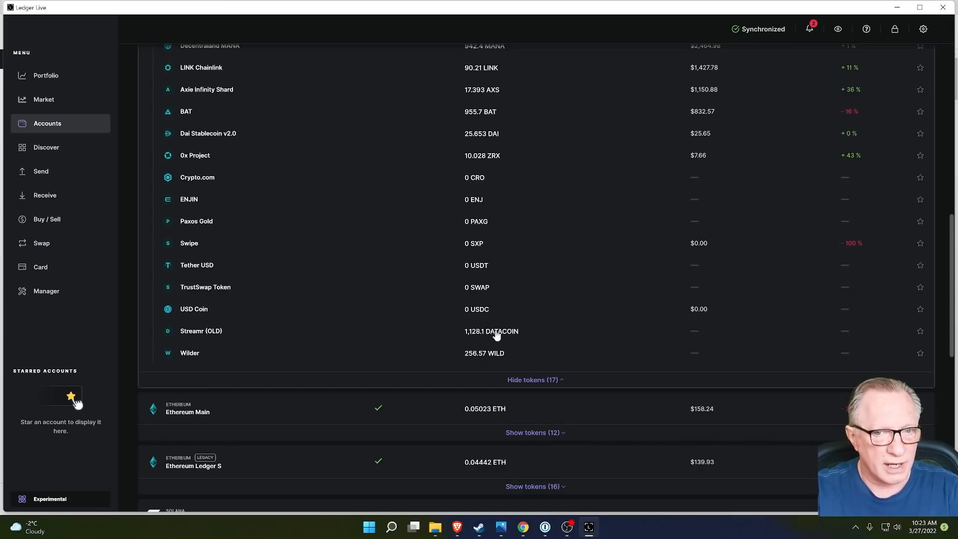
scroll("up", 3)
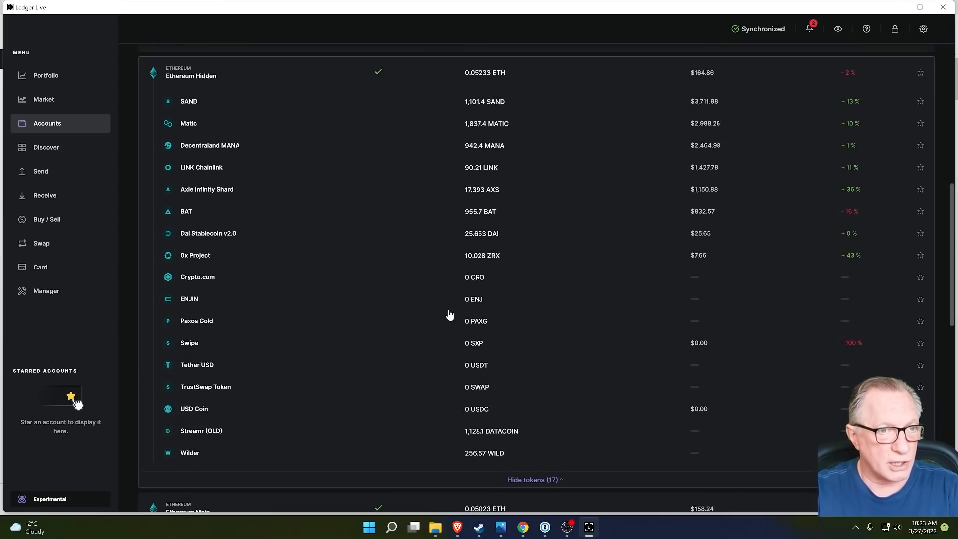
left_click(45, 75)
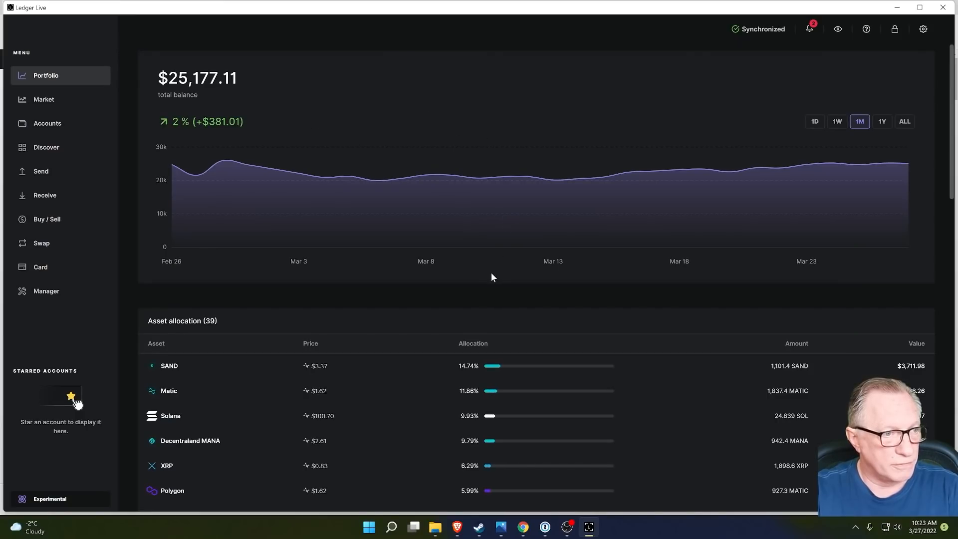
mouse_move(492, 316)
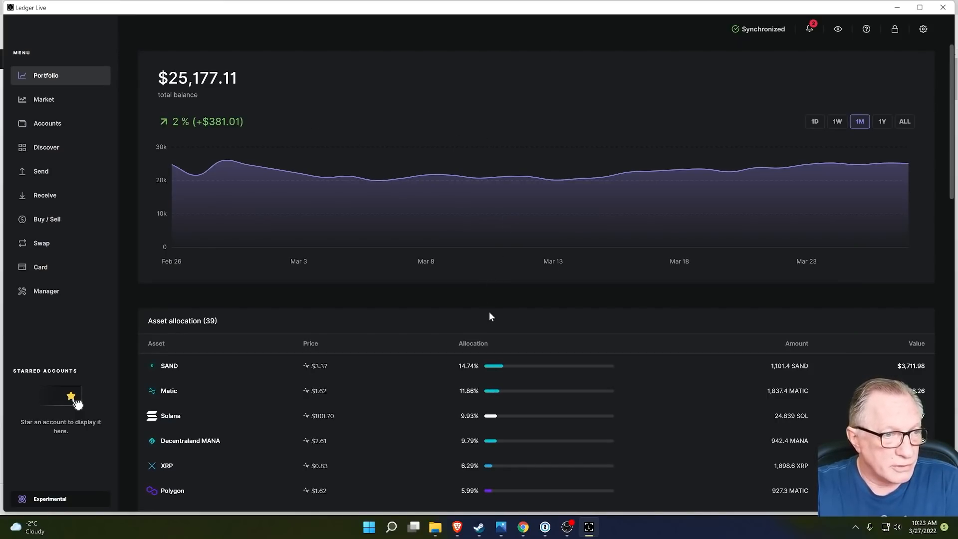
mouse_move(577, 180)
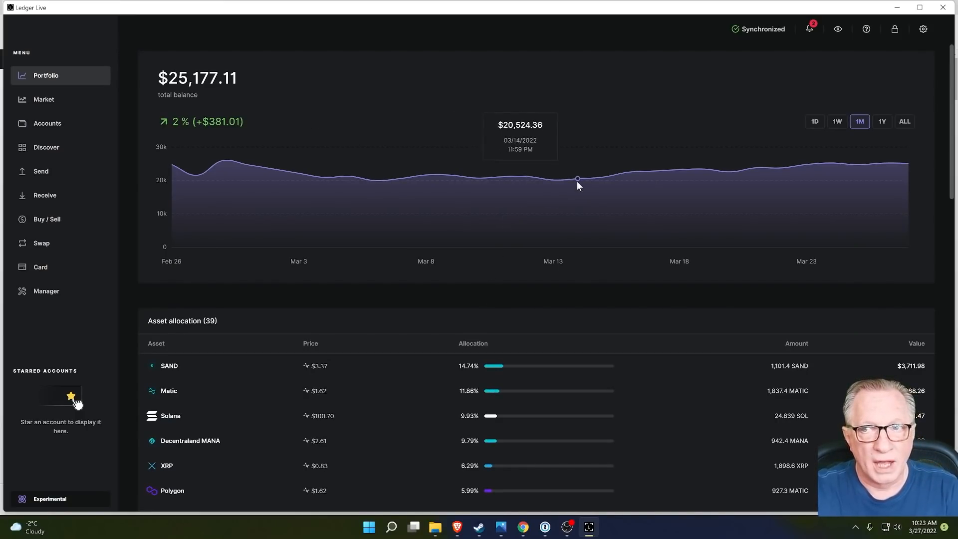
mouse_move(572, 140)
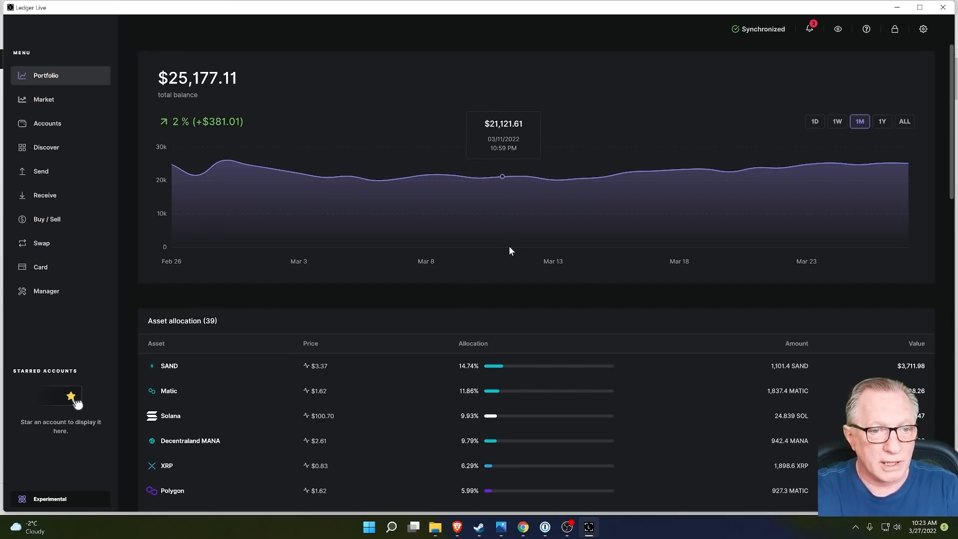
Step: From Accounts, hide the Streamr (OLD) token via its context menu and confirm
left_click(47, 123)
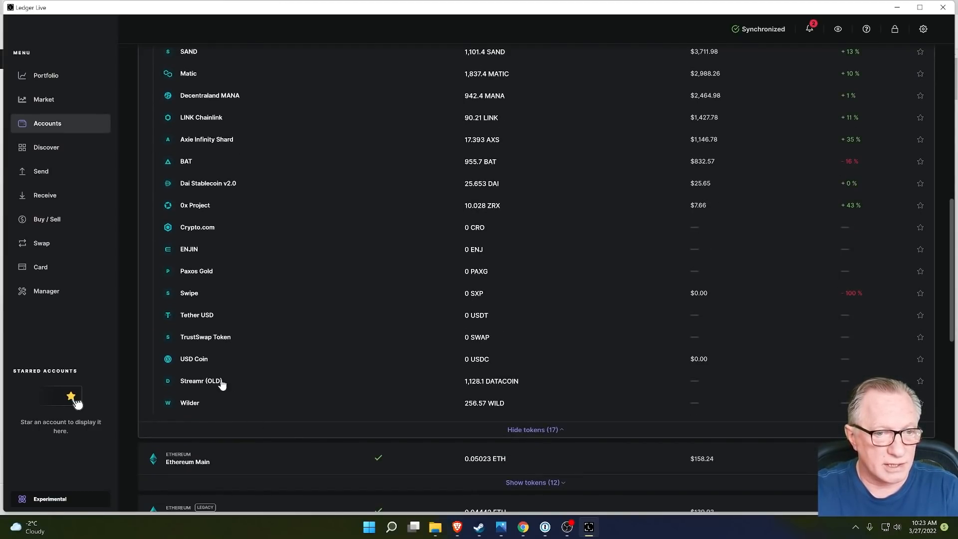
mouse_move(220, 393)
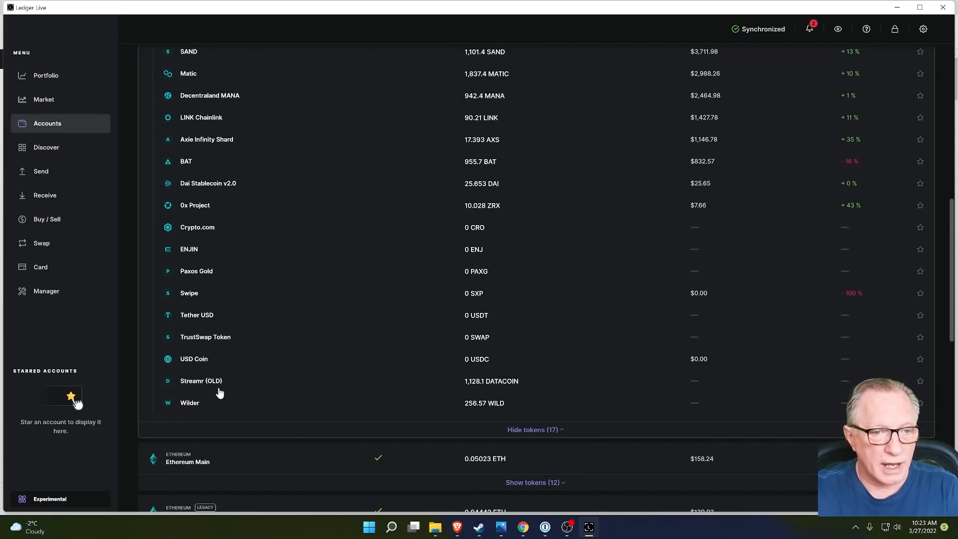
right_click(201, 380)
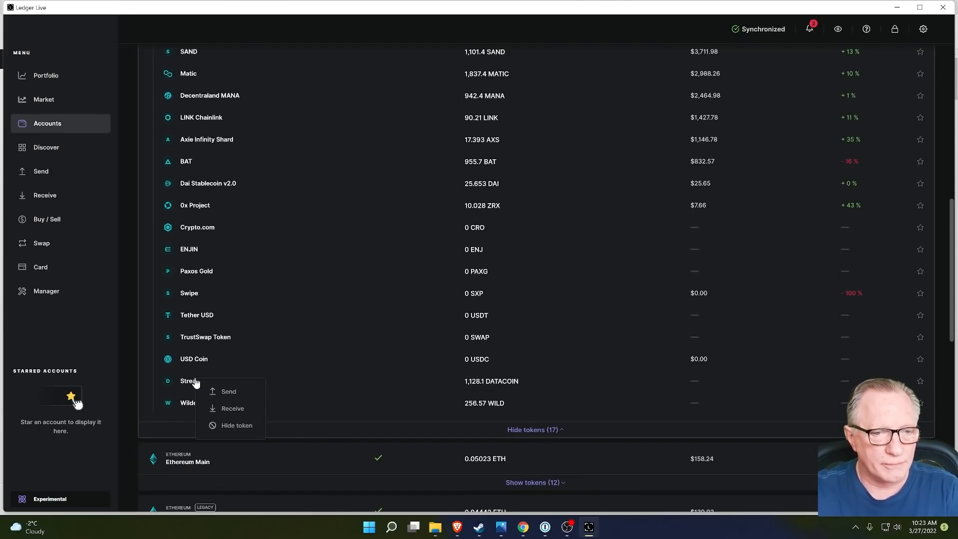
mouse_move(237, 426)
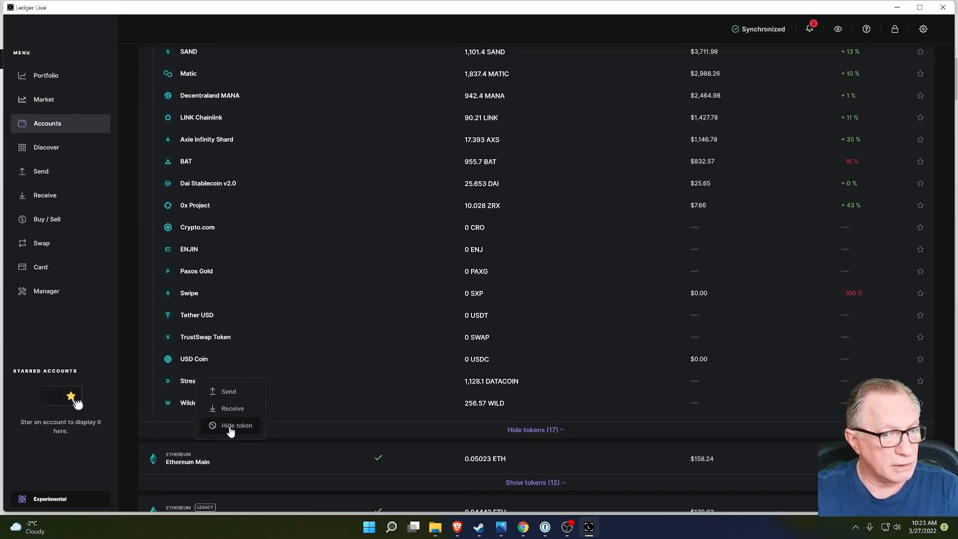
left_click(237, 425)
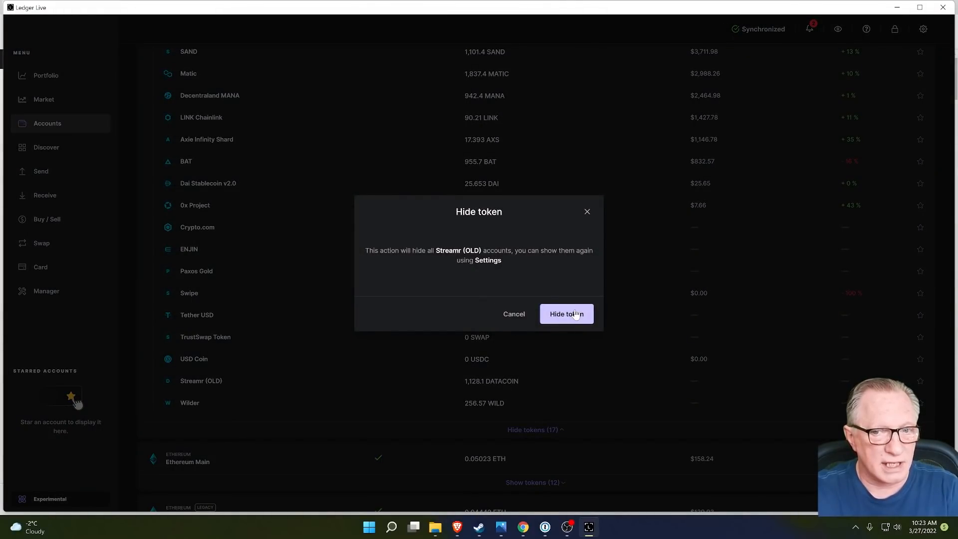
left_click(565, 314)
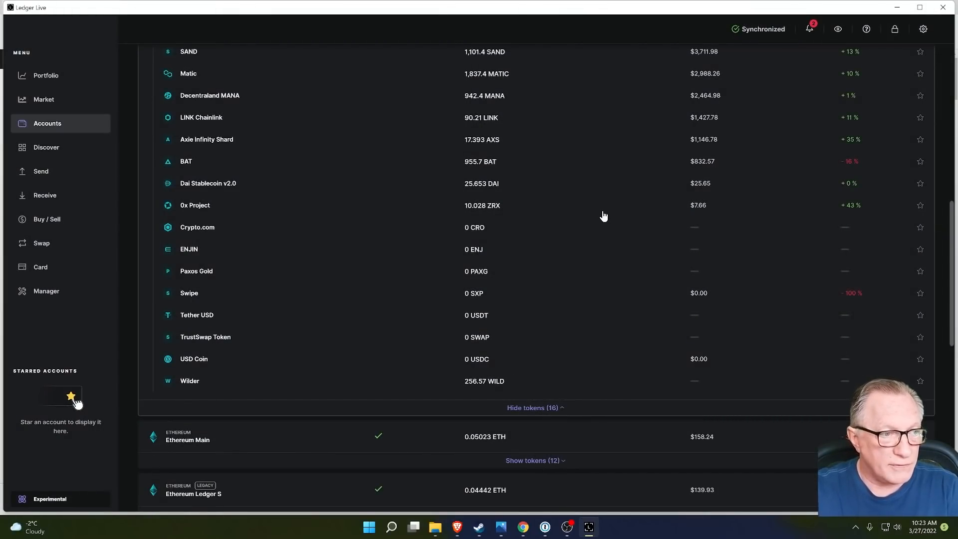
Step: In Settings > Accounts, expand Hidden tokens and unhide Aurora, leaving only Streamr (OLD)
left_click(924, 29)
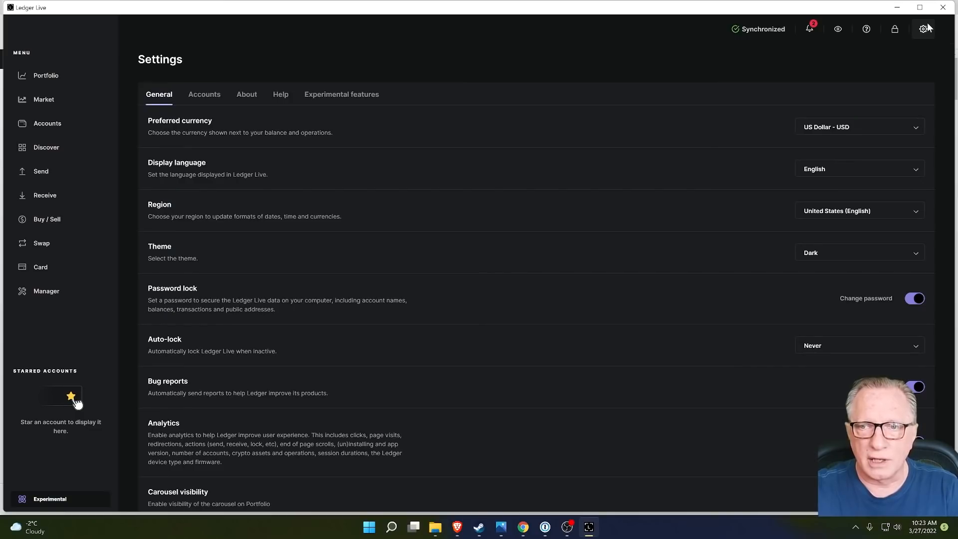
scroll("up", 3)
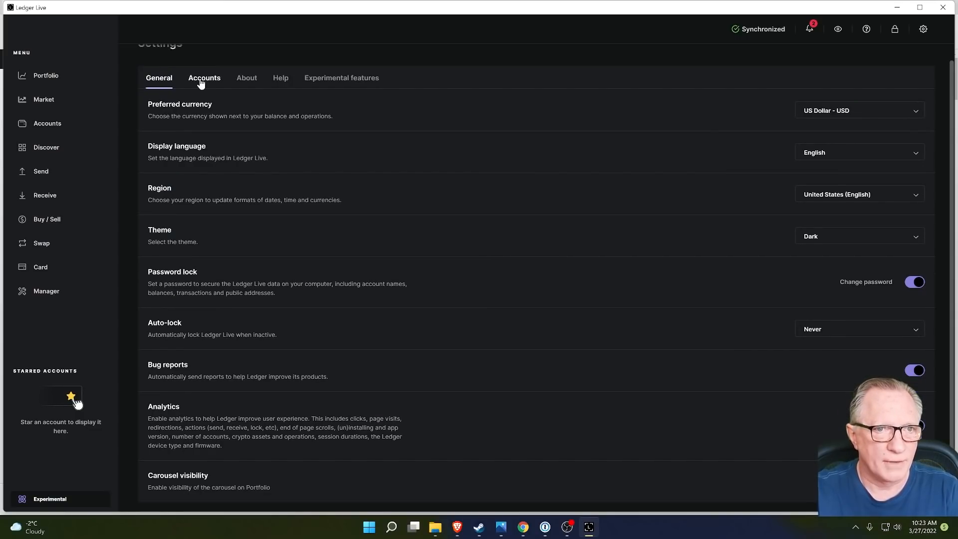
left_click(204, 78)
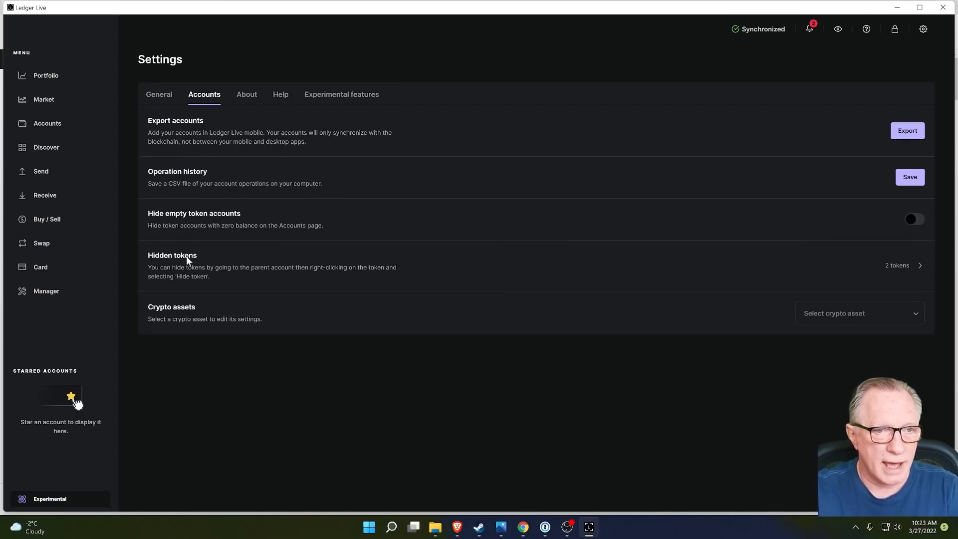
mouse_move(220, 263)
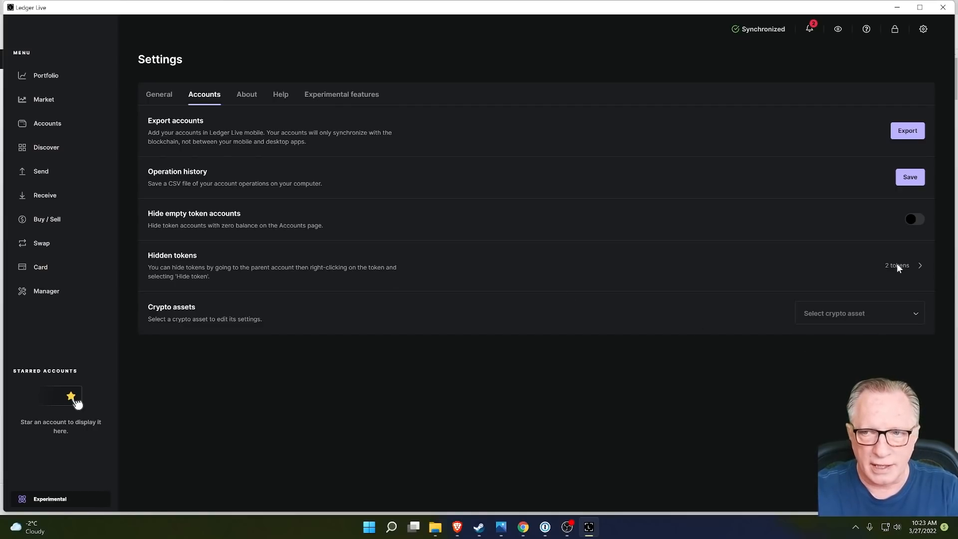
left_click(900, 265)
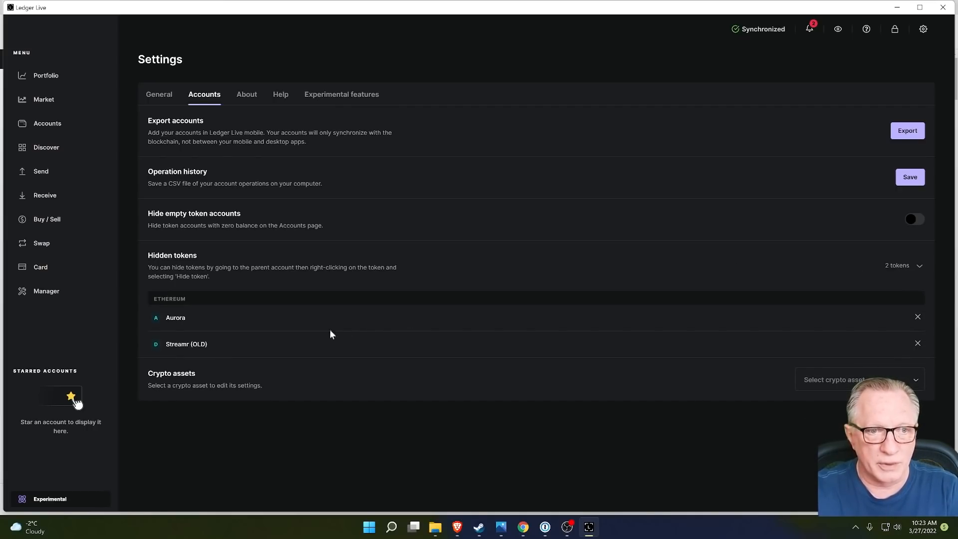
mouse_move(198, 314)
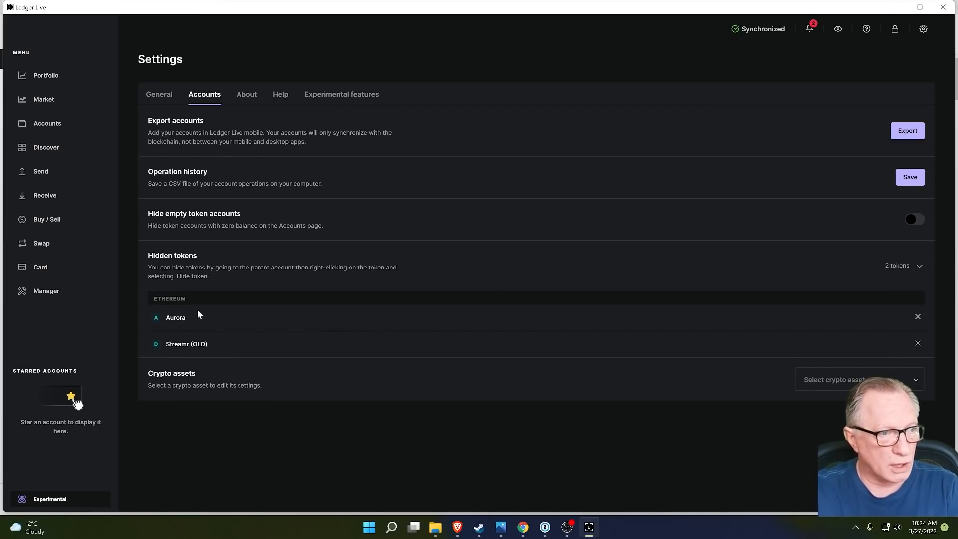
mouse_move(923, 320)
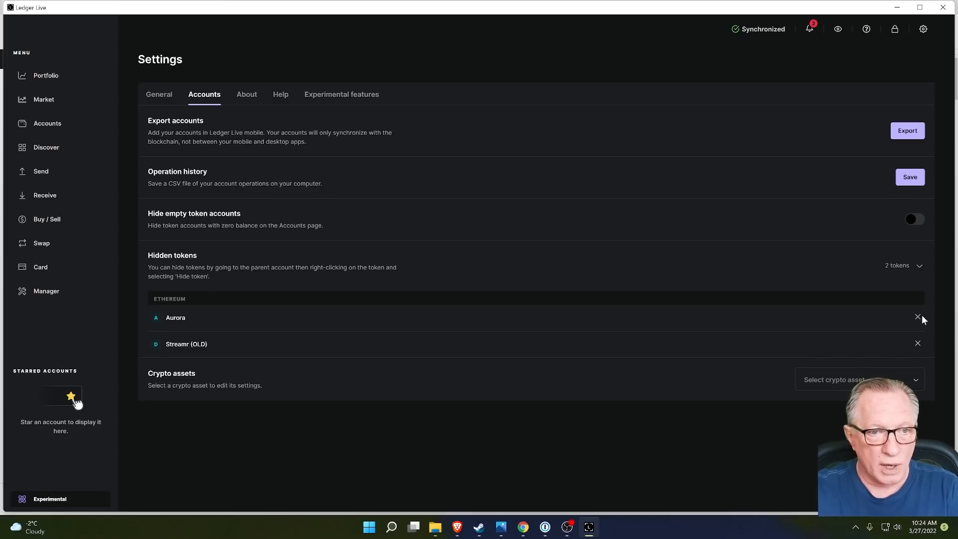
mouse_move(918, 319)
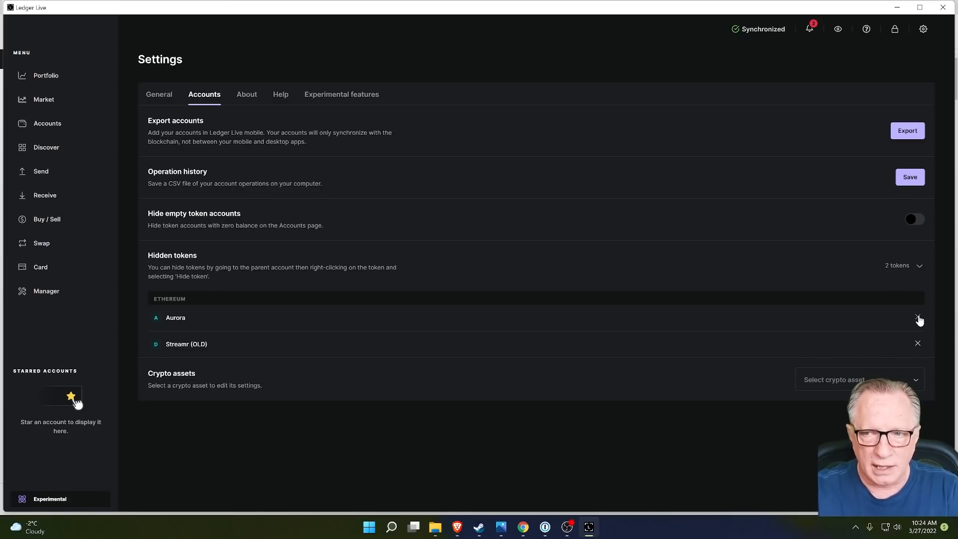
left_click(917, 318)
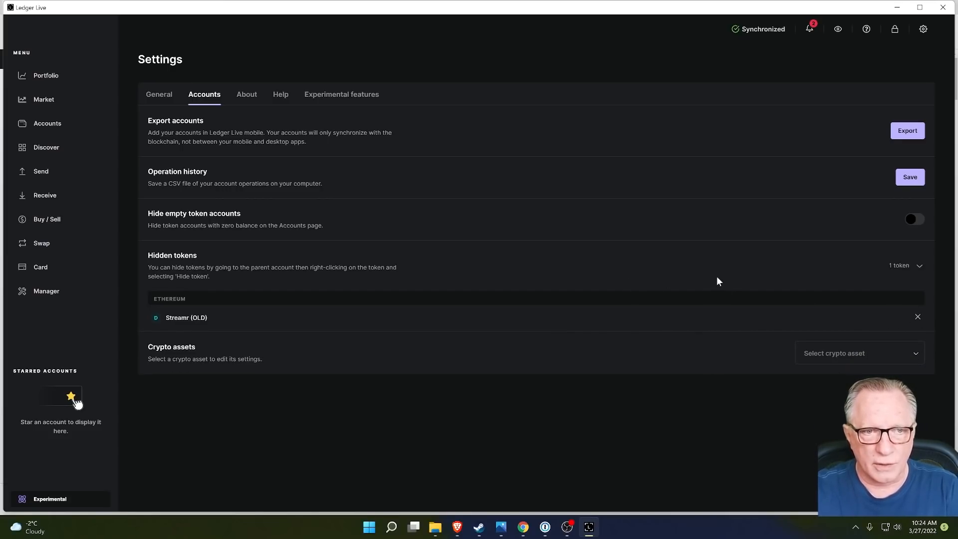
mouse_move(187, 81)
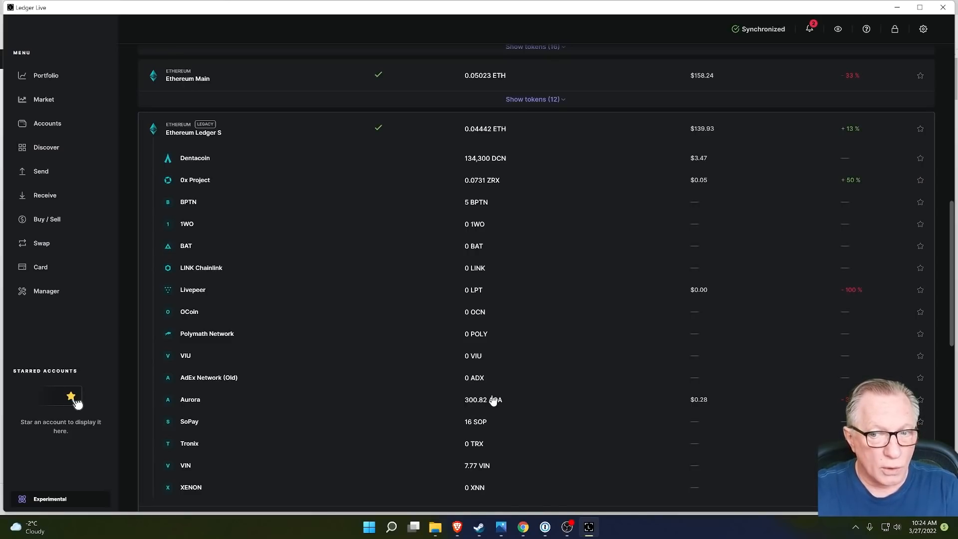
mouse_move(702, 410)
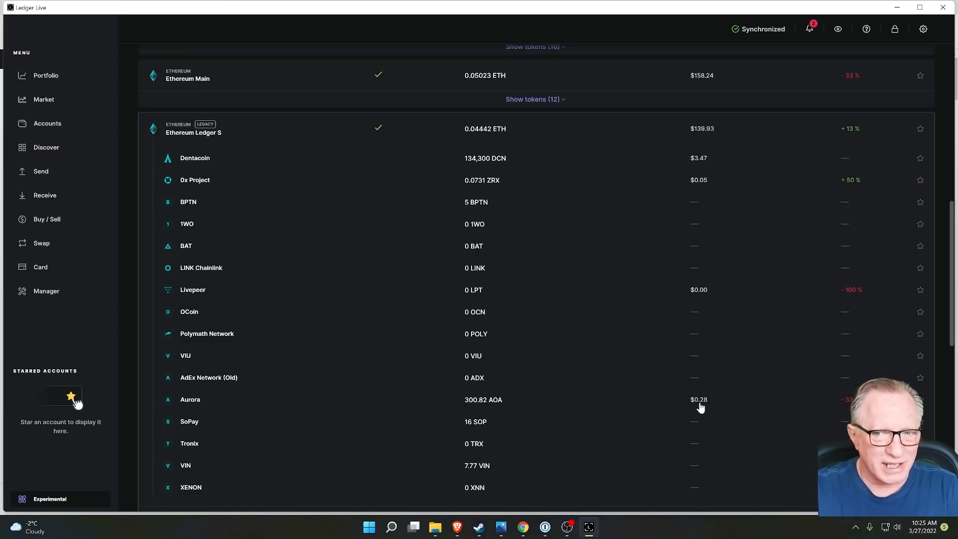
mouse_move(510, 405)
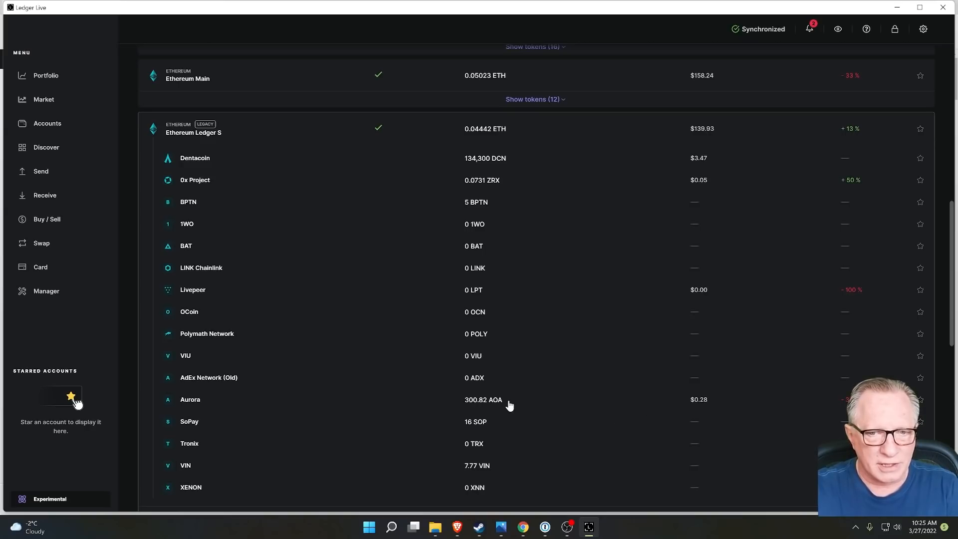
mouse_move(704, 403)
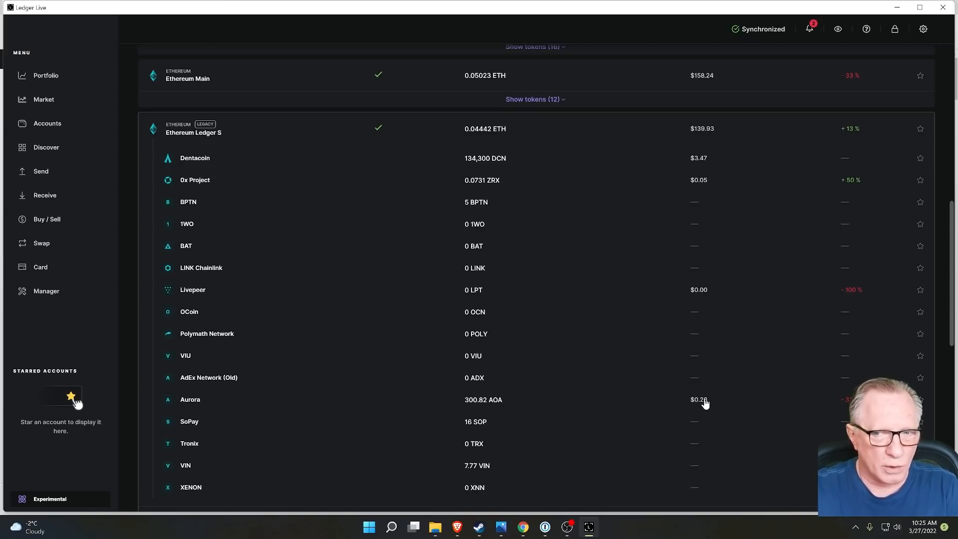
mouse_move(703, 408)
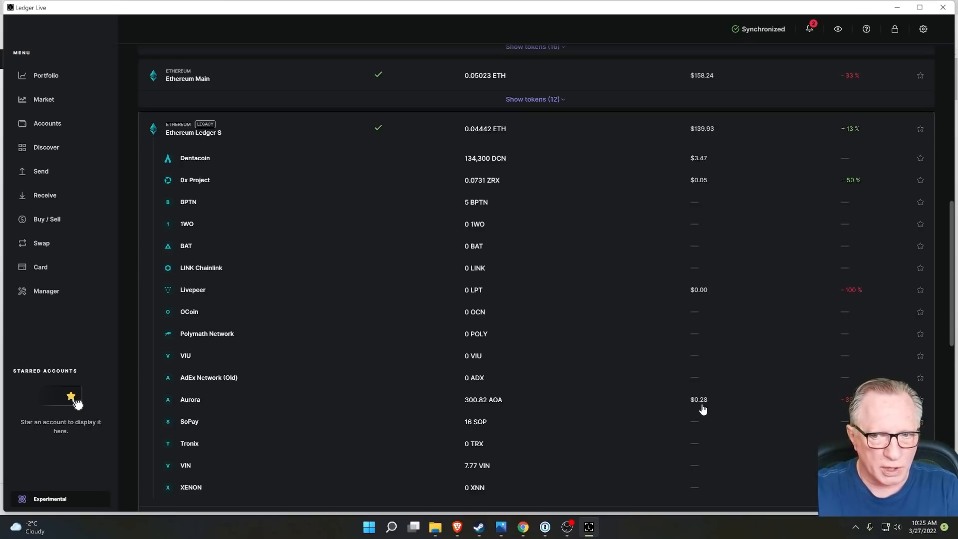
mouse_move(699, 403)
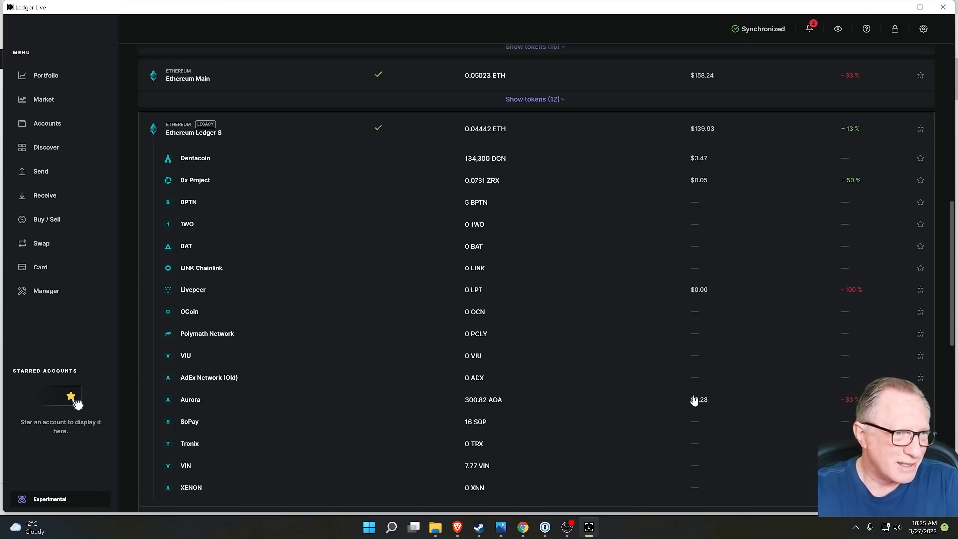
Step: Scroll the accounts list to check Aurora's 300.82 AOA under Ethereum Ledger S
scroll("up", 3)
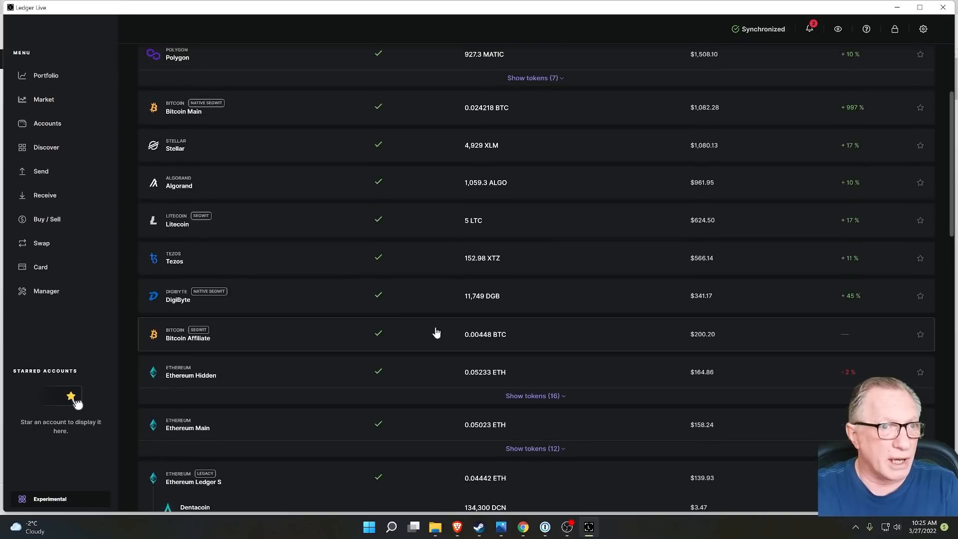
Step: Return to the portfolio dashboard with the $25,170.17 total balance chart
left_click(45, 75)
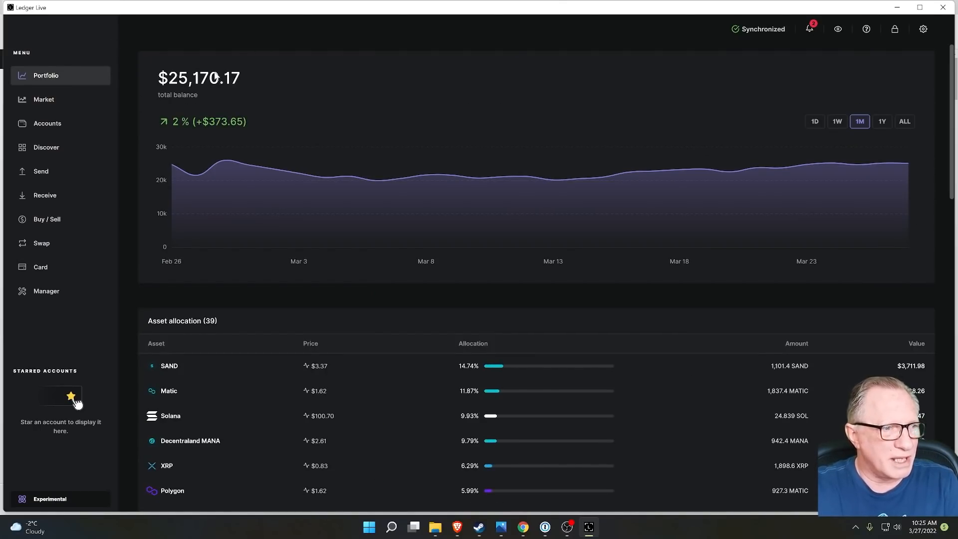
mouse_move(224, 85)
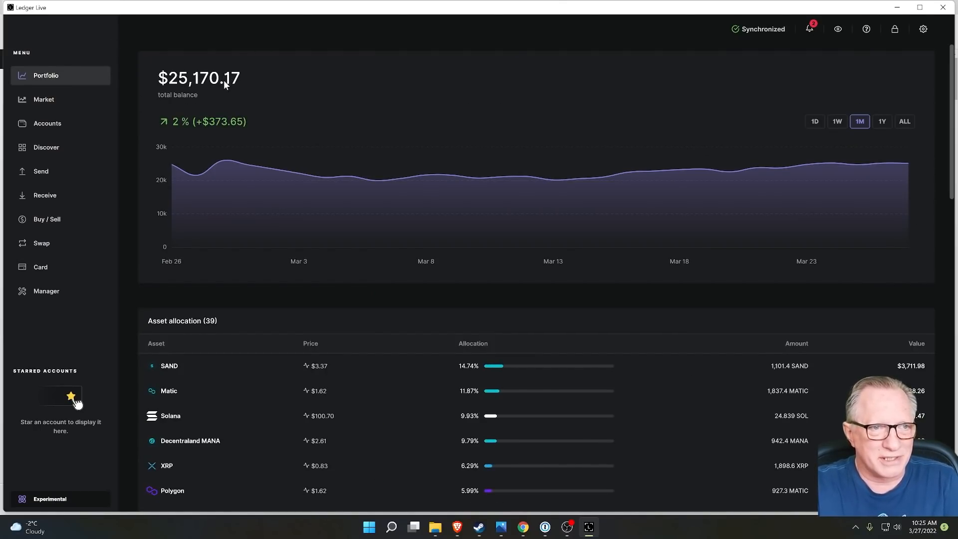
mouse_move(214, 59)
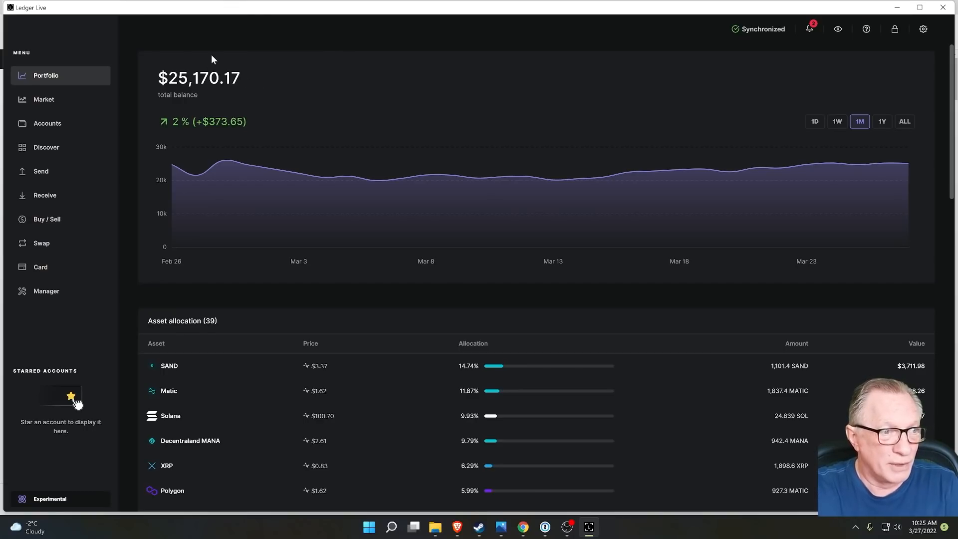
mouse_move(241, 102)
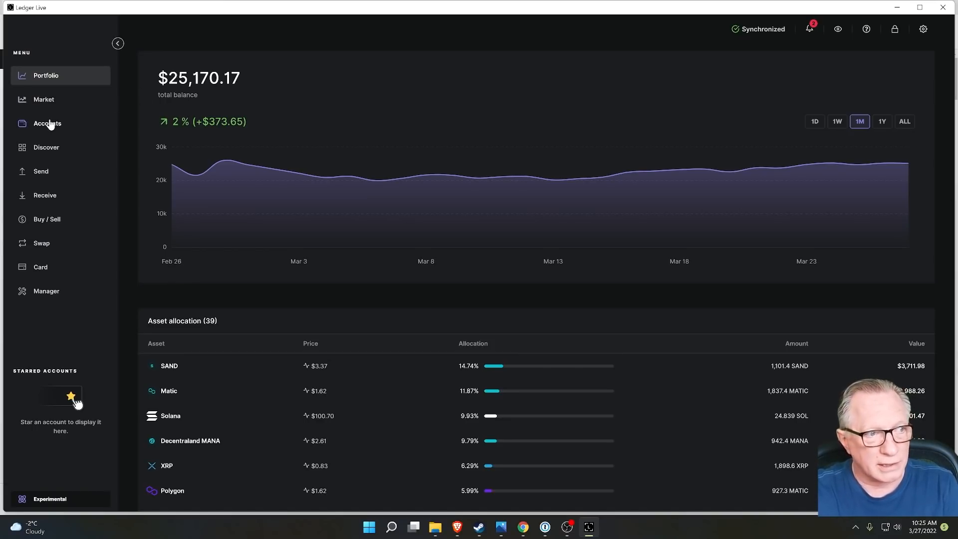
Step: Hide the Aurora token again and expand Ethereum Hidden's sixteen tokens (SAND, Matic, MANA)
left_click(46, 123)
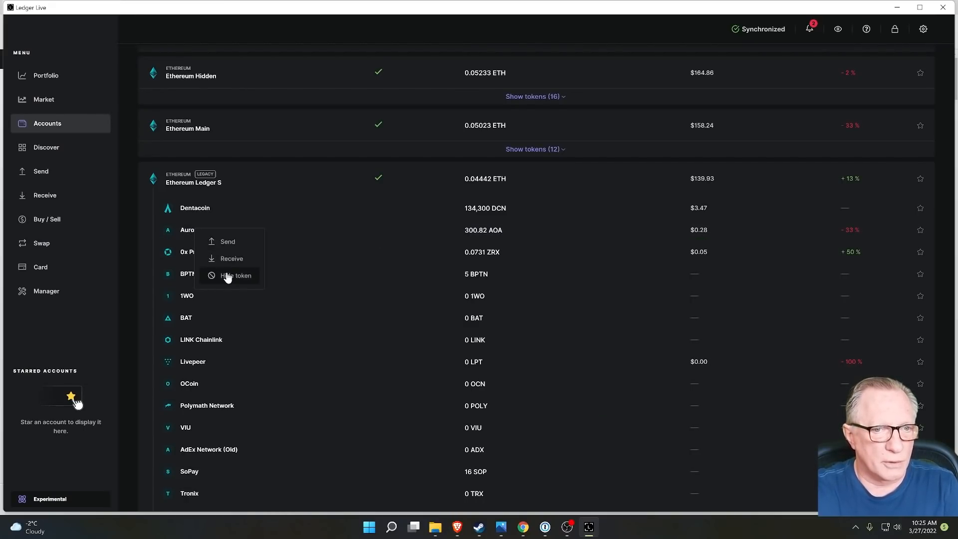
left_click(236, 275)
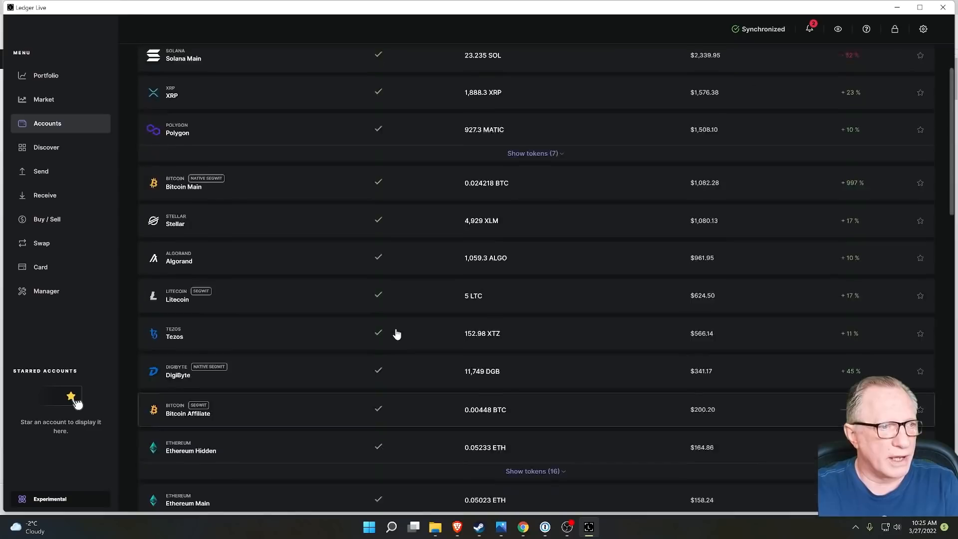
scroll("up", 3)
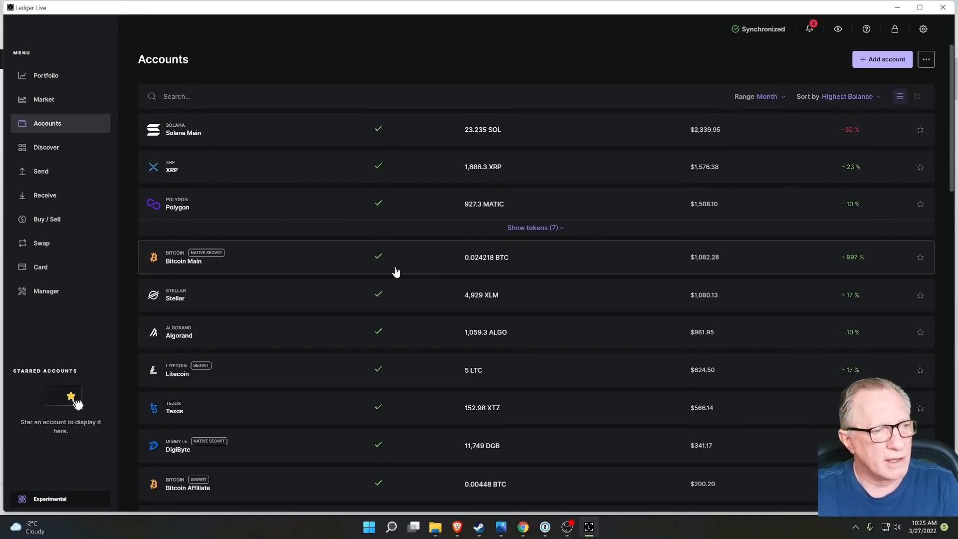
mouse_move(445, 276)
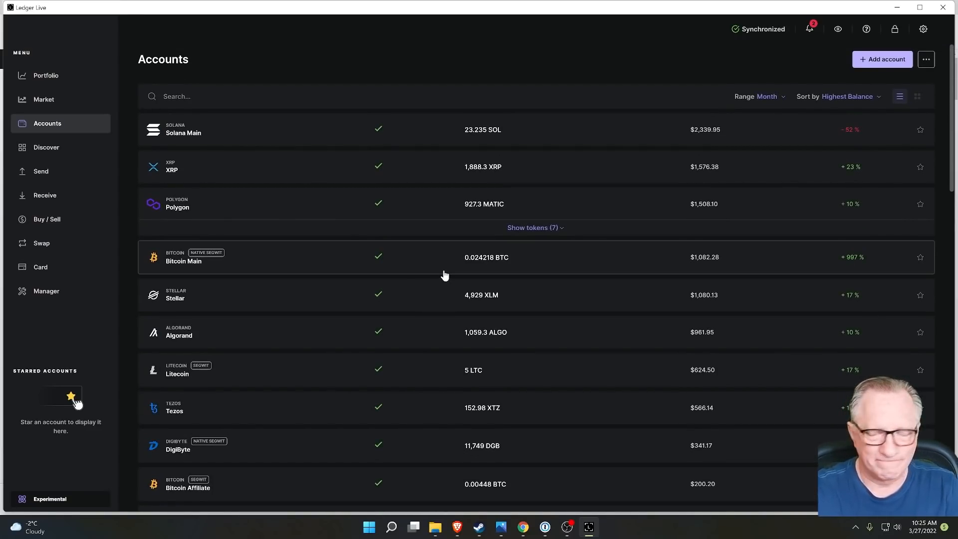
mouse_move(417, 183)
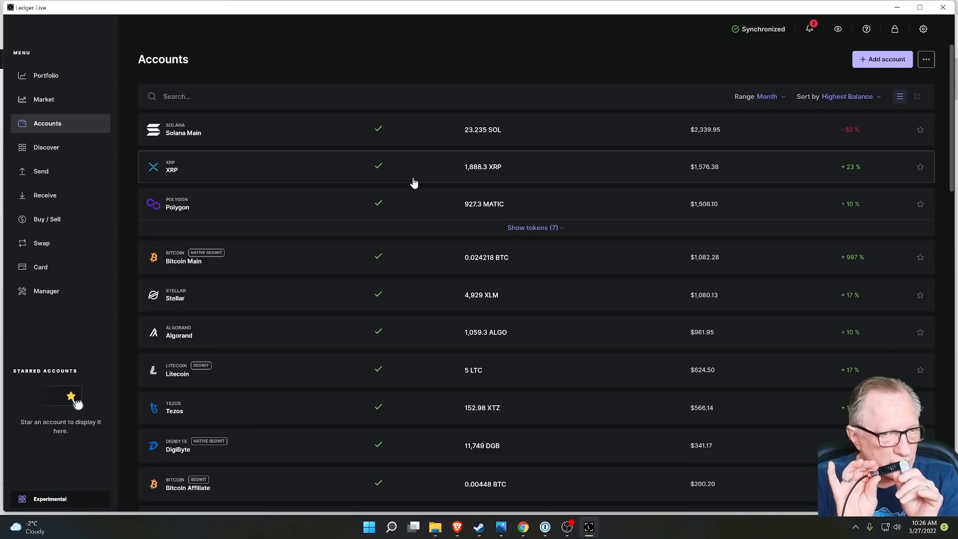
mouse_move(377, 116)
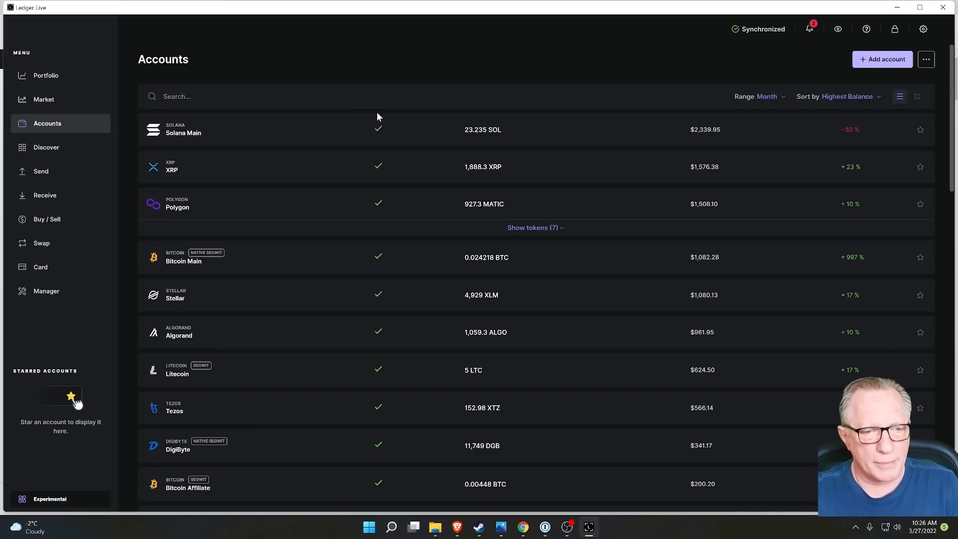
scroll("down", 3)
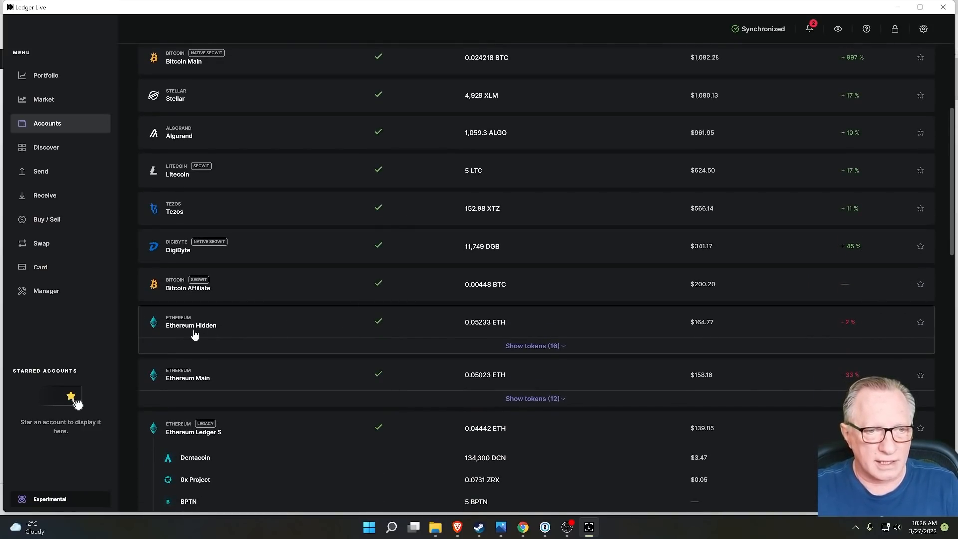
mouse_move(190, 324)
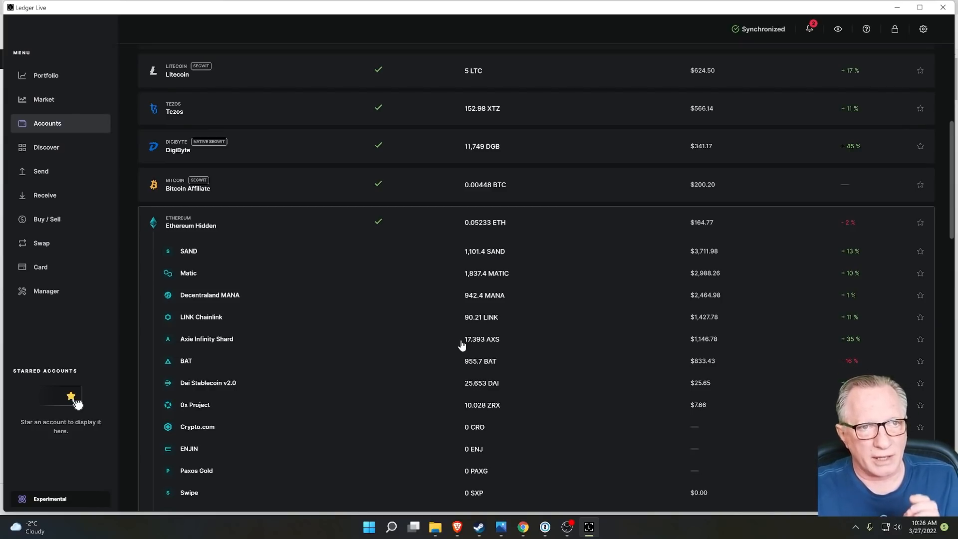
scroll("down", 3)
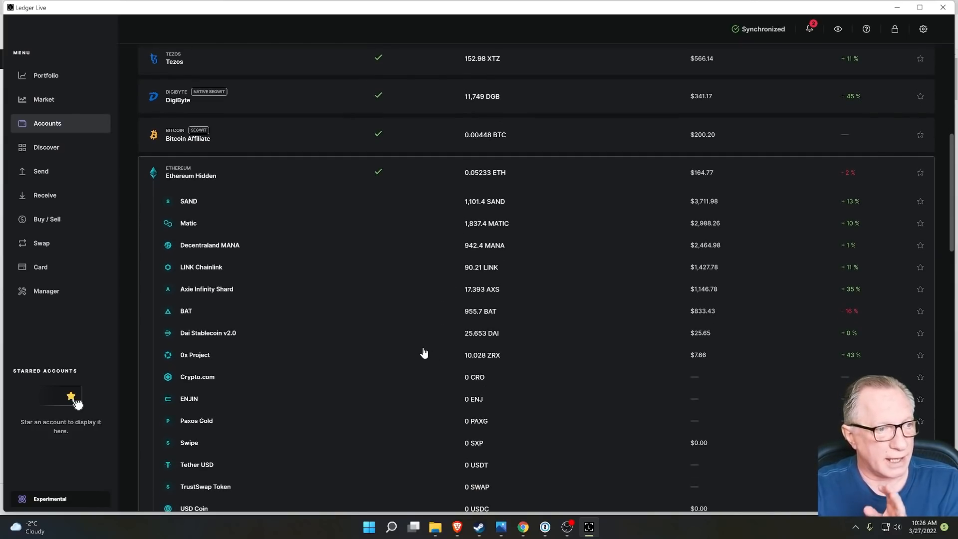
scroll("up", 3)
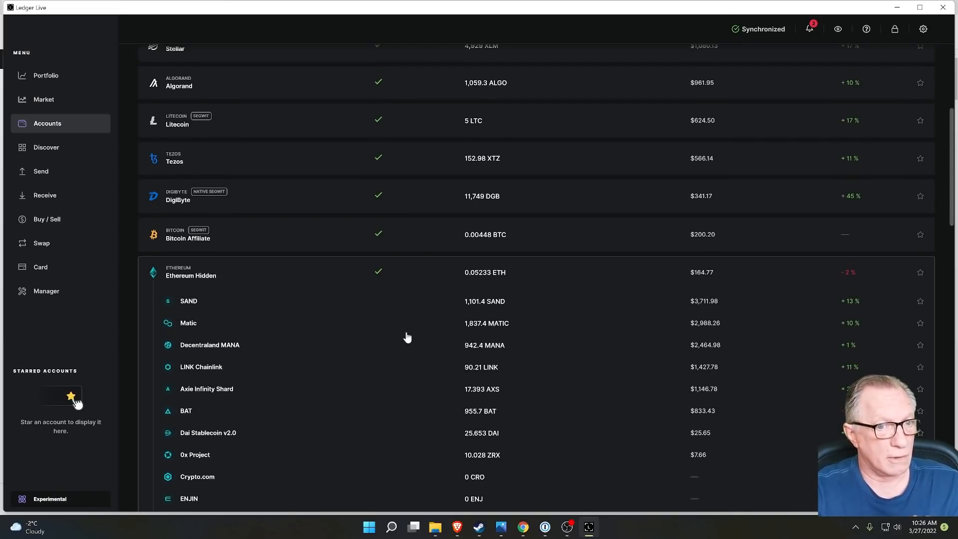
Step: Delete the Ethereum Hidden account via Edit account, confirming the swap-history warning
right_click(191, 276)
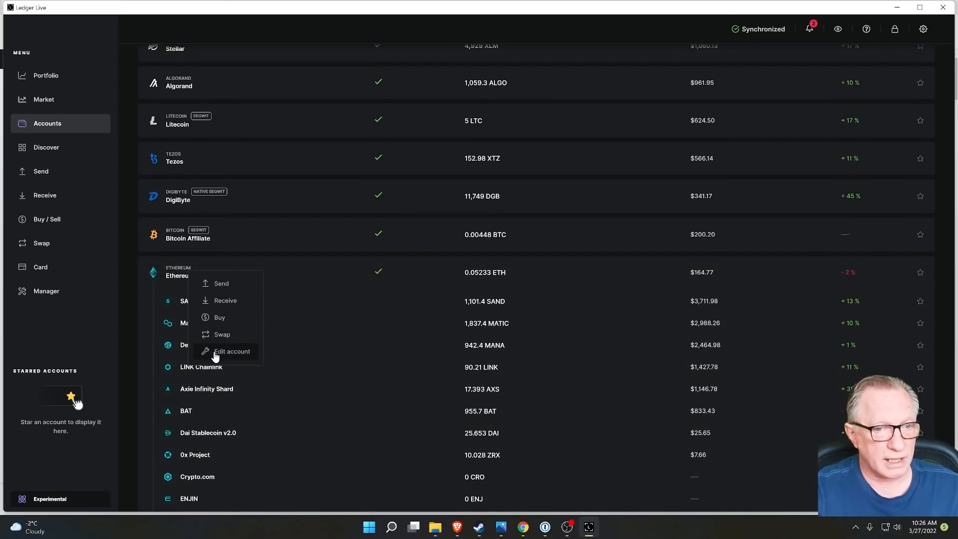
left_click(231, 350)
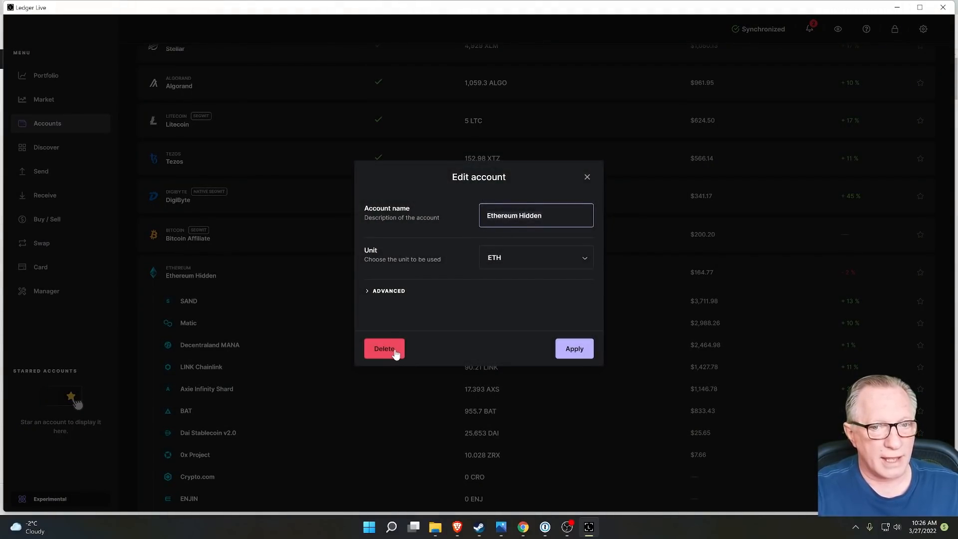
left_click(384, 348)
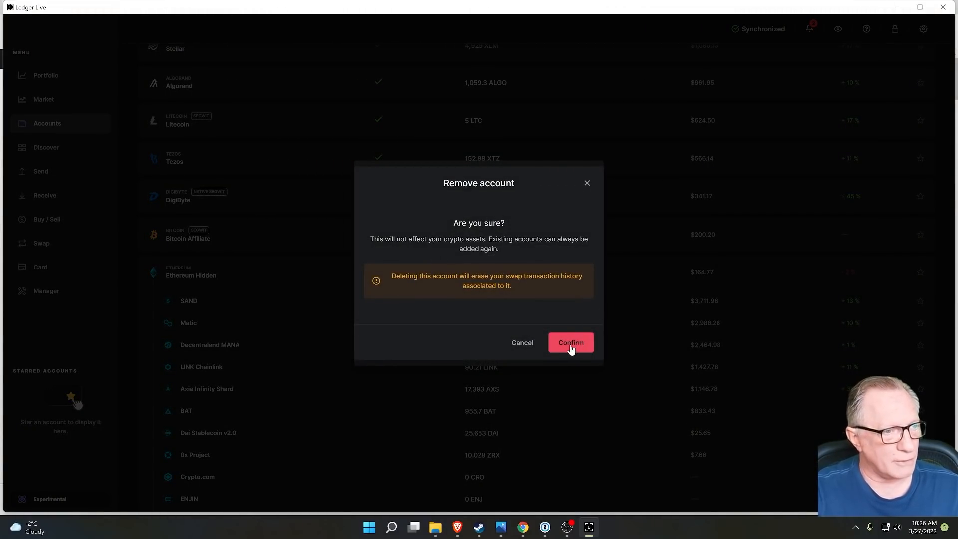
mouse_move(446, 282)
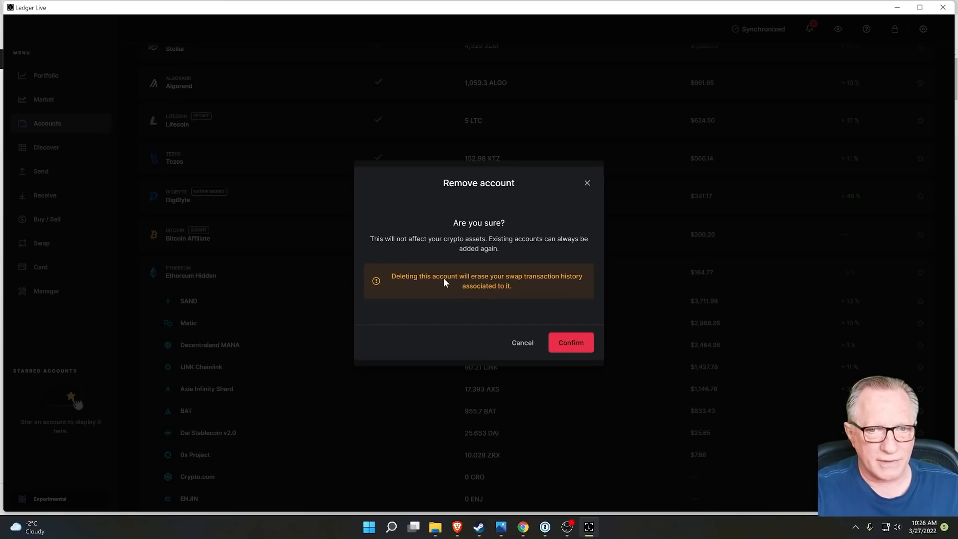
mouse_move(532, 293)
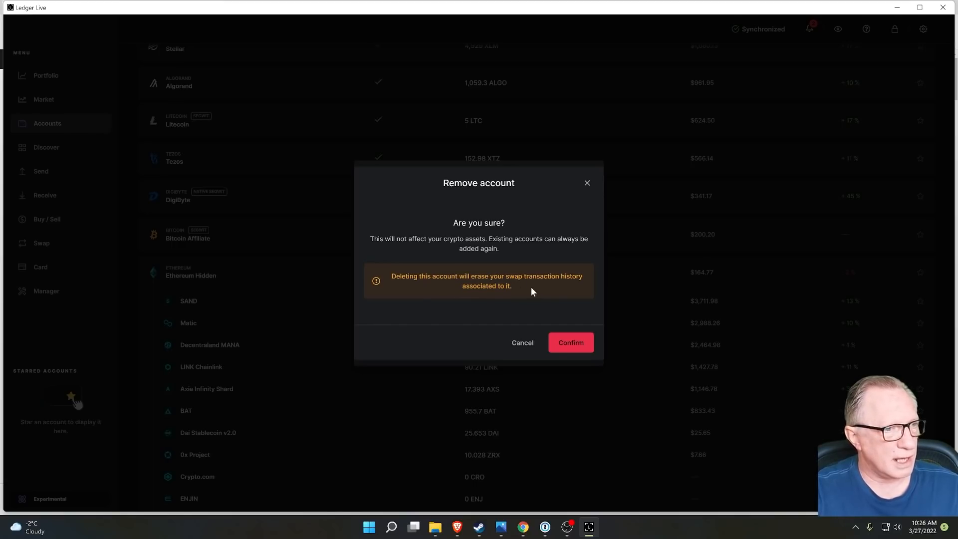
mouse_move(481, 284)
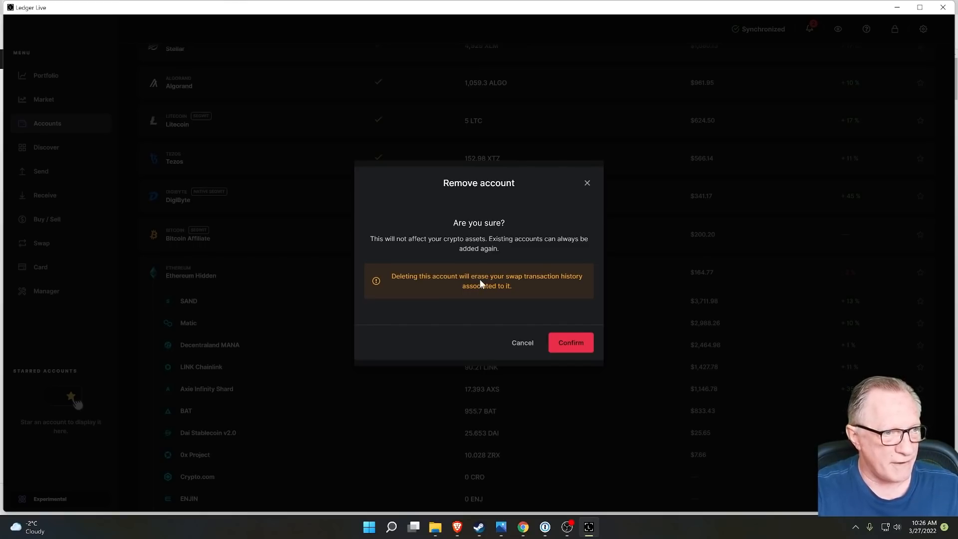
mouse_move(460, 288)
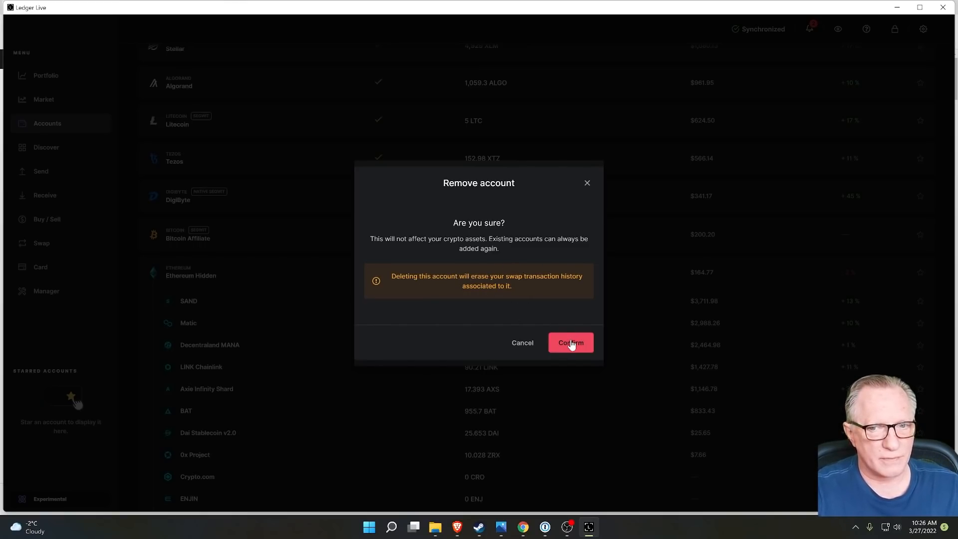
left_click(570, 342)
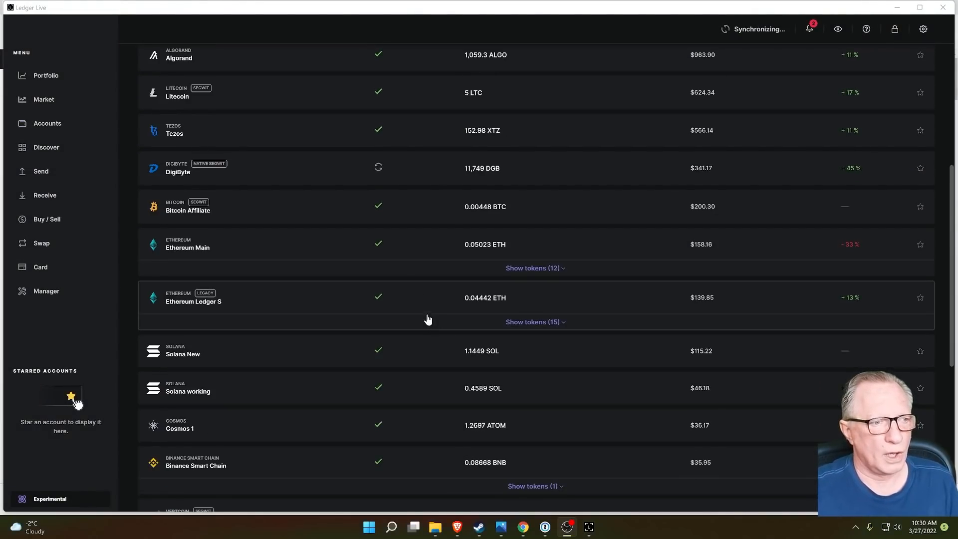
mouse_move(473, 223)
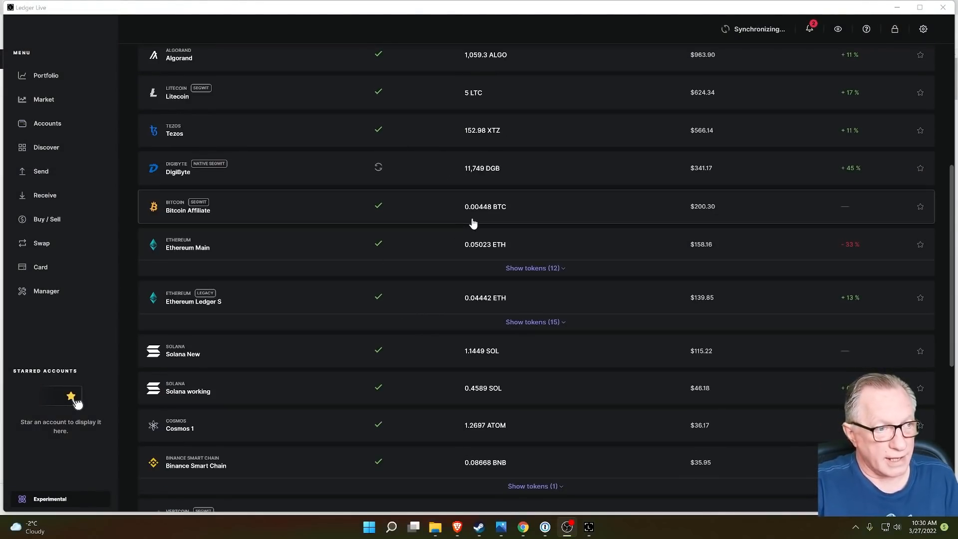
Step: Return to the portfolio dashboard, now showing a $12,400.64 total balance
scroll("up", 3)
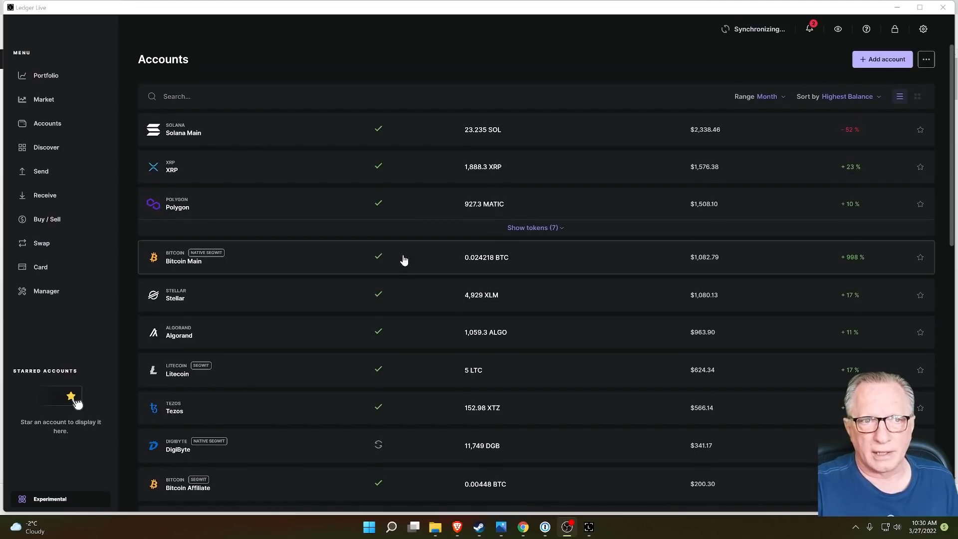
left_click(45, 75)
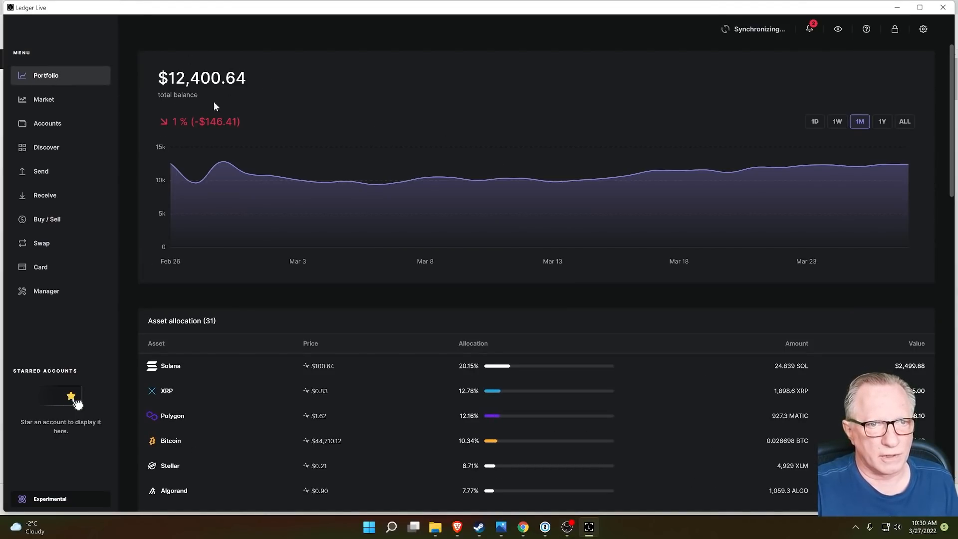
mouse_move(345, 116)
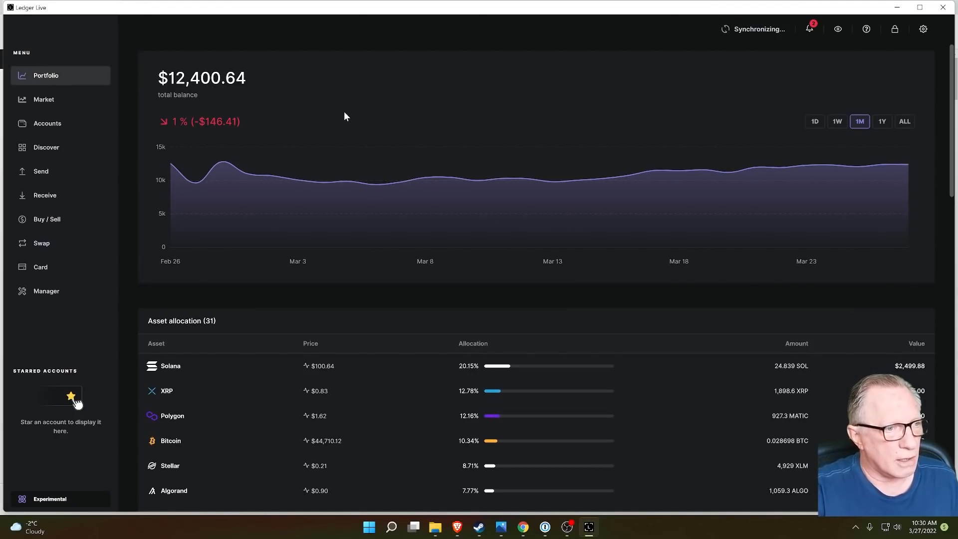
mouse_move(373, 100)
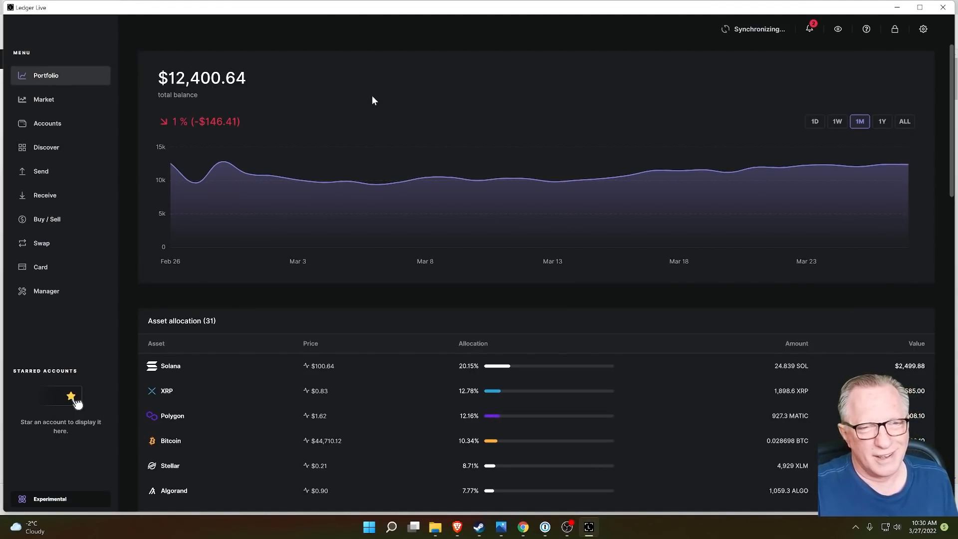
mouse_move(350, 118)
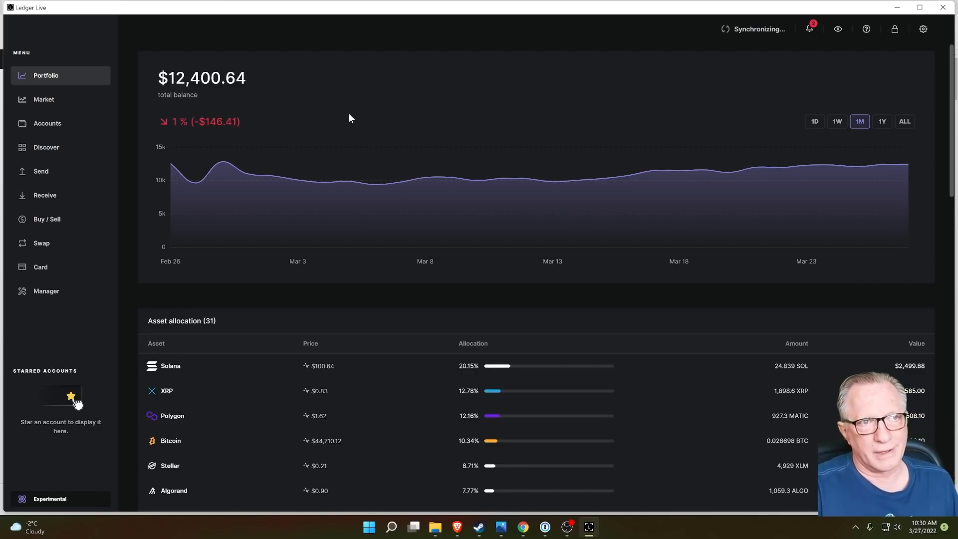
mouse_move(431, 115)
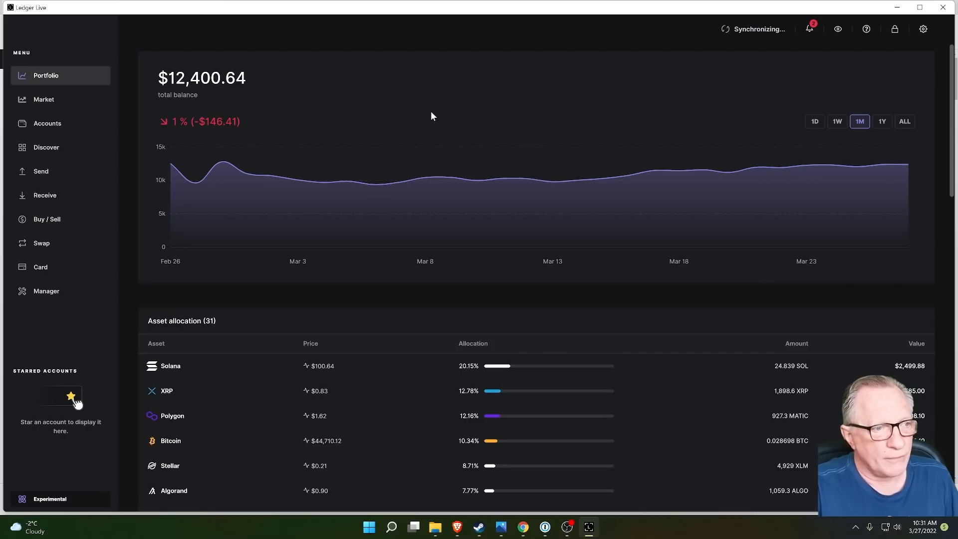
mouse_move(449, 89)
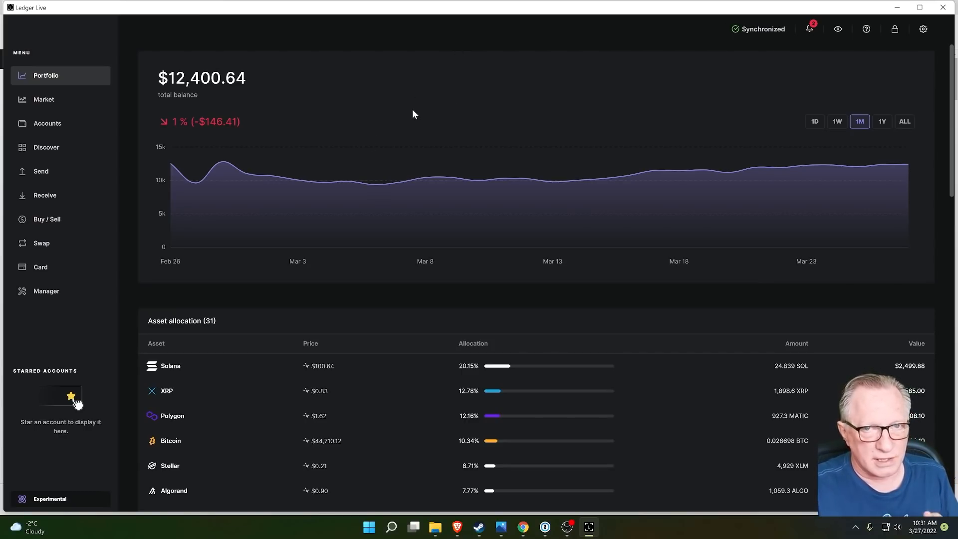
mouse_move(427, 75)
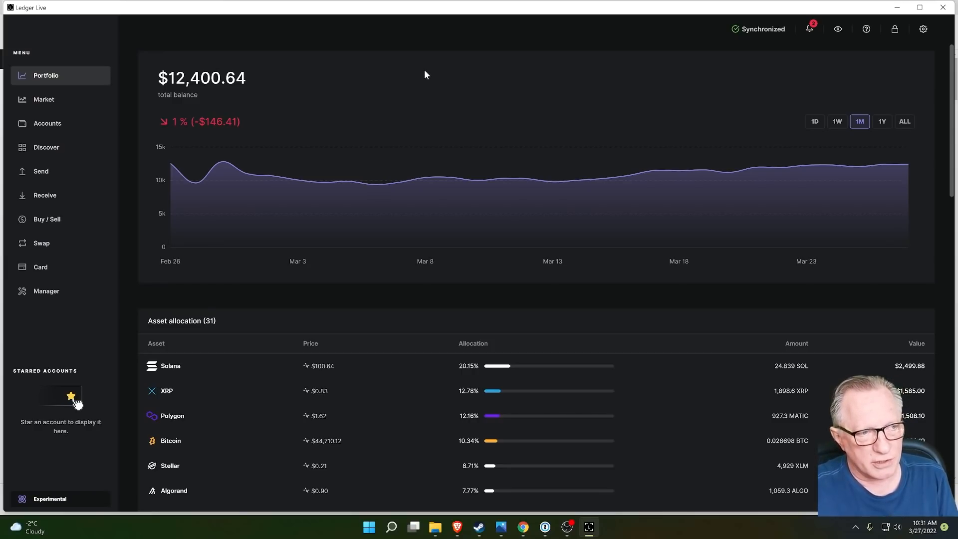
mouse_move(410, 227)
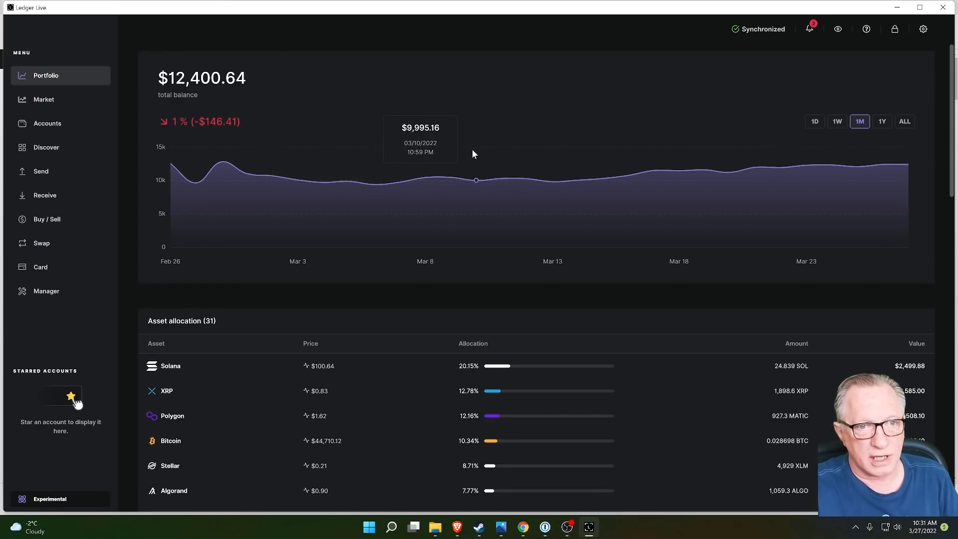
mouse_move(208, 108)
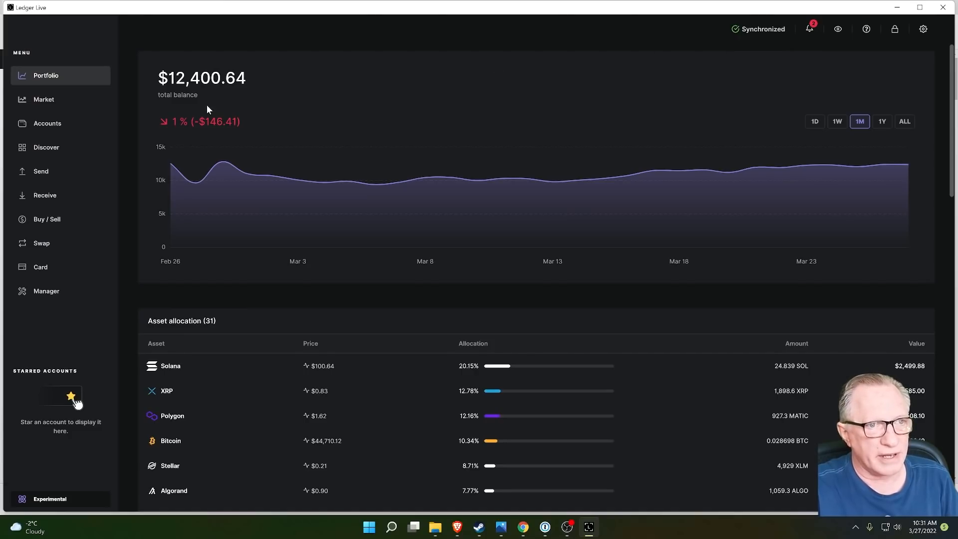
Step: Start adding an Ethereum (ETH) account so the device scans for existing accounts
left_click(47, 123)
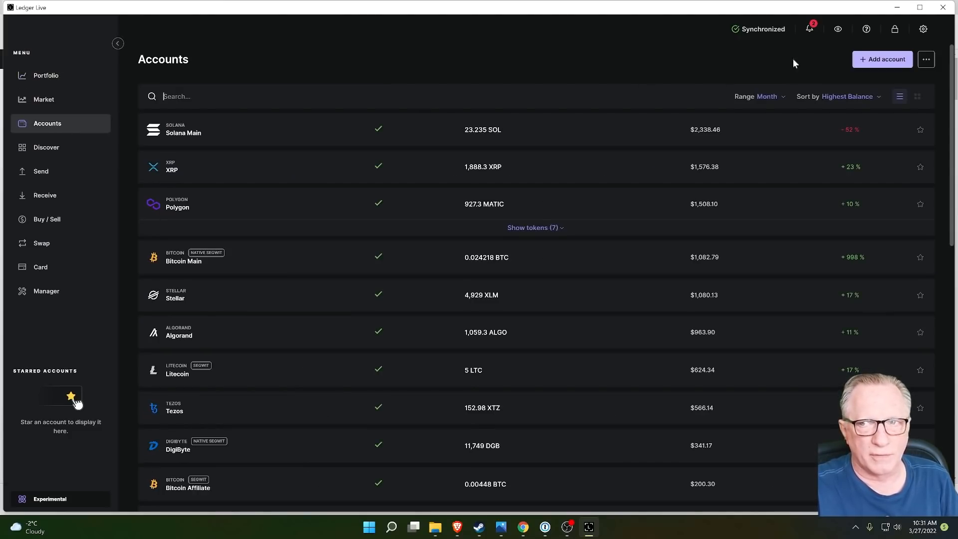
left_click(882, 59)
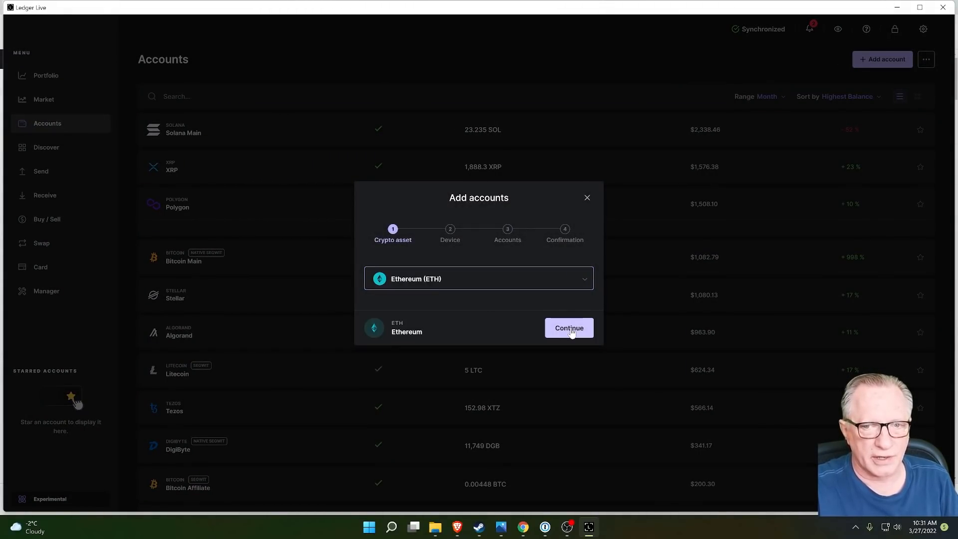
left_click(568, 328)
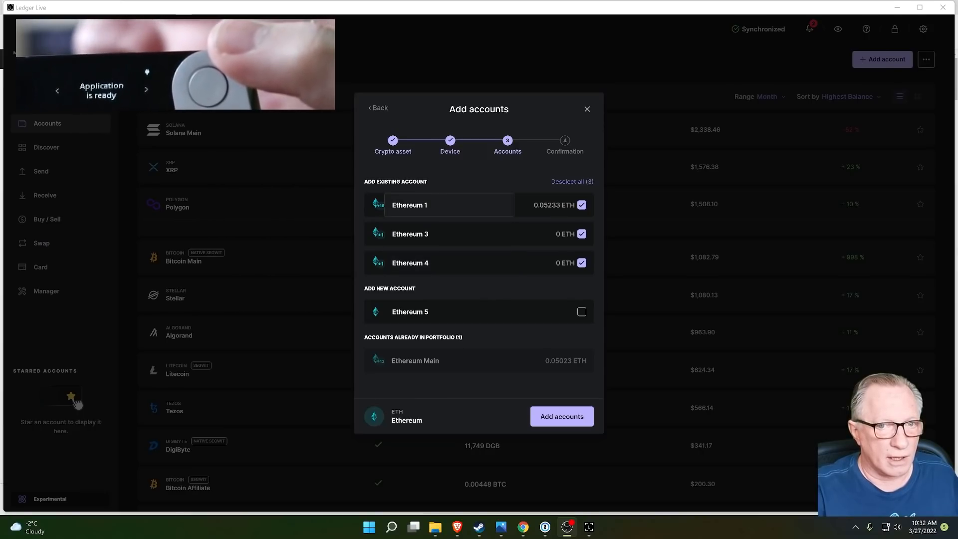
mouse_move(452, 222)
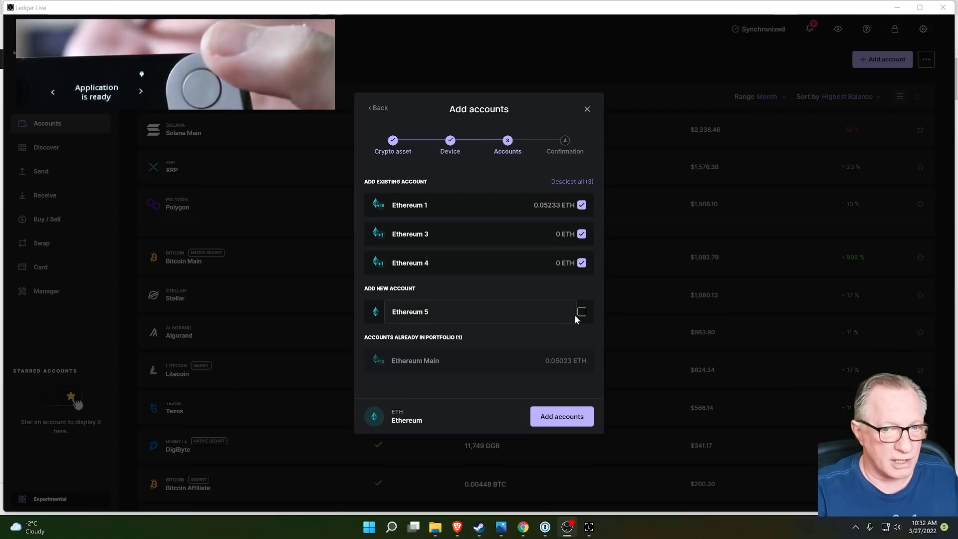
mouse_move(470, 340)
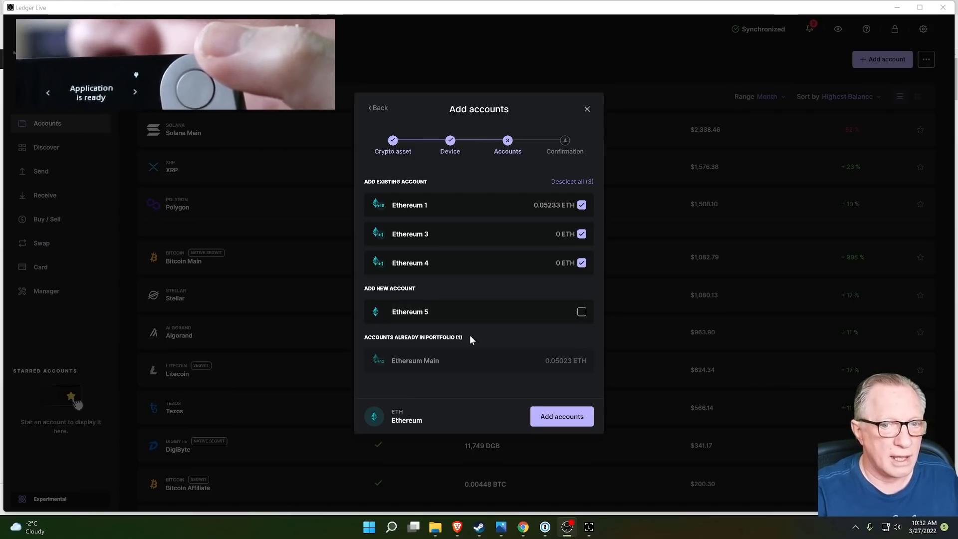
mouse_move(512, 366)
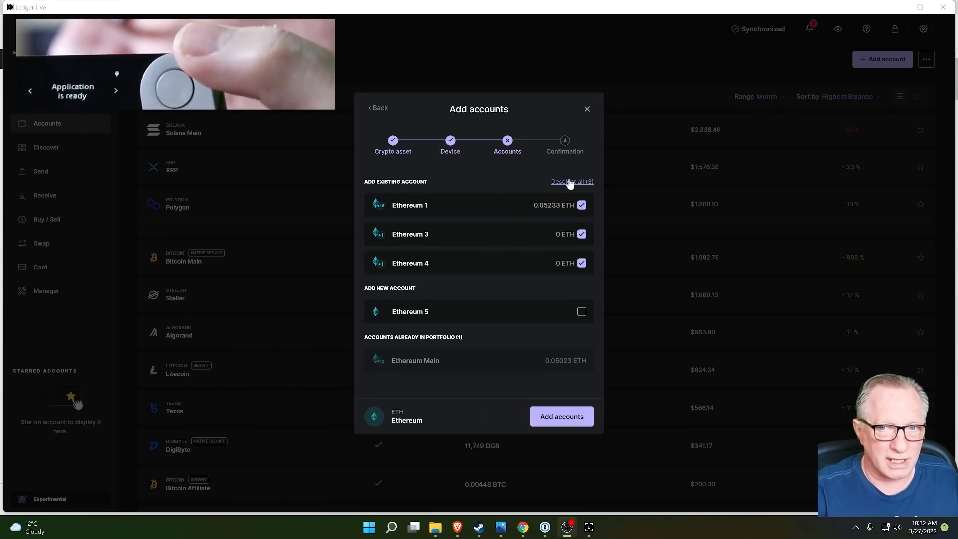
Step: Select only Ethereum 1, rename it 'Ethereum Hidden' and add it to the portfolio
left_click(571, 181)
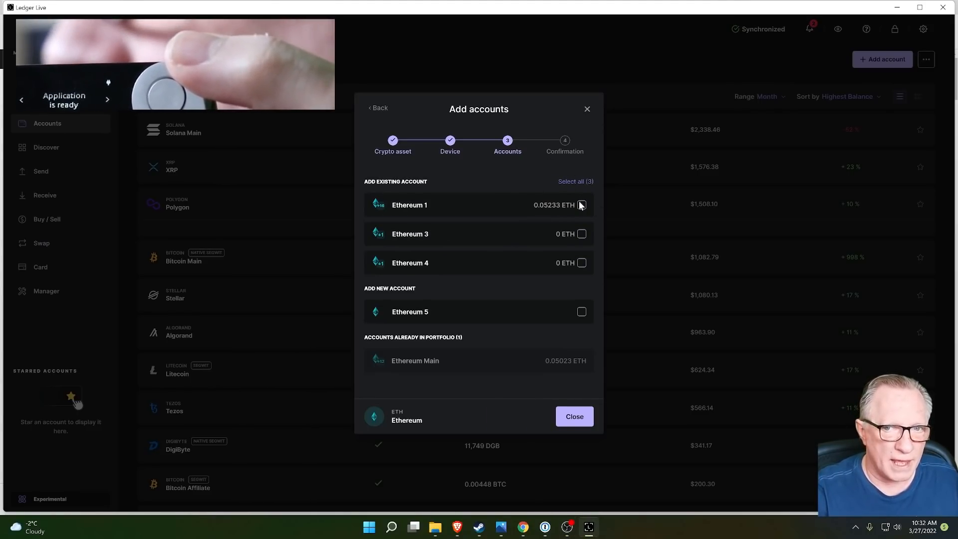
left_click(581, 205)
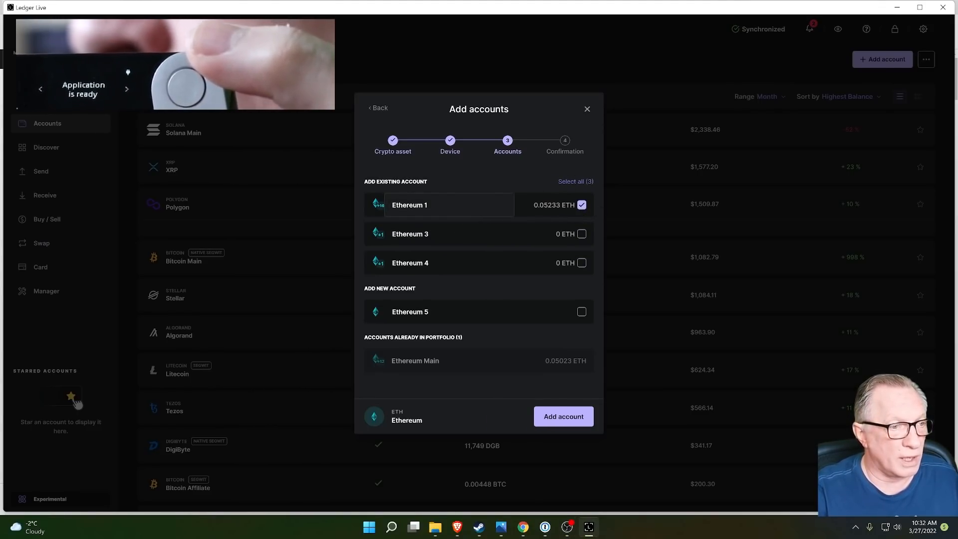
left_click(449, 204)
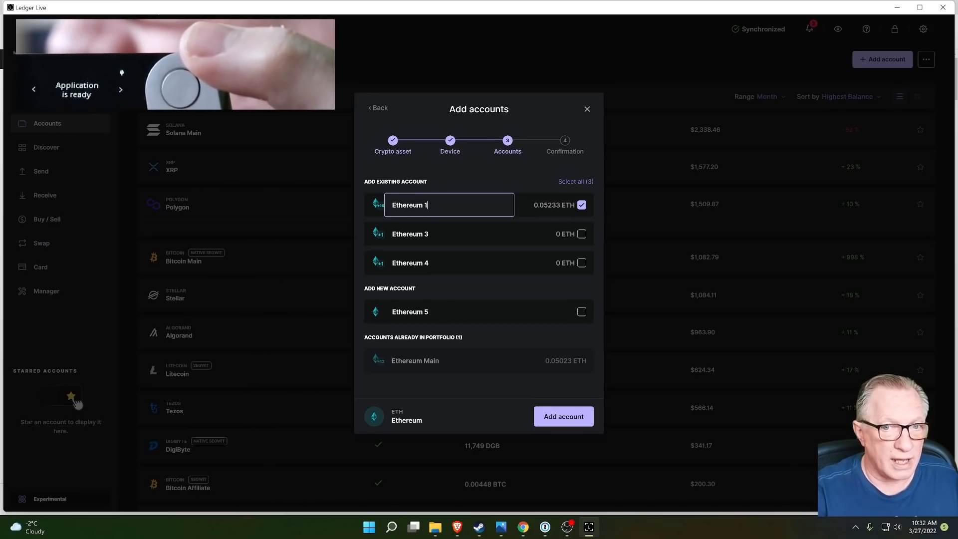
key("Backspace")
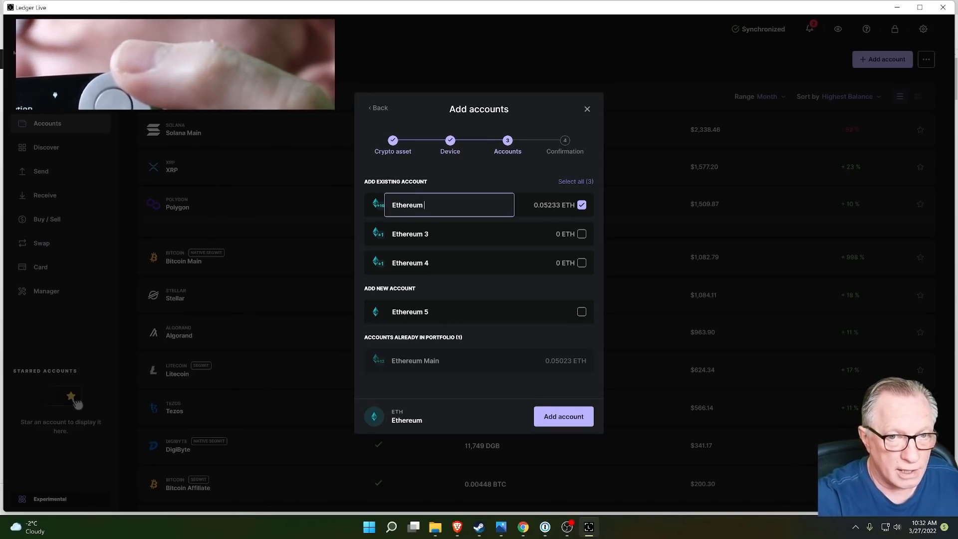
type("Hidden")
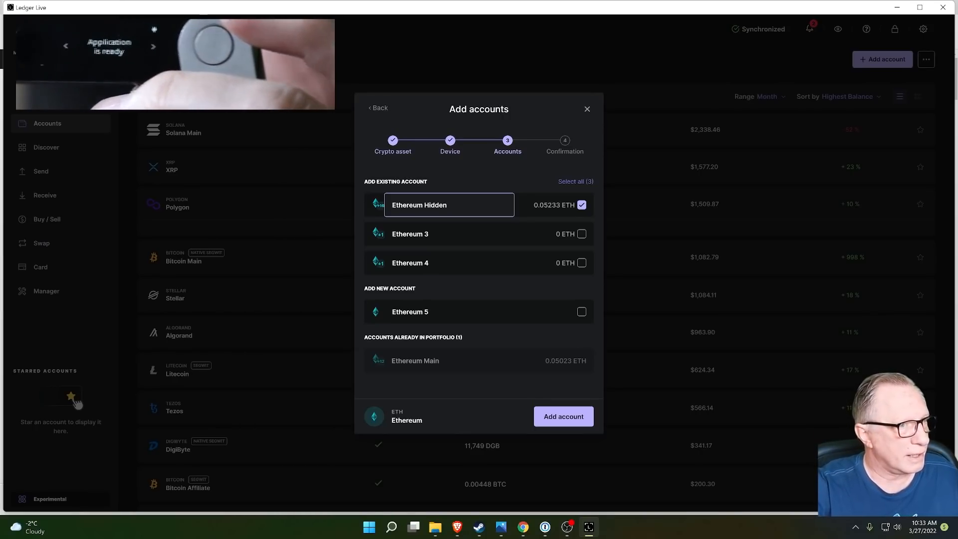
left_click(562, 417)
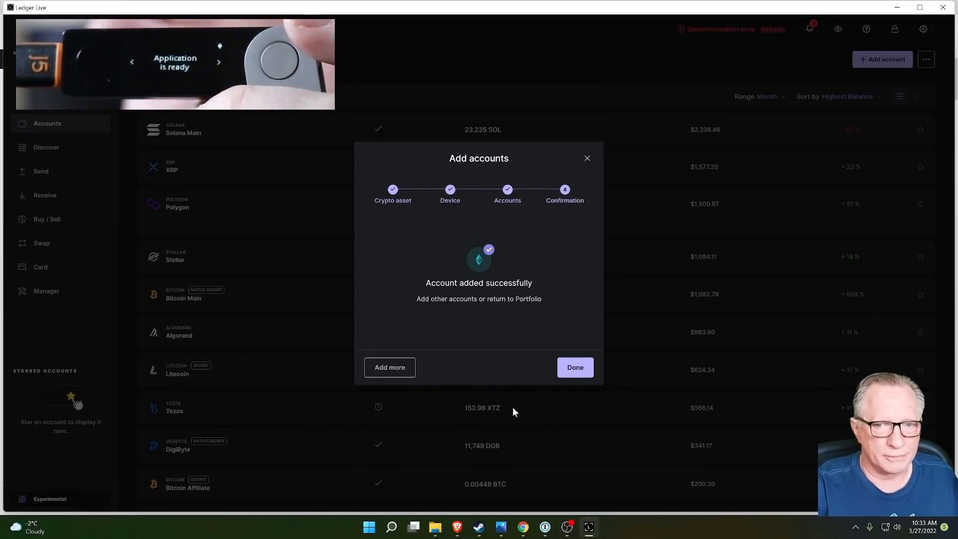
Step: Finish the add-account flow and scroll the accounts list showing Ethereum Hidden restored
left_click(574, 367)
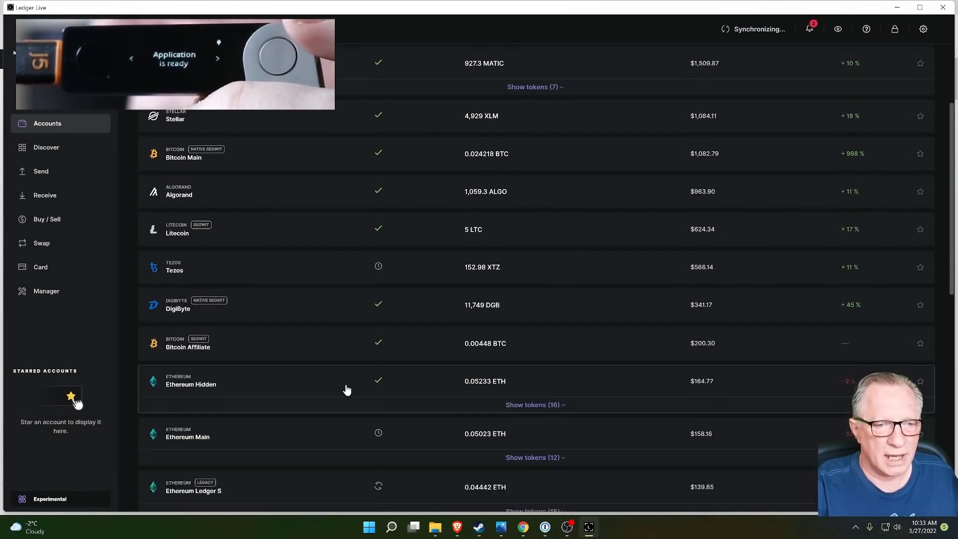
scroll("down", 3)
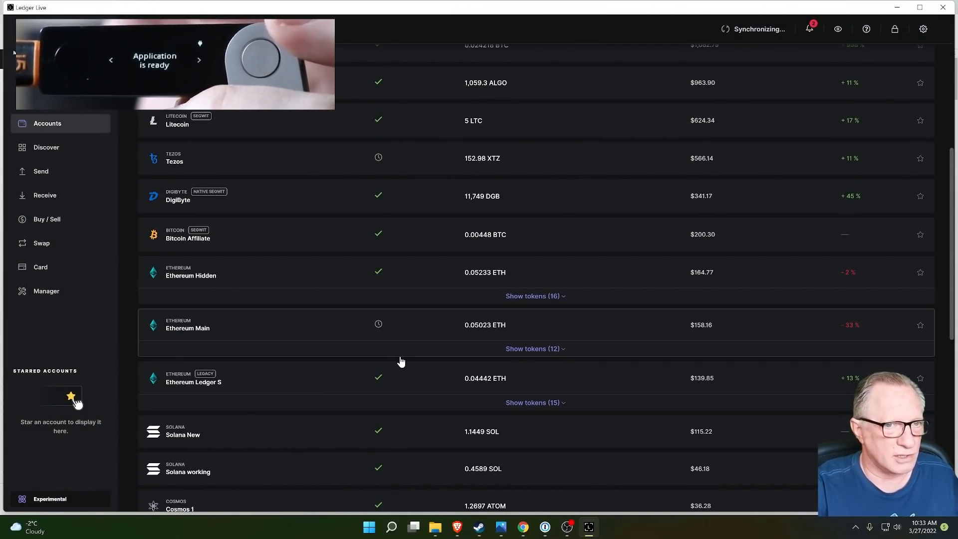
scroll("up", 3)
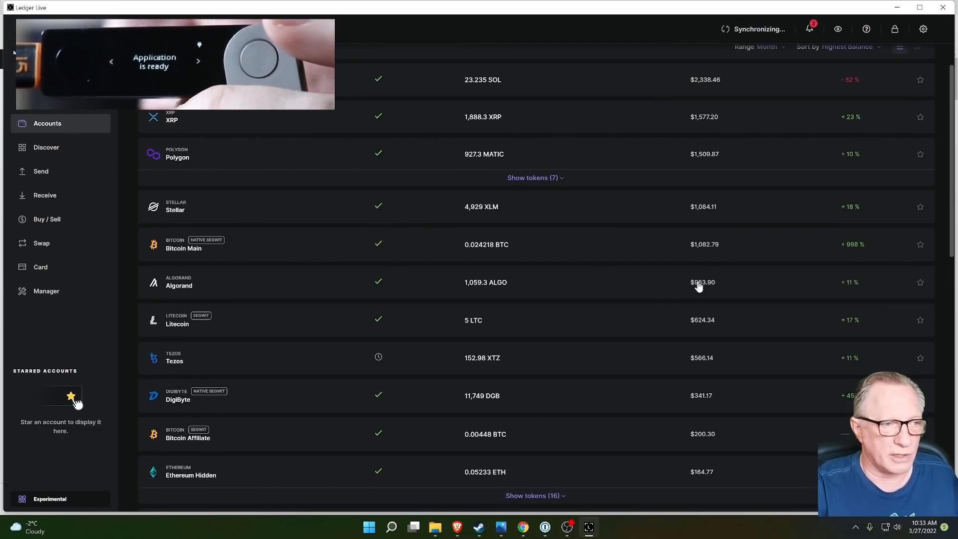
scroll("up", 3)
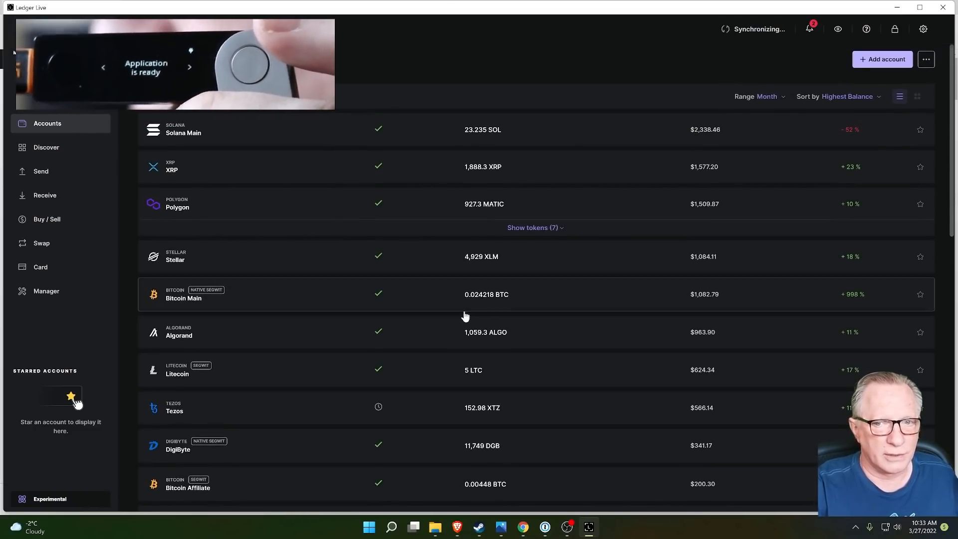
mouse_move(220, 176)
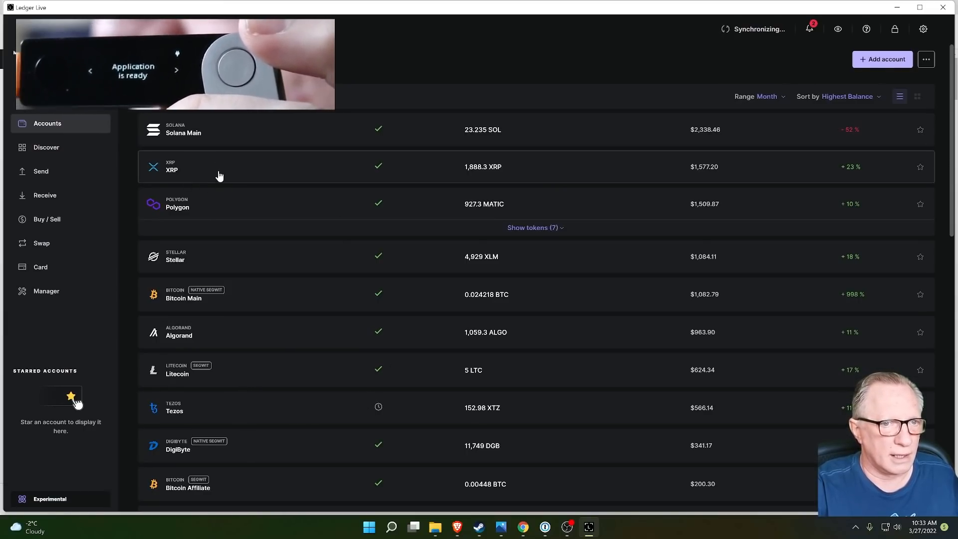
mouse_move(367, 195)
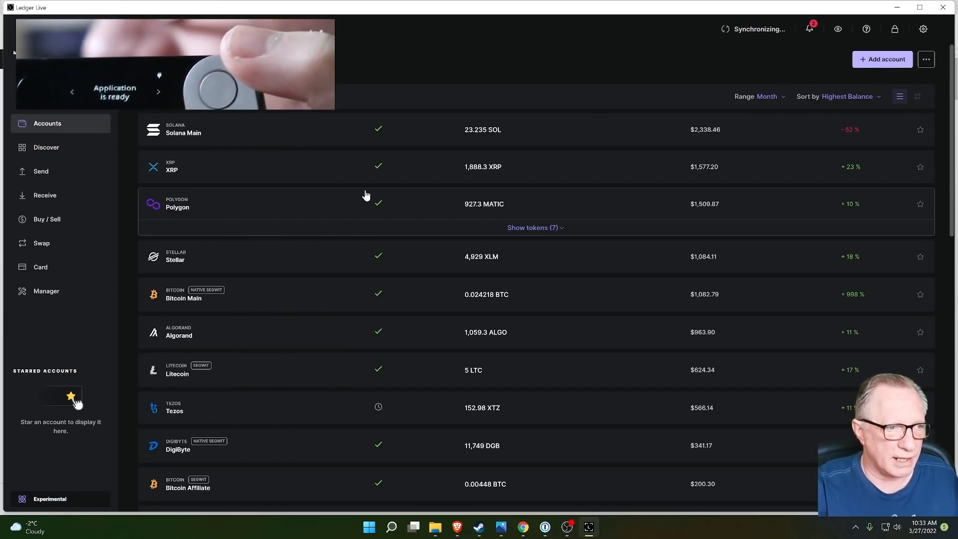
Step: Briefly view Polygon's Edit account settings and return to the accounts list
right_click(178, 204)
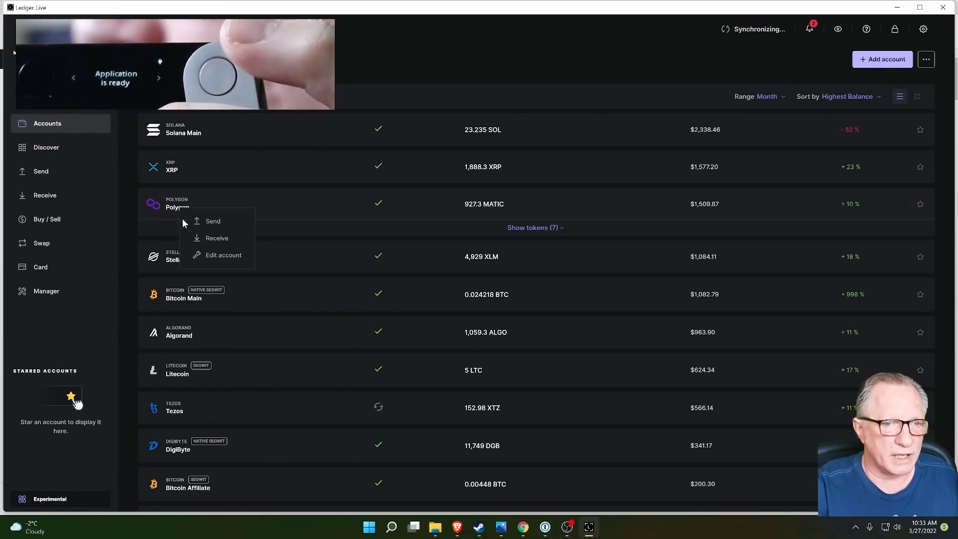
left_click(223, 255)
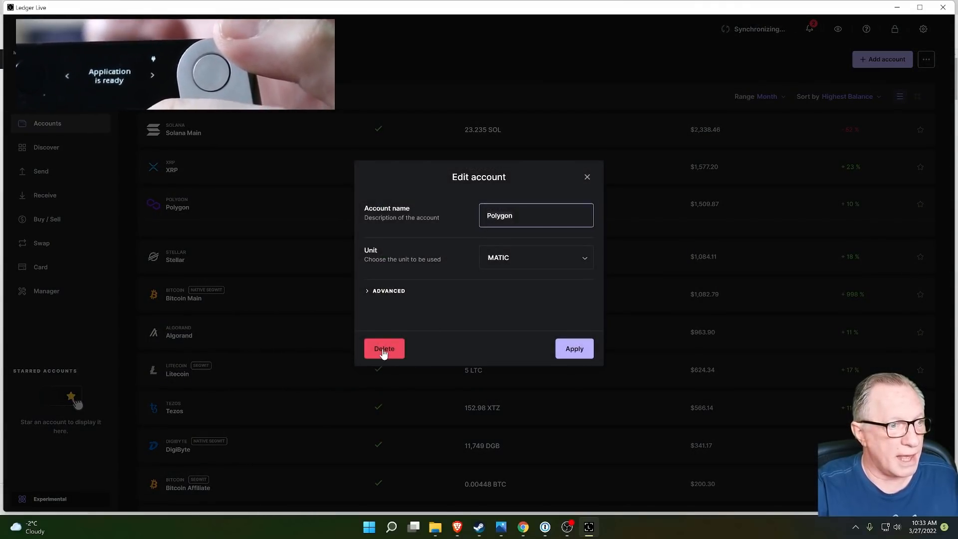
mouse_move(536, 258)
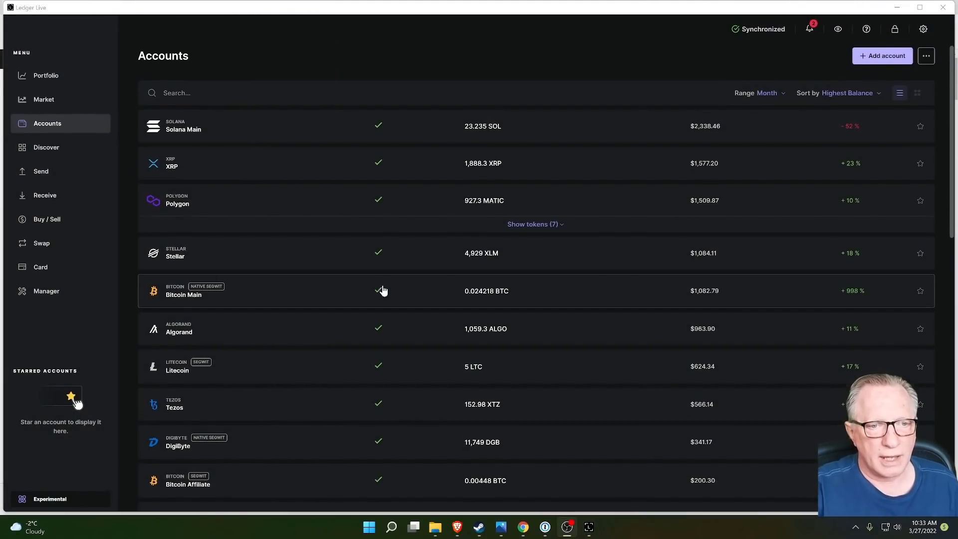
scroll("down", 3)
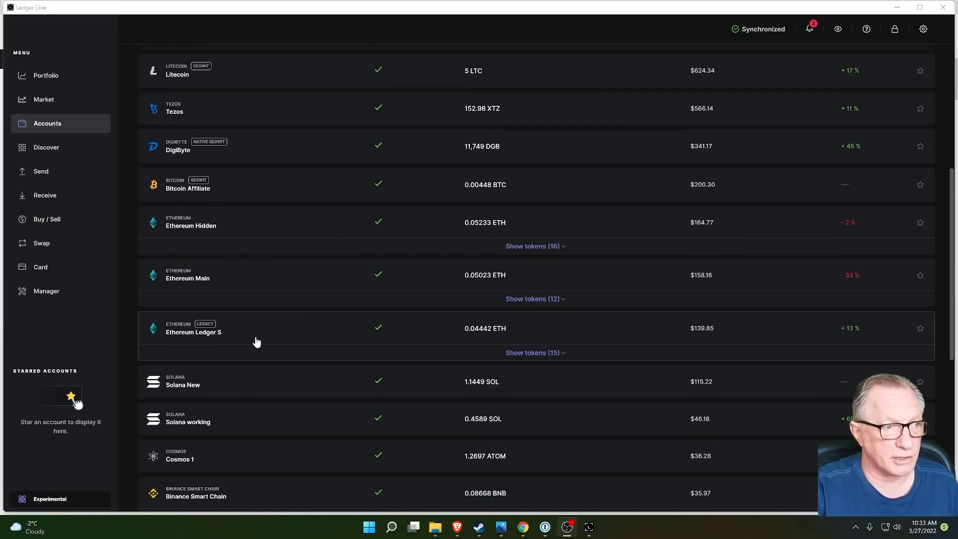
mouse_move(470, 331)
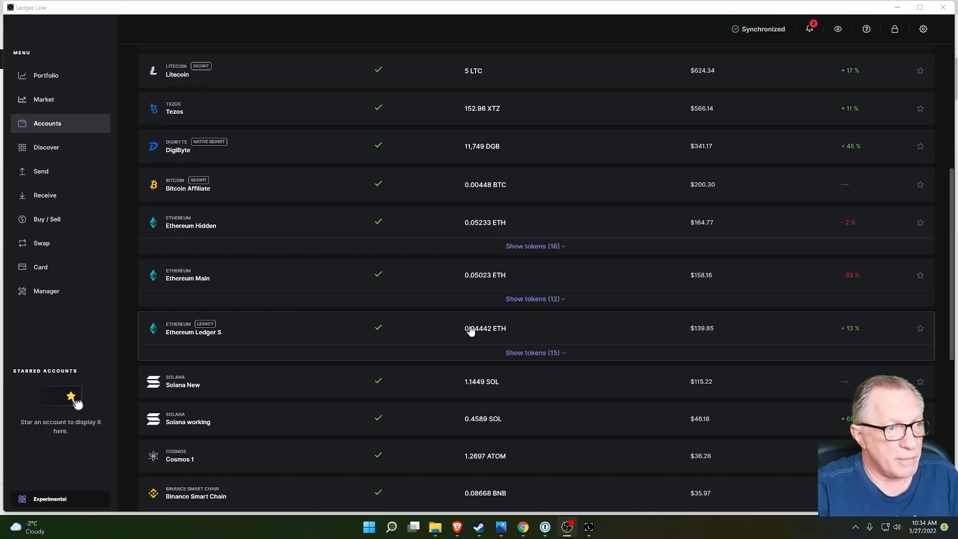
mouse_move(458, 340)
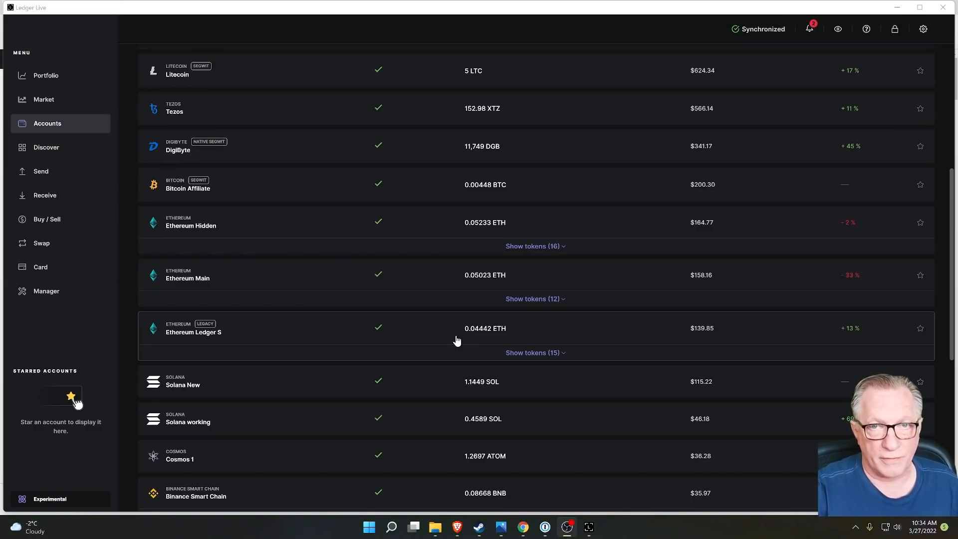
mouse_move(483, 333)
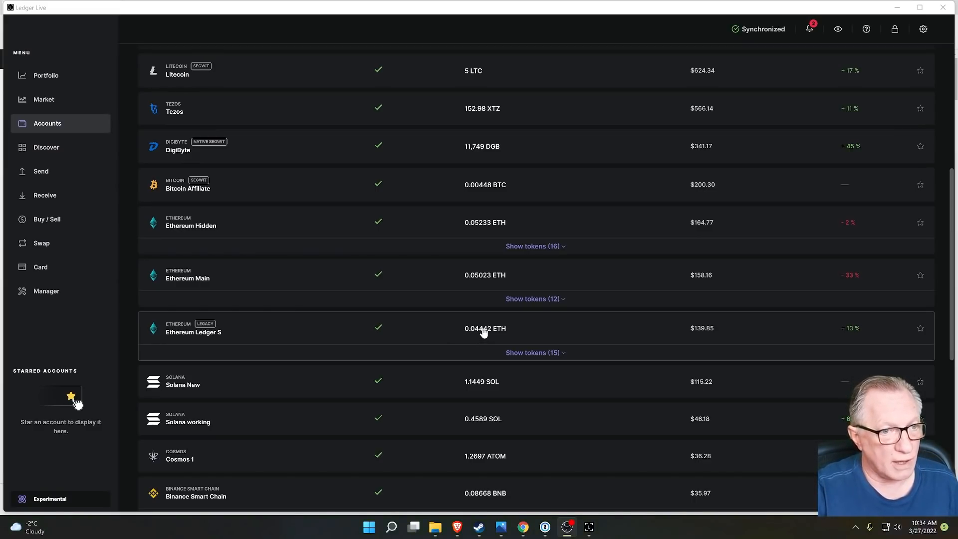
mouse_move(434, 327)
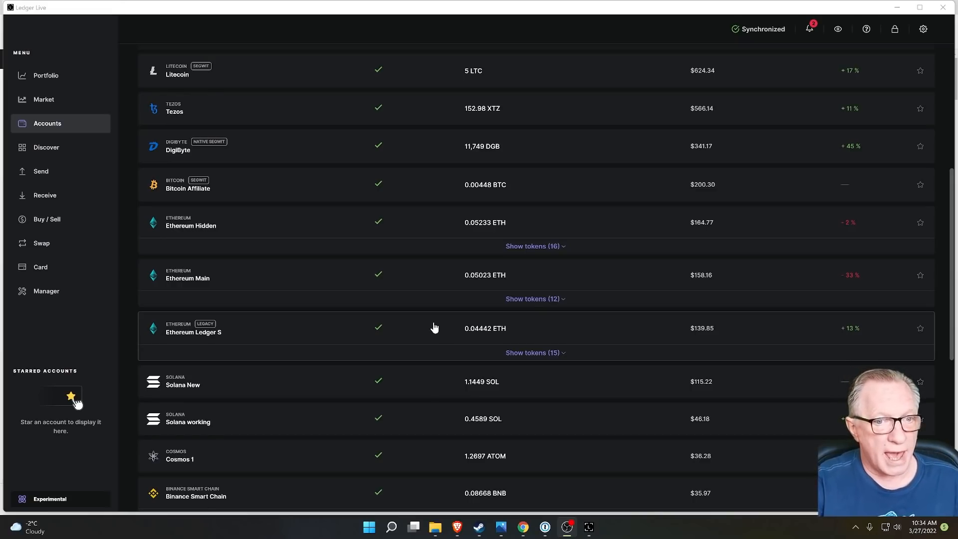
mouse_move(418, 326)
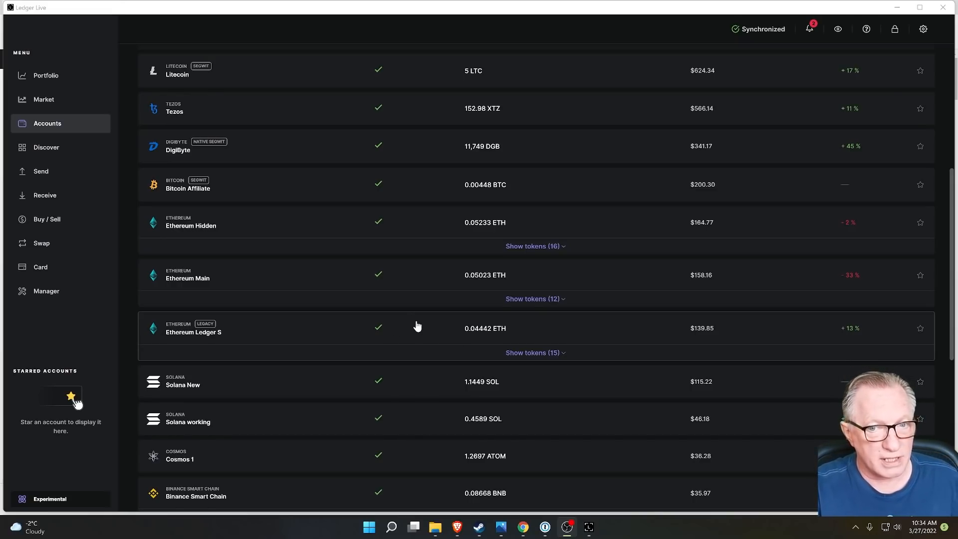
Step: Attempt a receive on Ethereum Ledger S, hit the 'Something went wrong' error and dismiss it
left_click(192, 332)
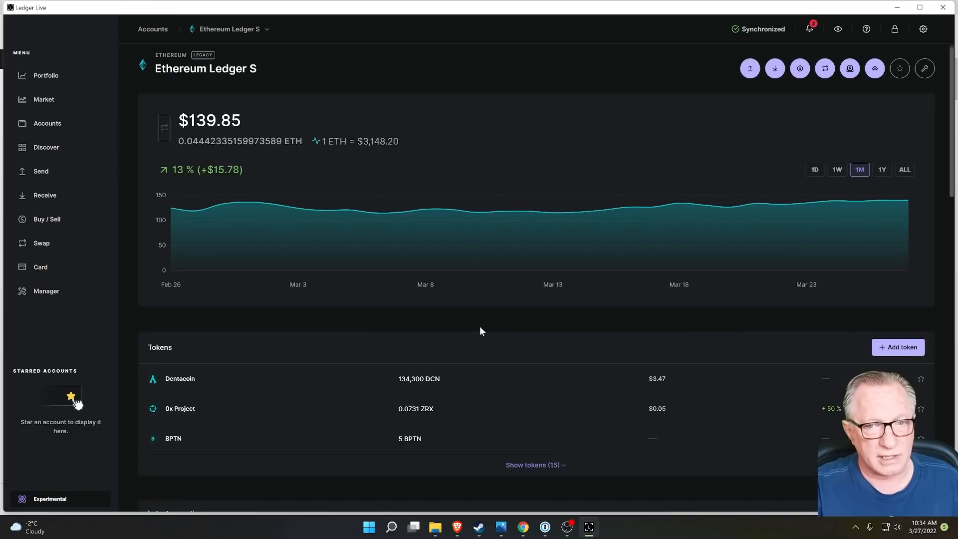
left_click(774, 68)
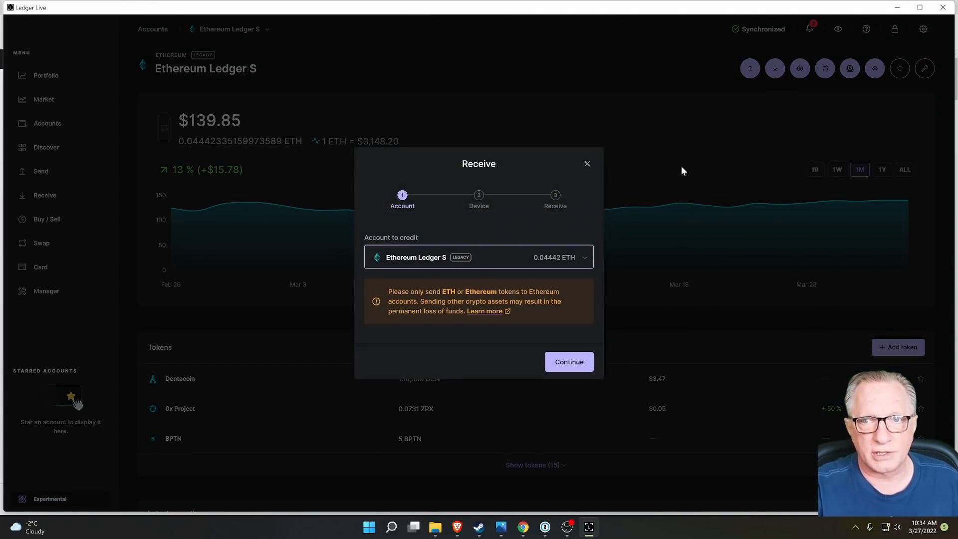
left_click(568, 361)
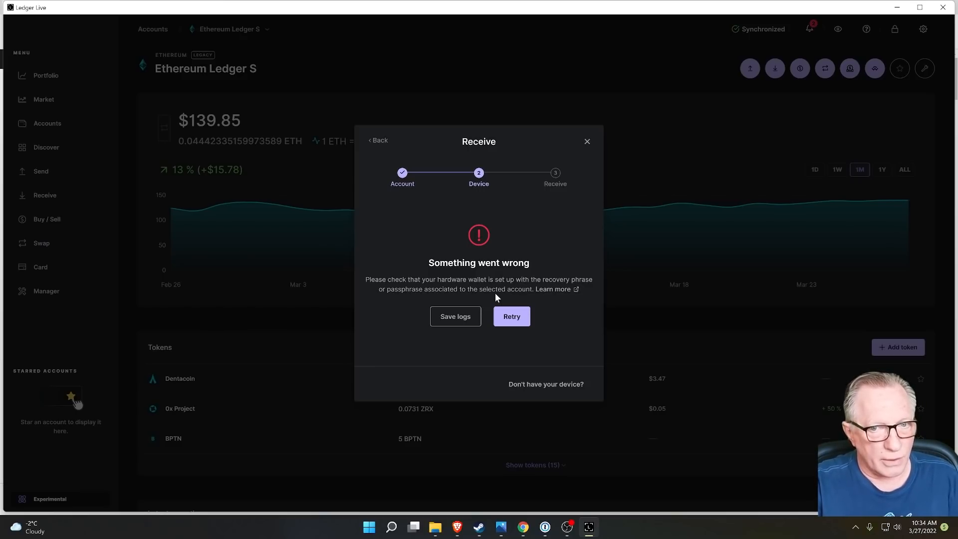
mouse_move(513, 276)
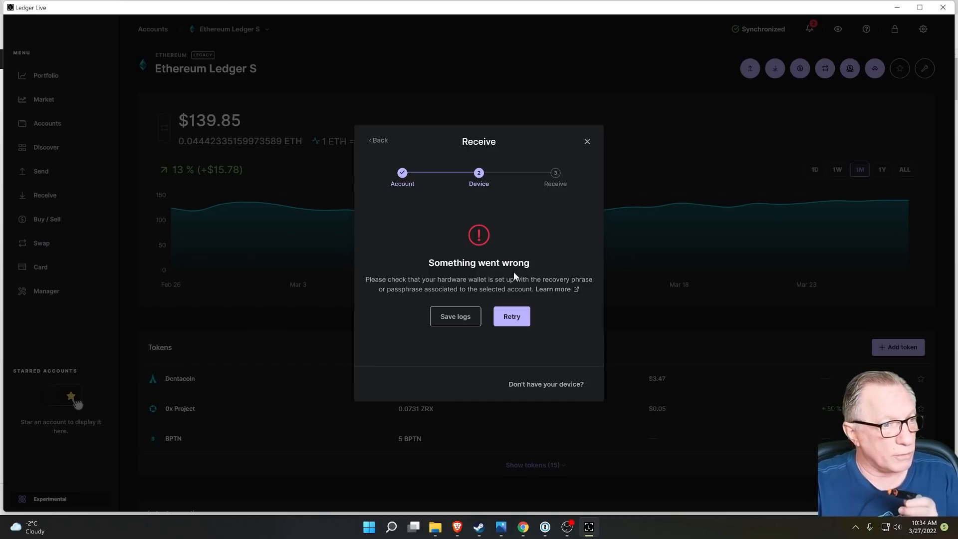
mouse_move(371, 281)
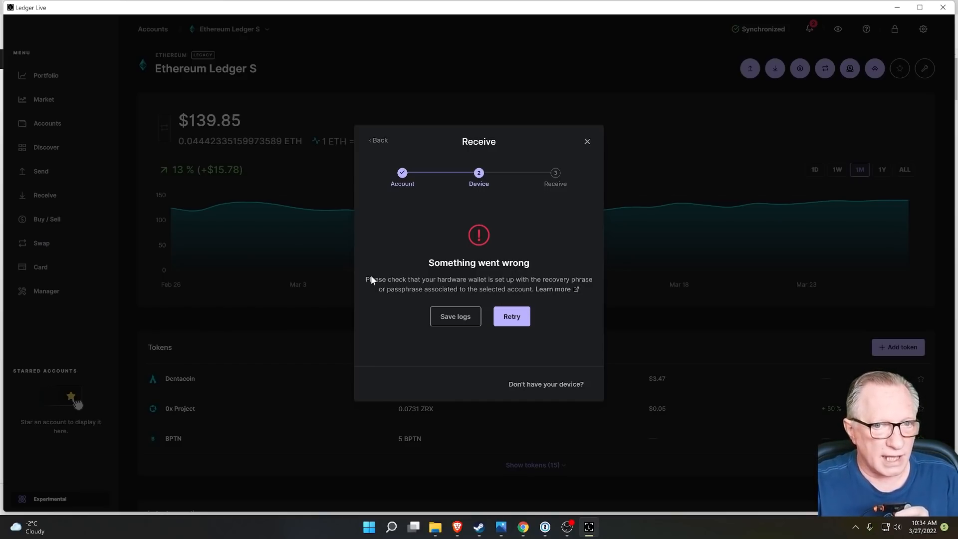
mouse_move(503, 287)
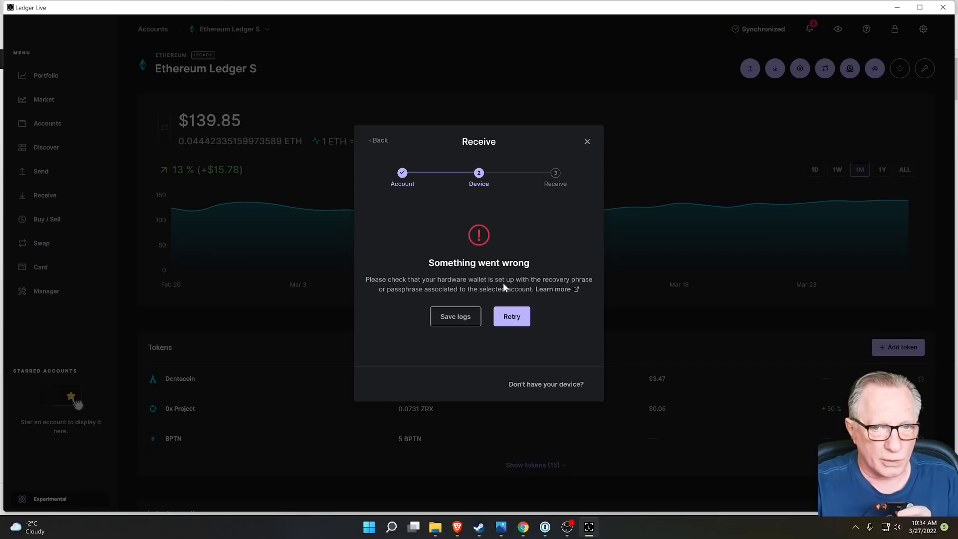
mouse_move(394, 293)
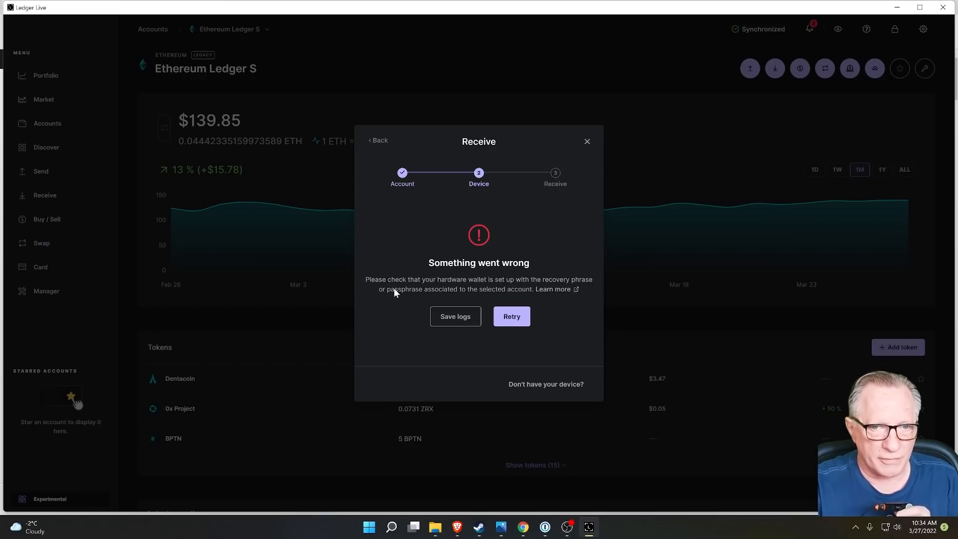
mouse_move(513, 298)
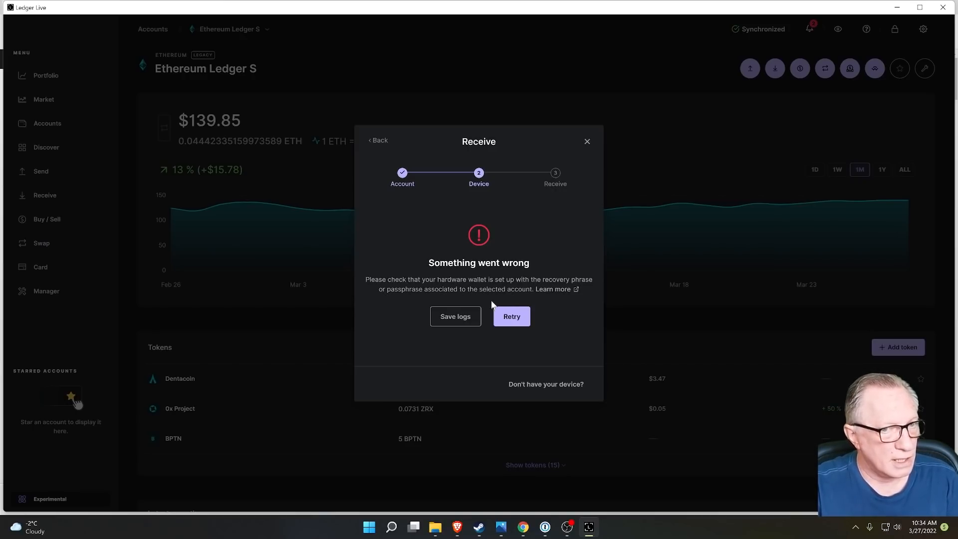
mouse_move(476, 307)
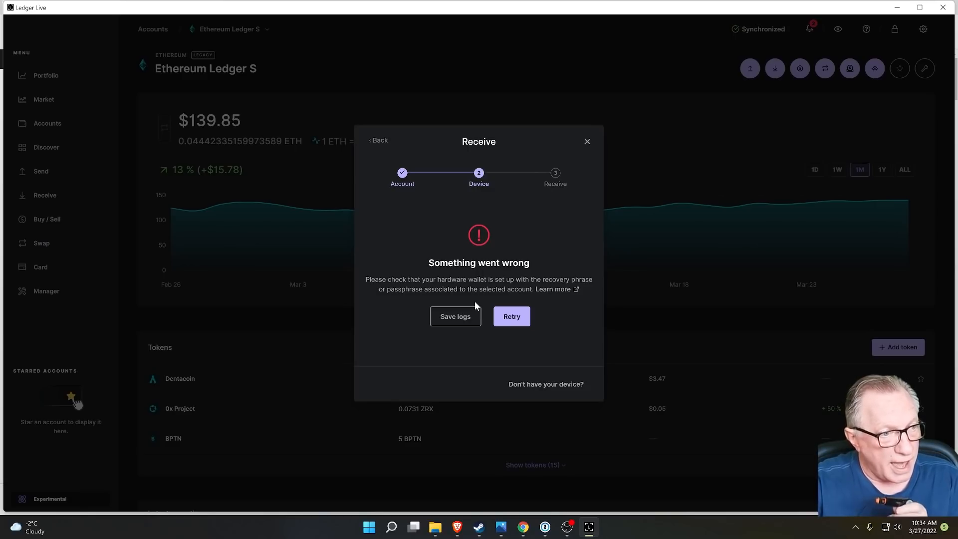
mouse_move(219, 77)
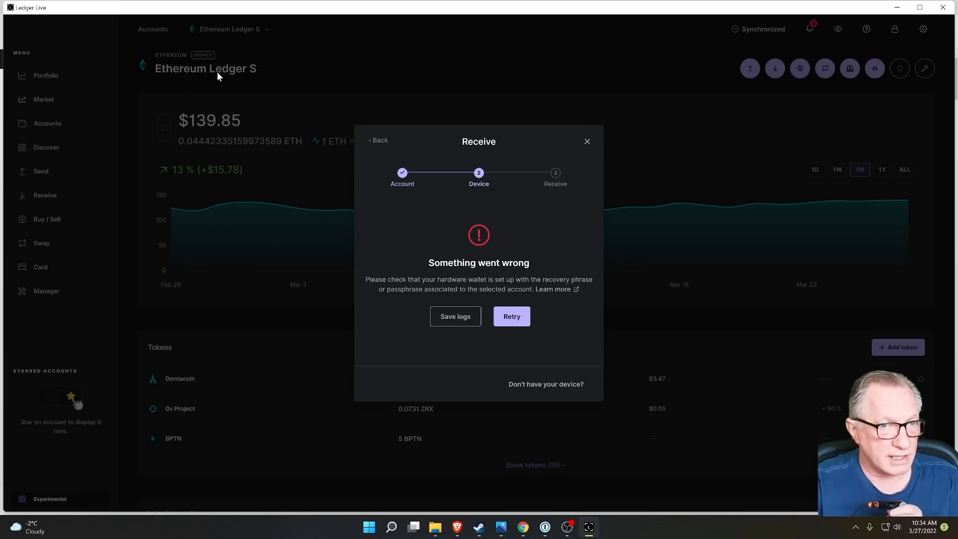
mouse_move(256, 83)
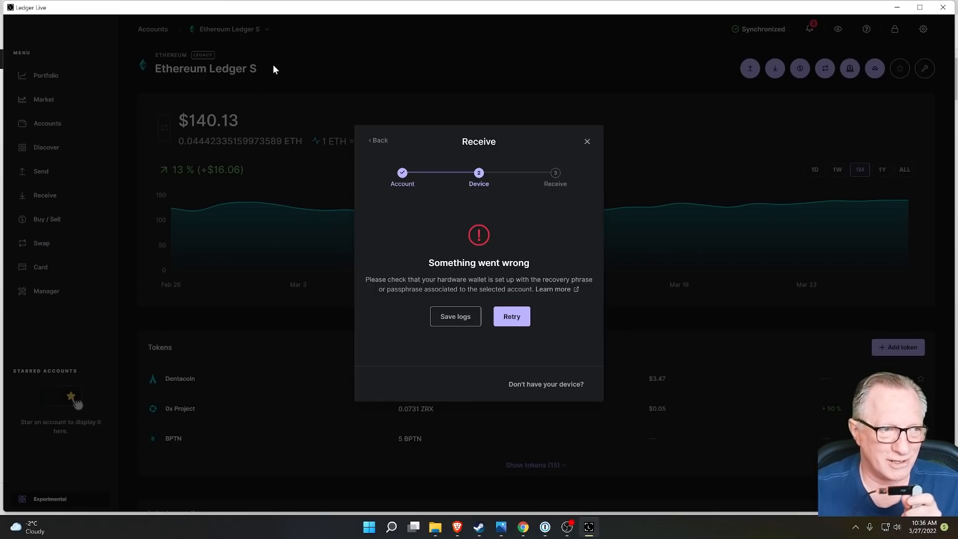
left_click(586, 141)
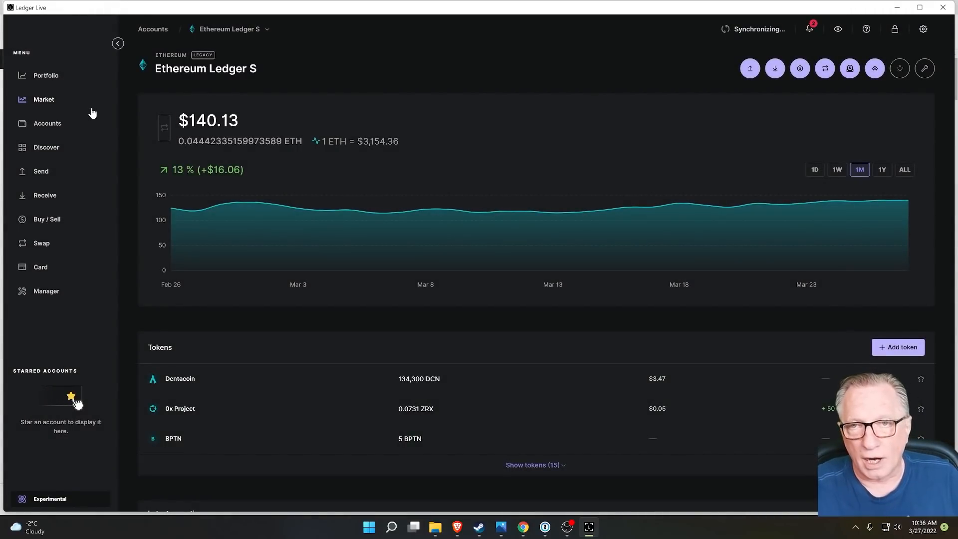